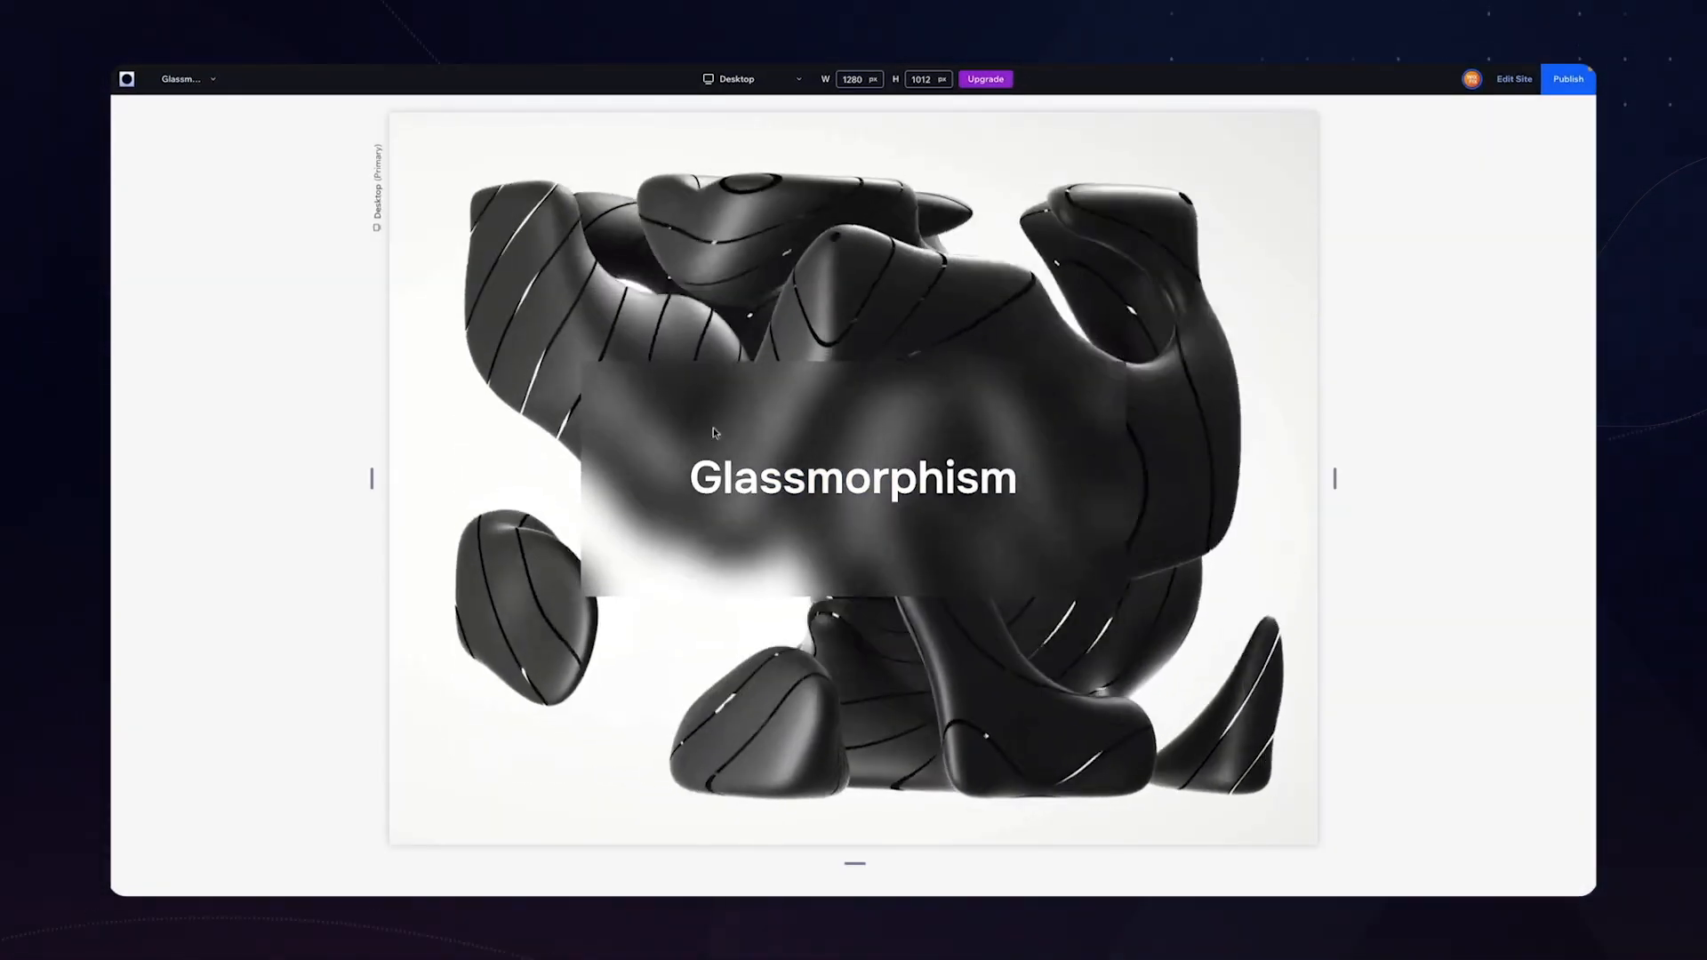
Return to the editor, select the empty section and show its Inspector settings
scroll(down, 3)
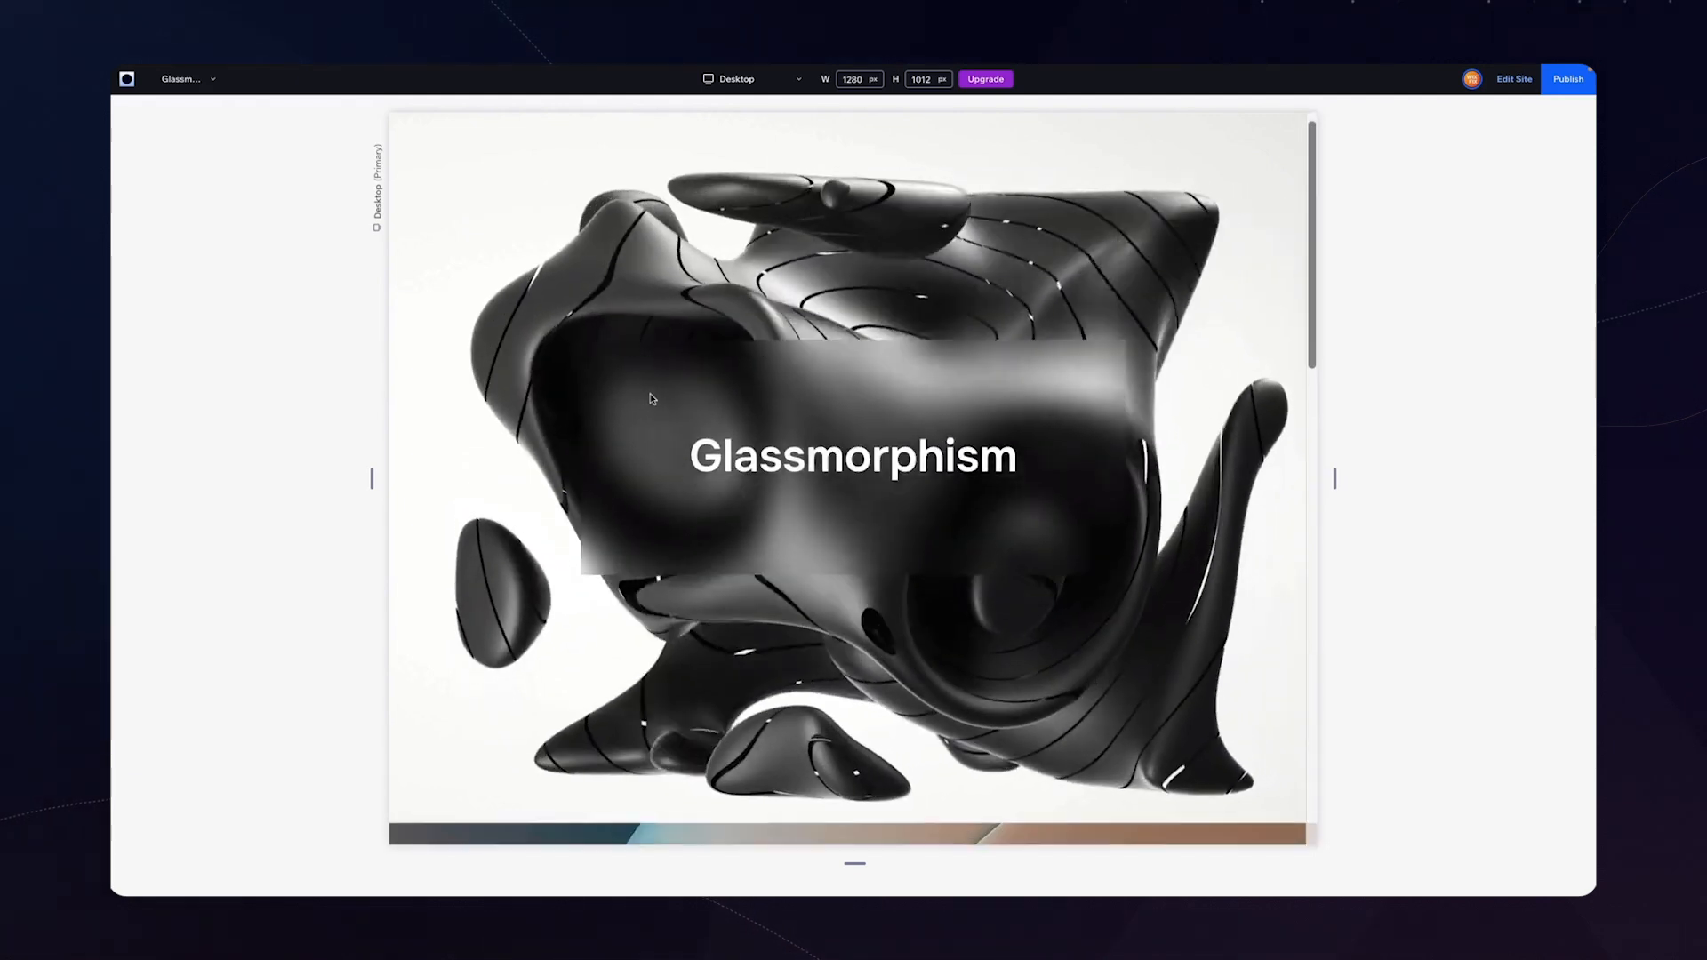
scroll(down, 3)
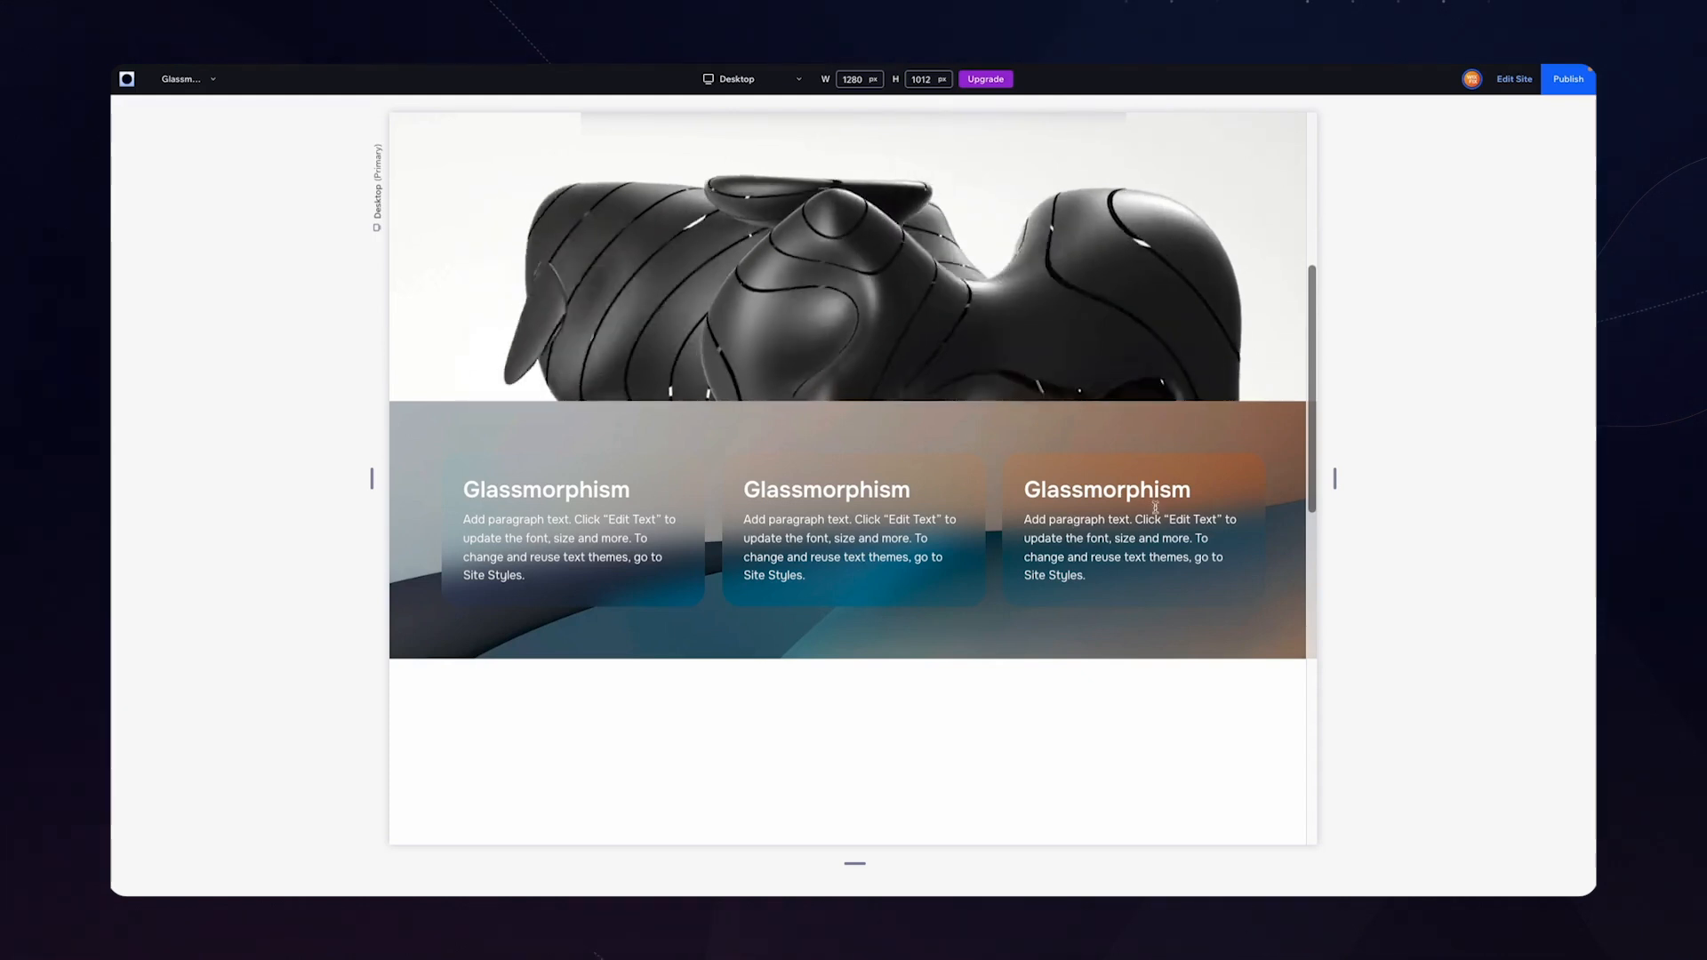
scroll(up, 3)
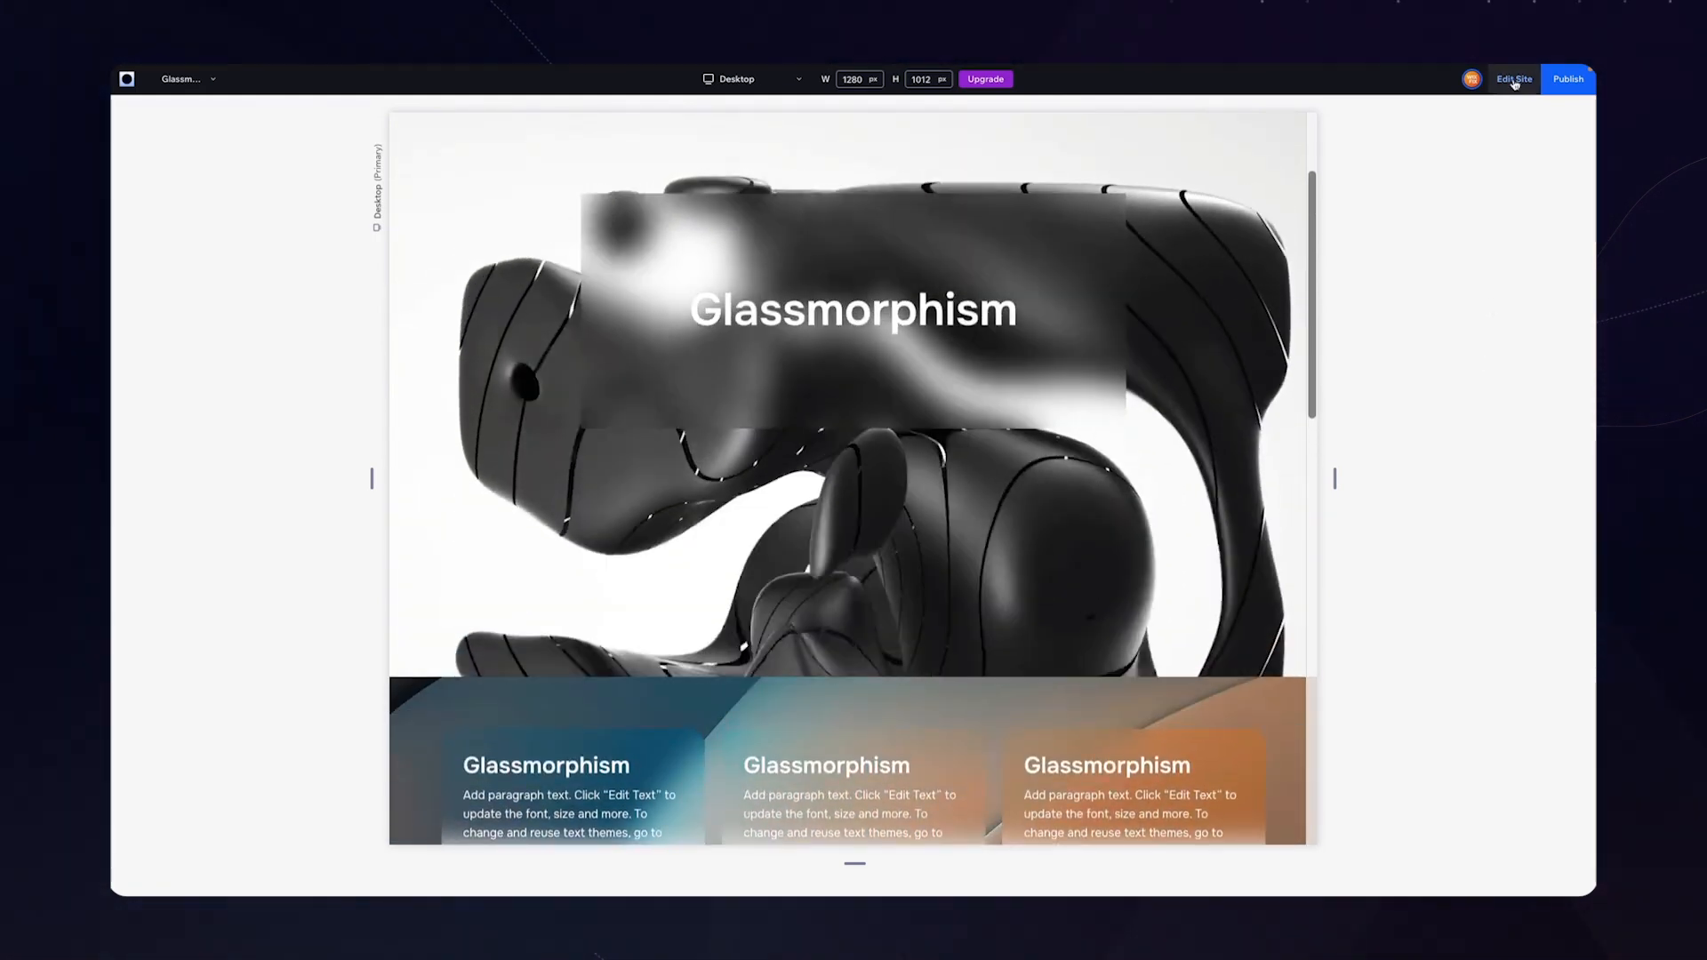
click(1512, 79)
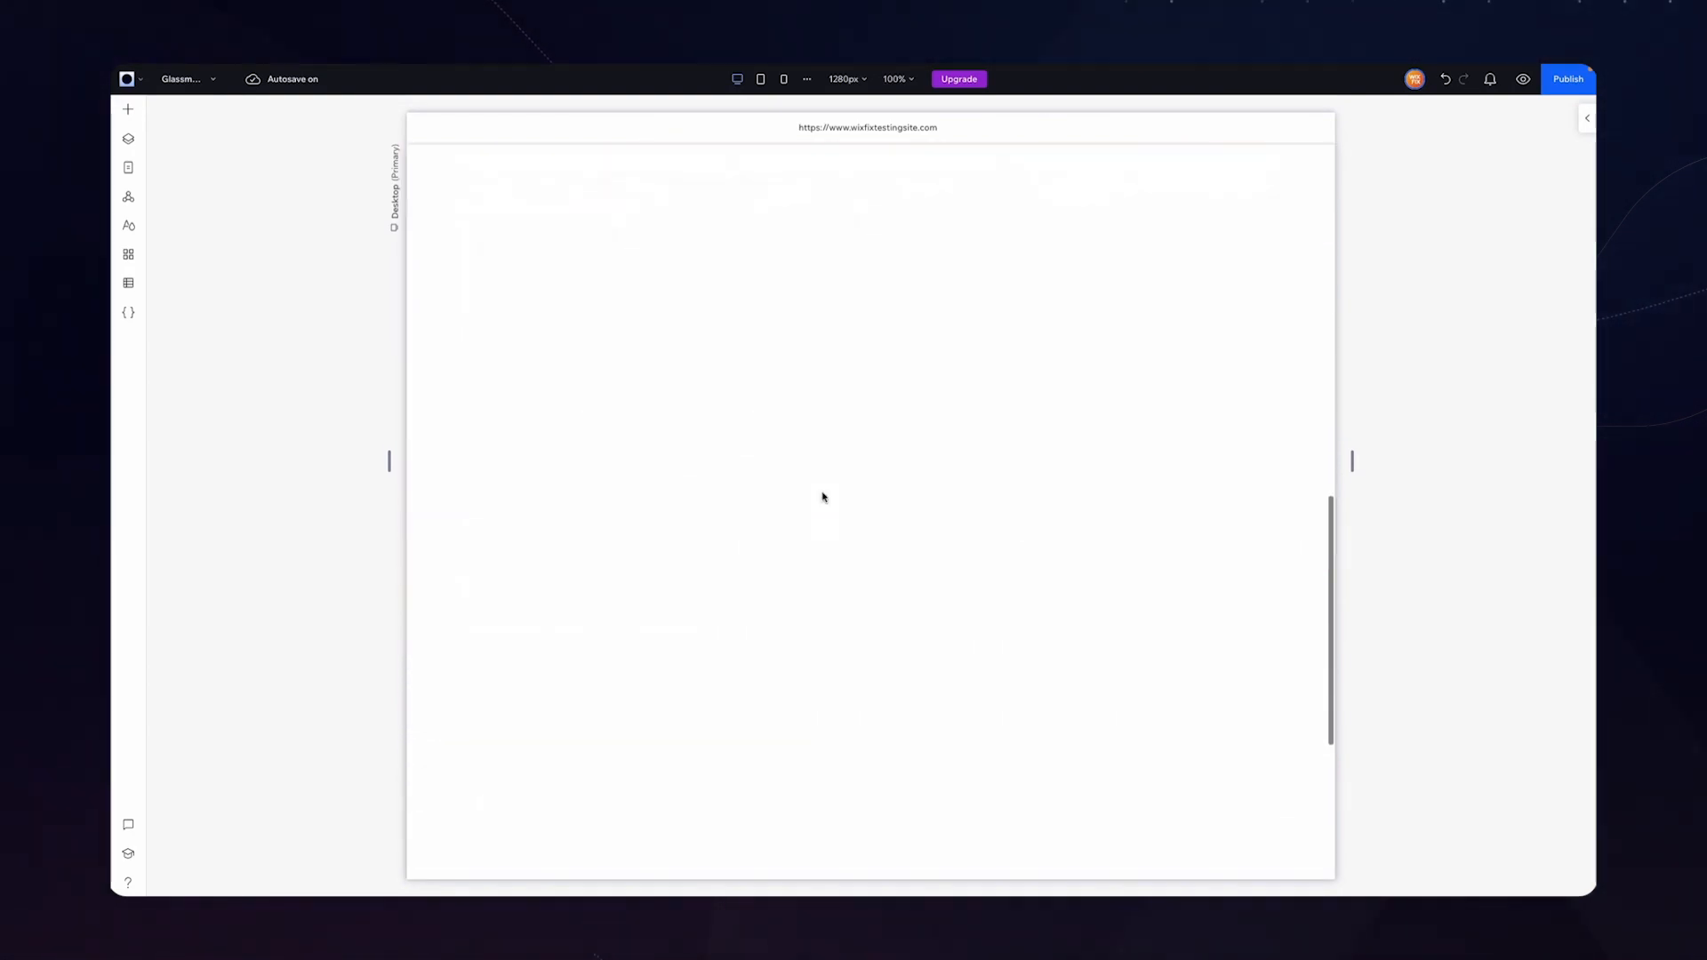
click(823, 498)
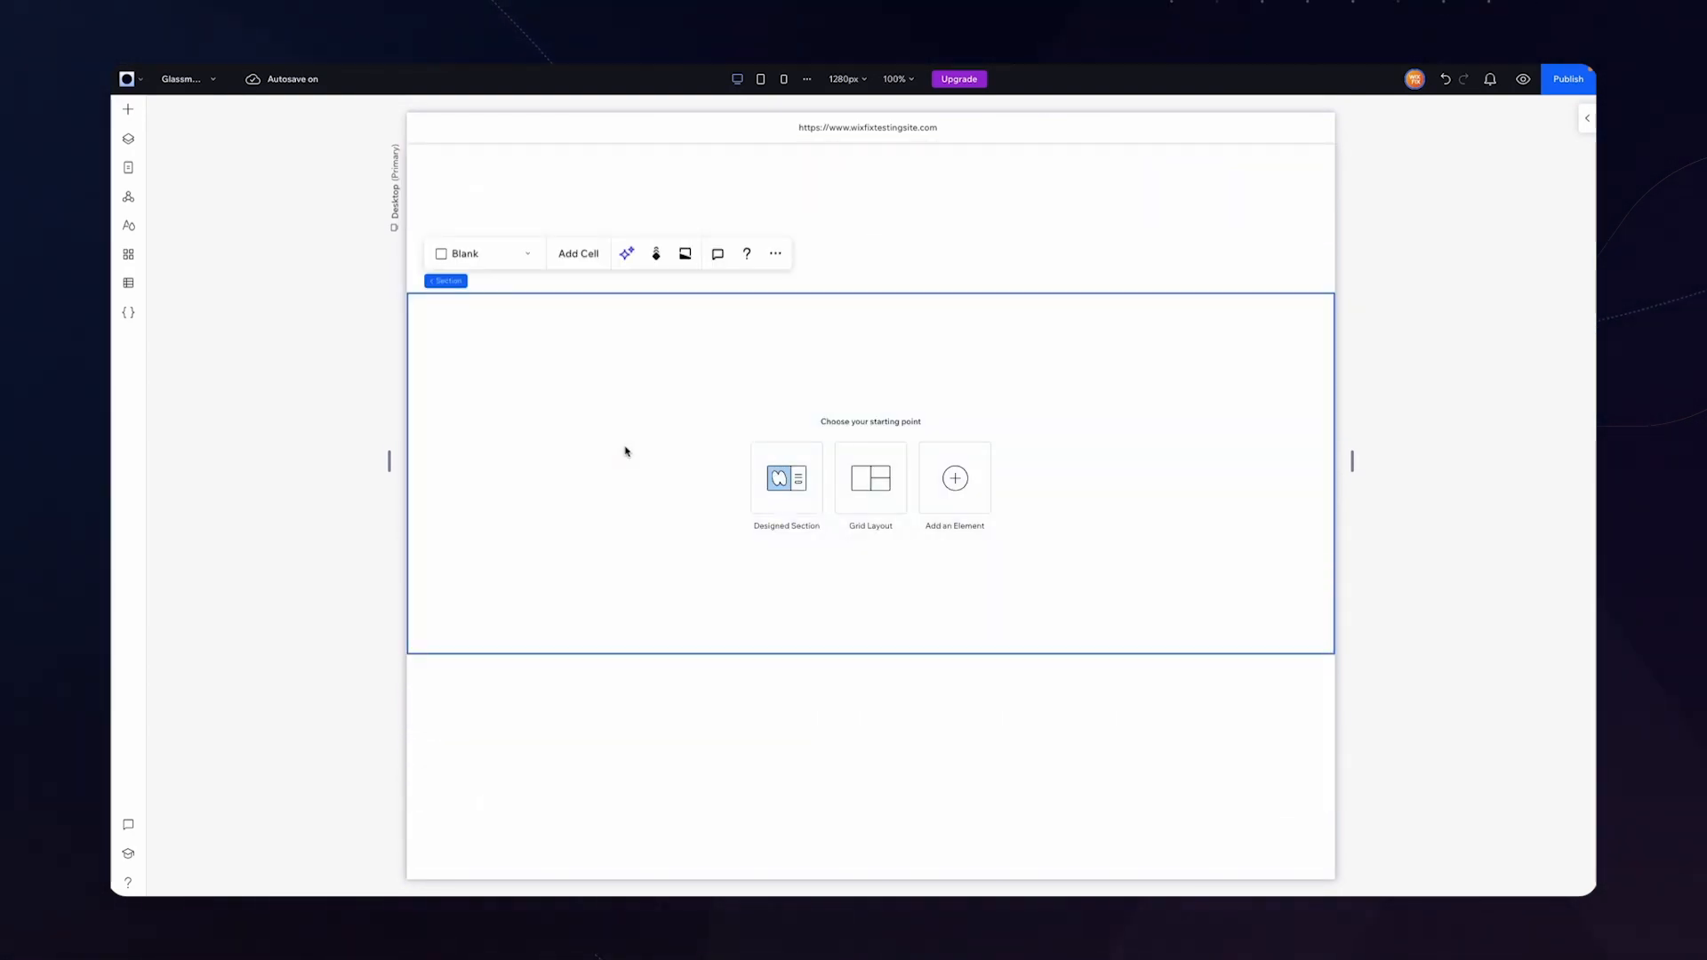
mouse_move(1119, 403)
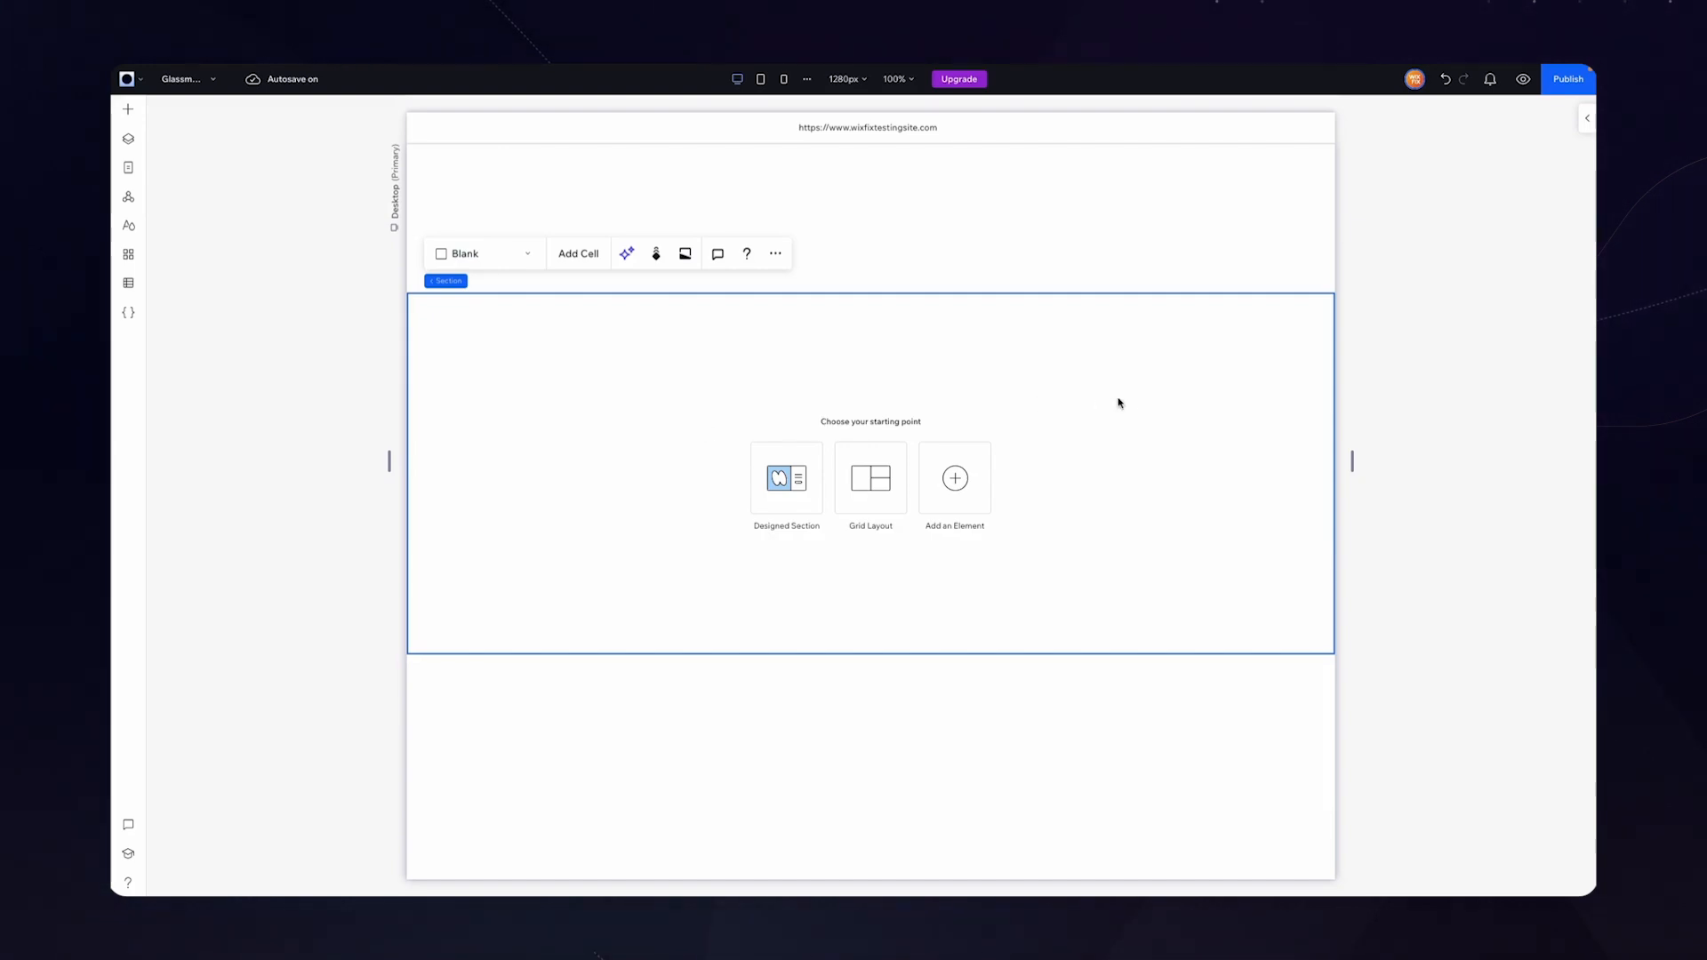
mouse_move(1586, 118)
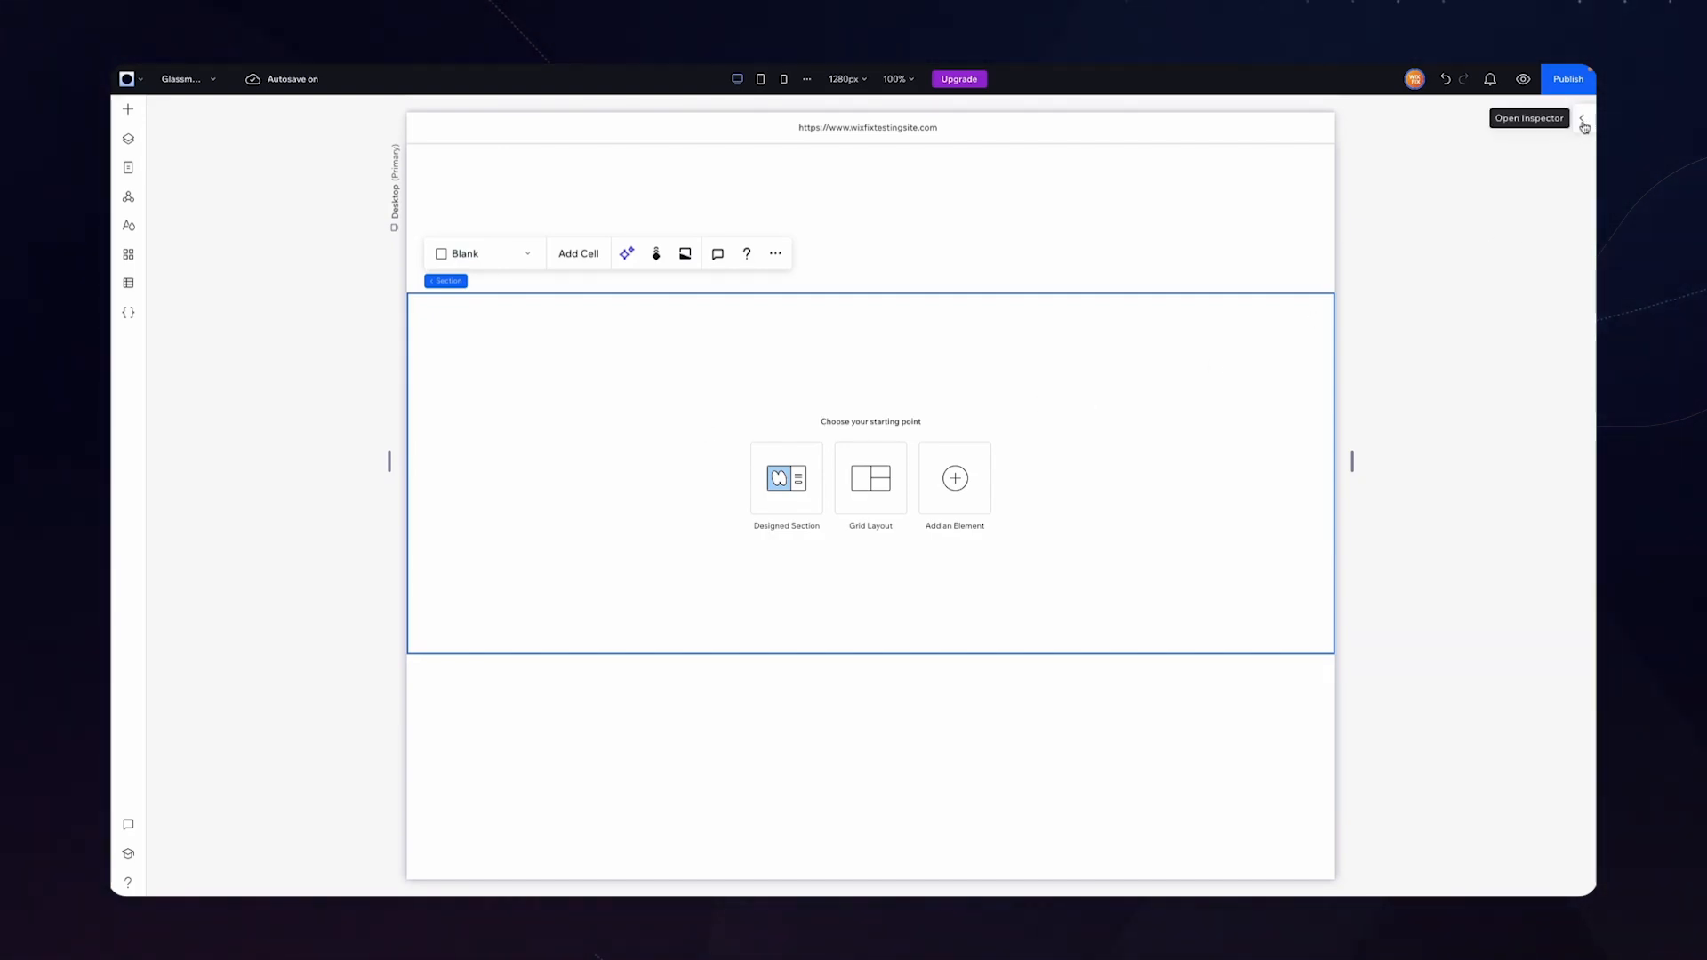
click(1584, 122)
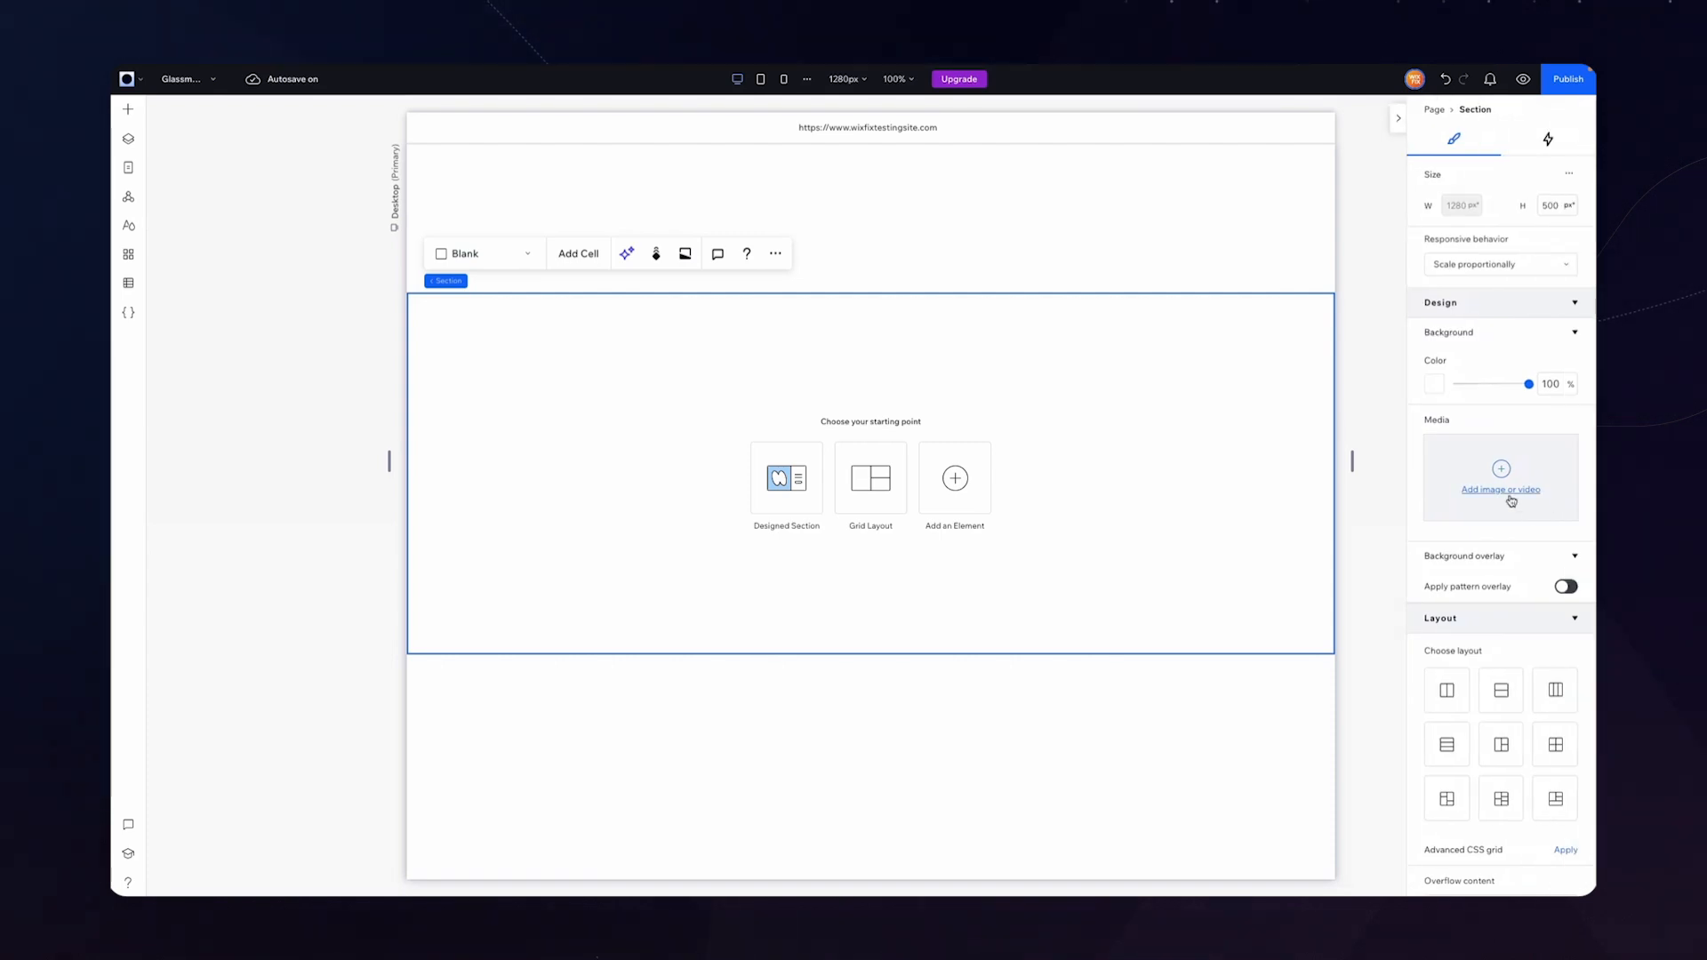
Search Wix media for 'abs' and set the glass-shapes image as the section background
click(1500, 489)
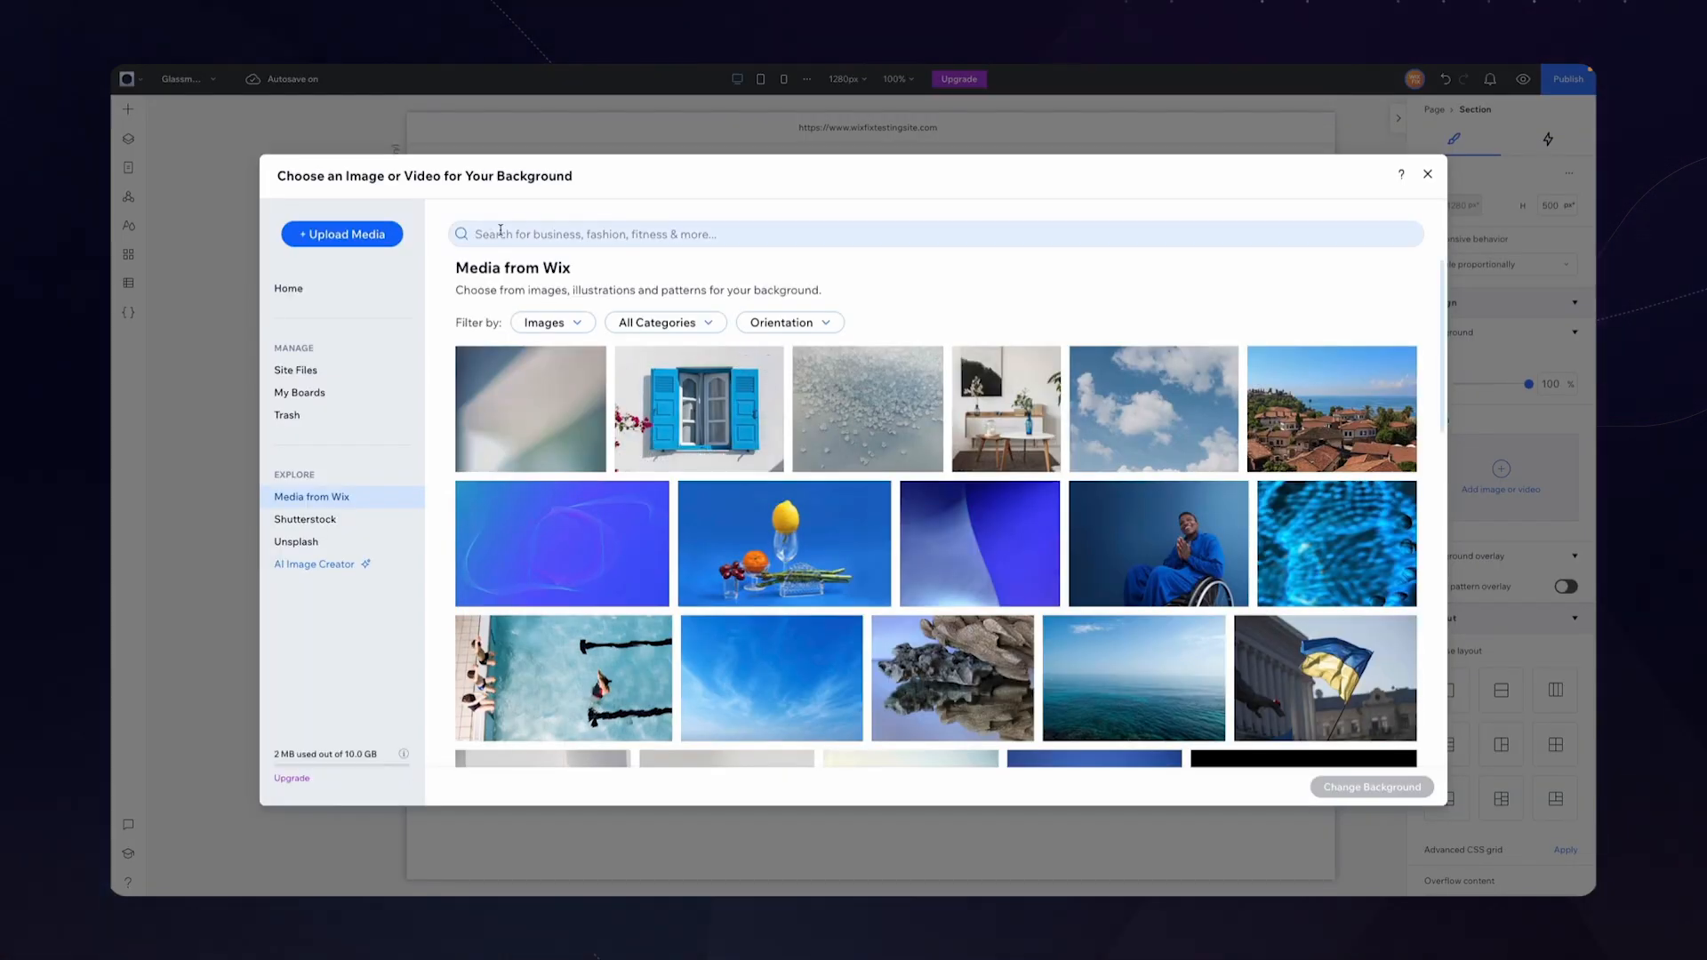
text(abs)
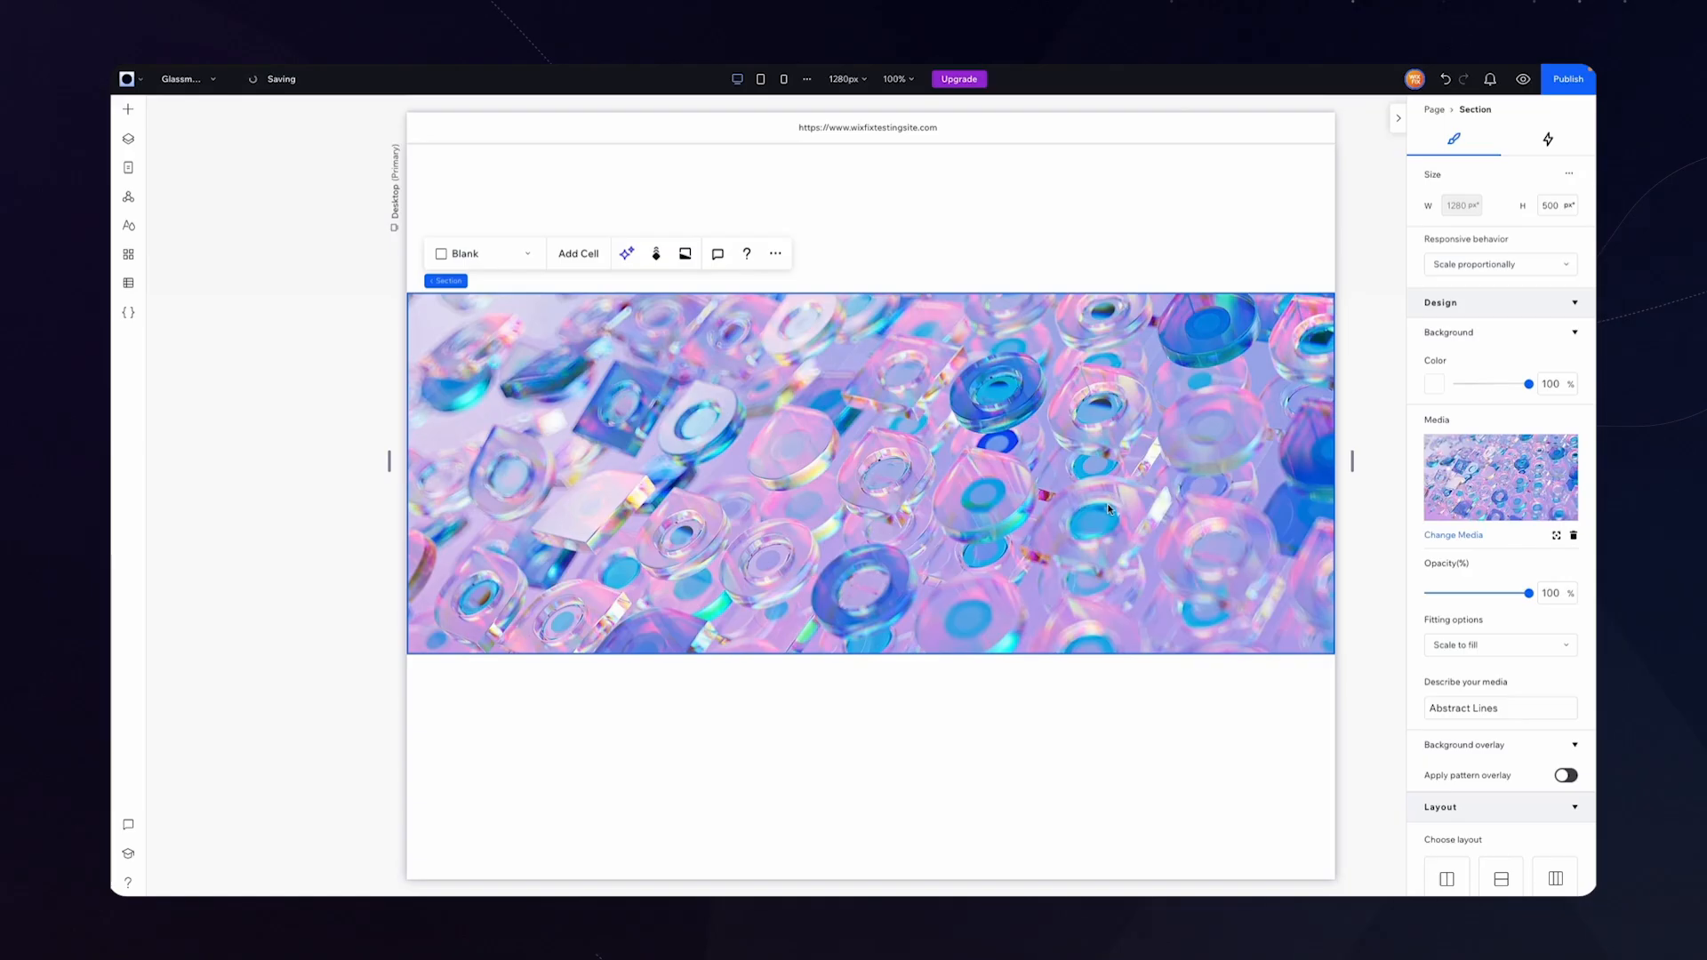
mouse_move(922, 395)
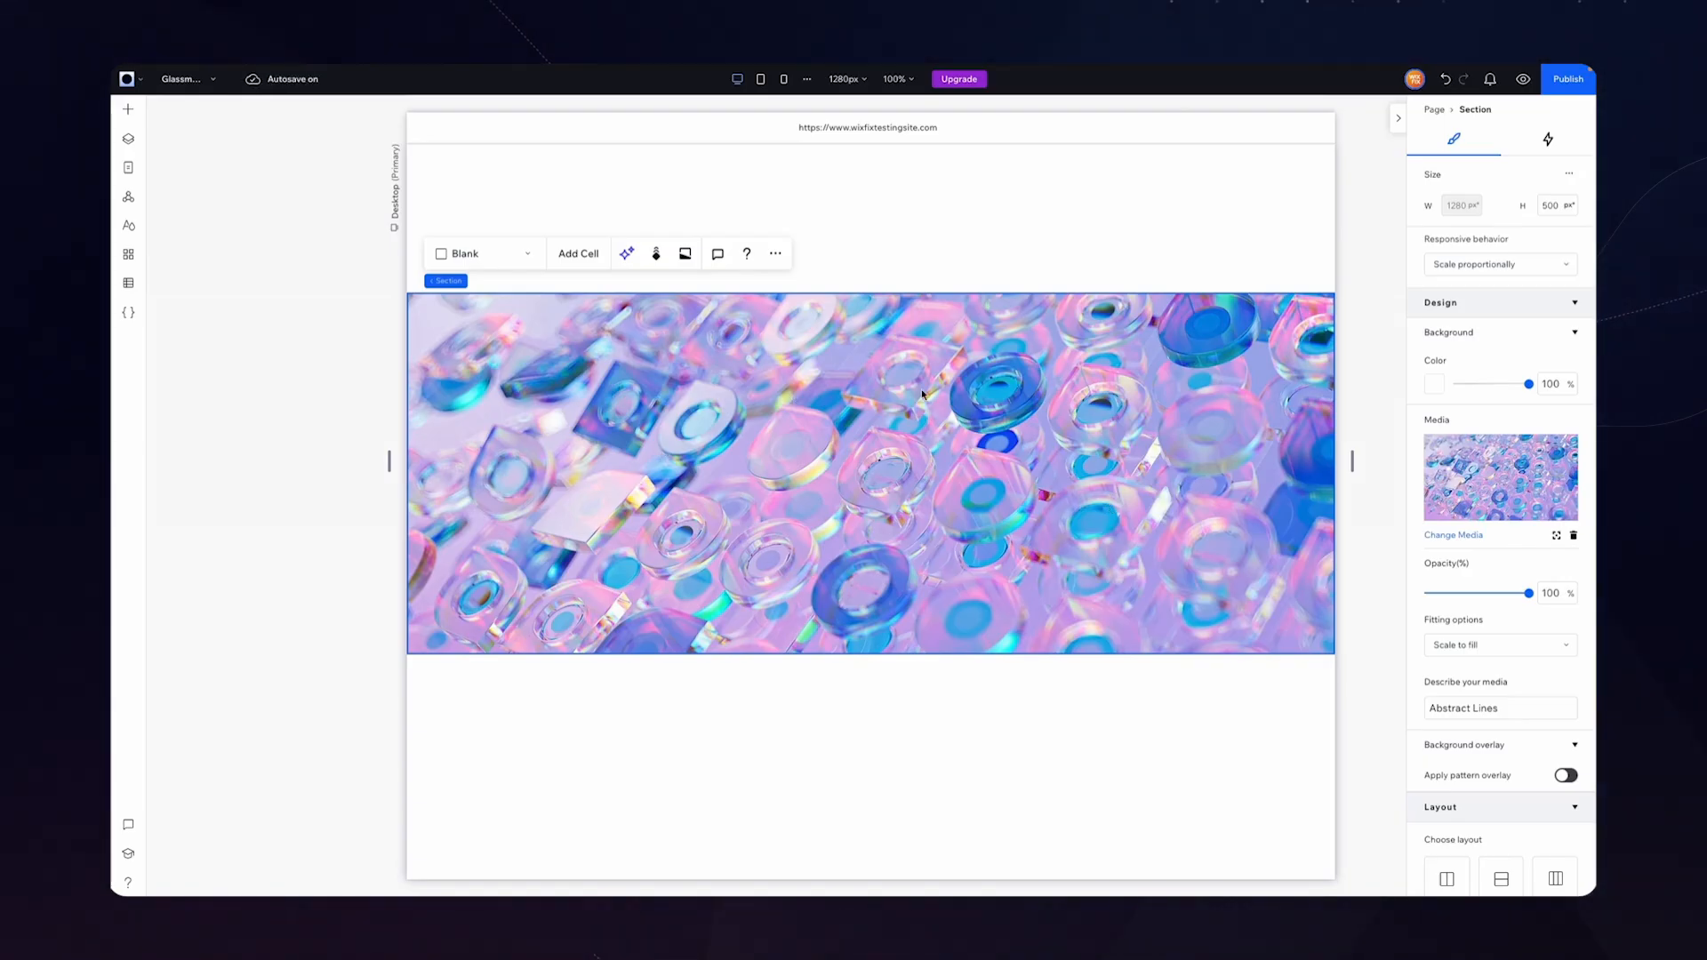
mouse_move(1276, 457)
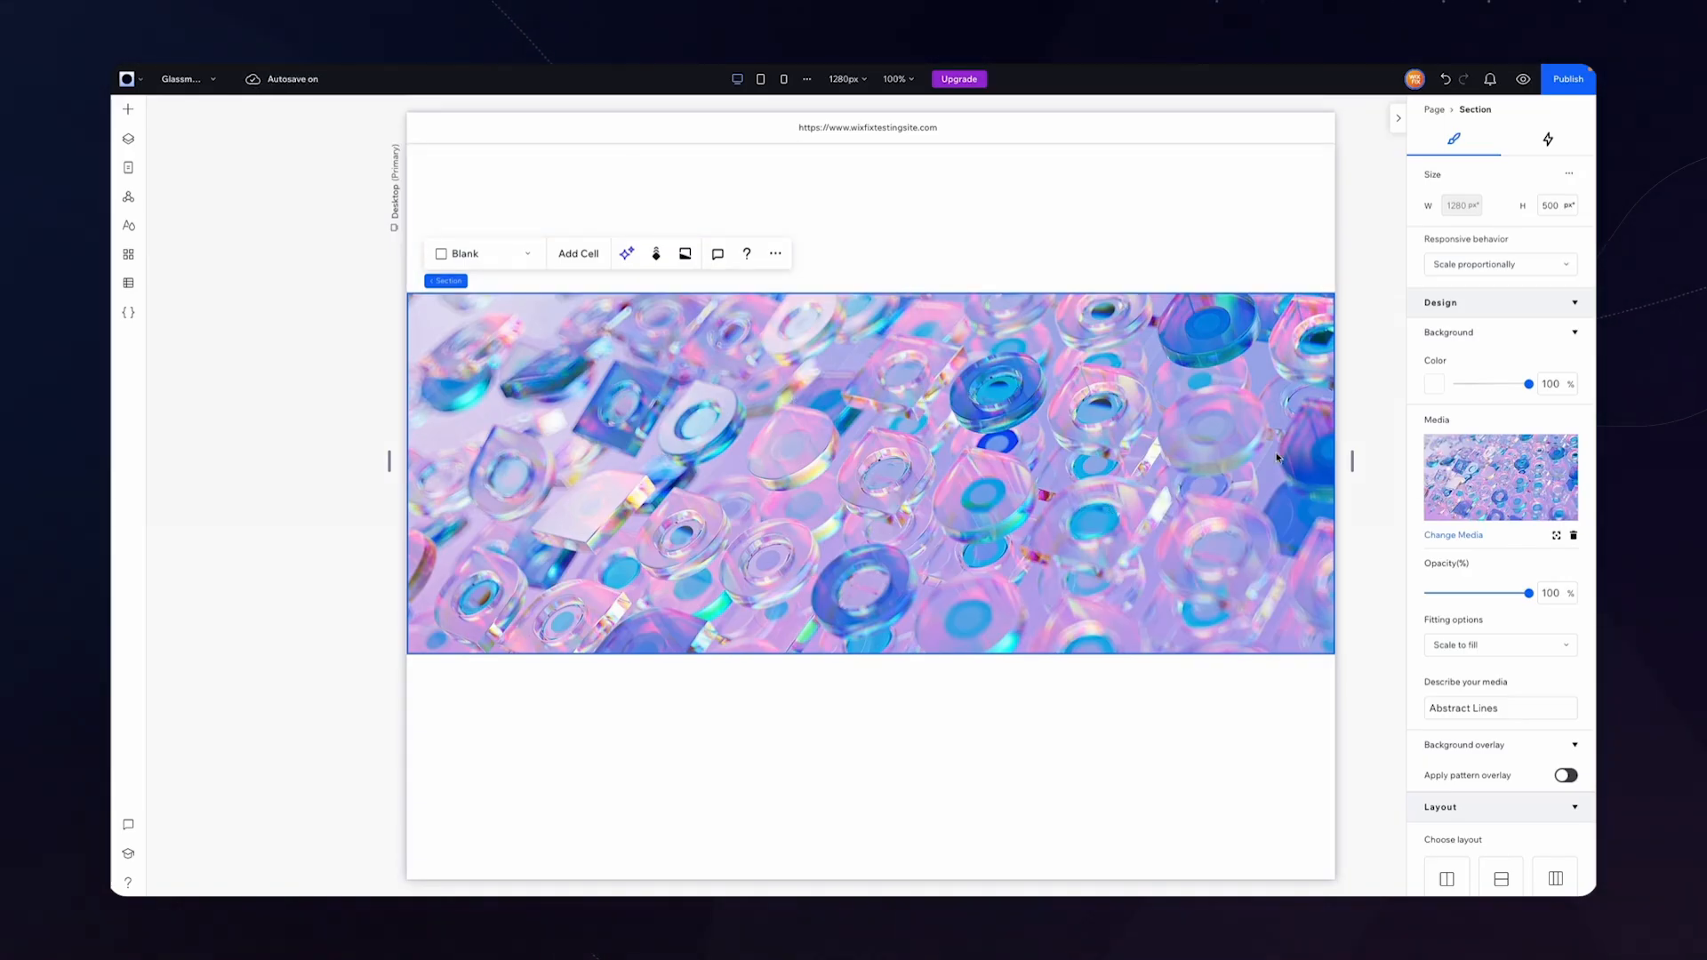
Set the glass section's padding to 5% on all sides
scroll(down, 3)
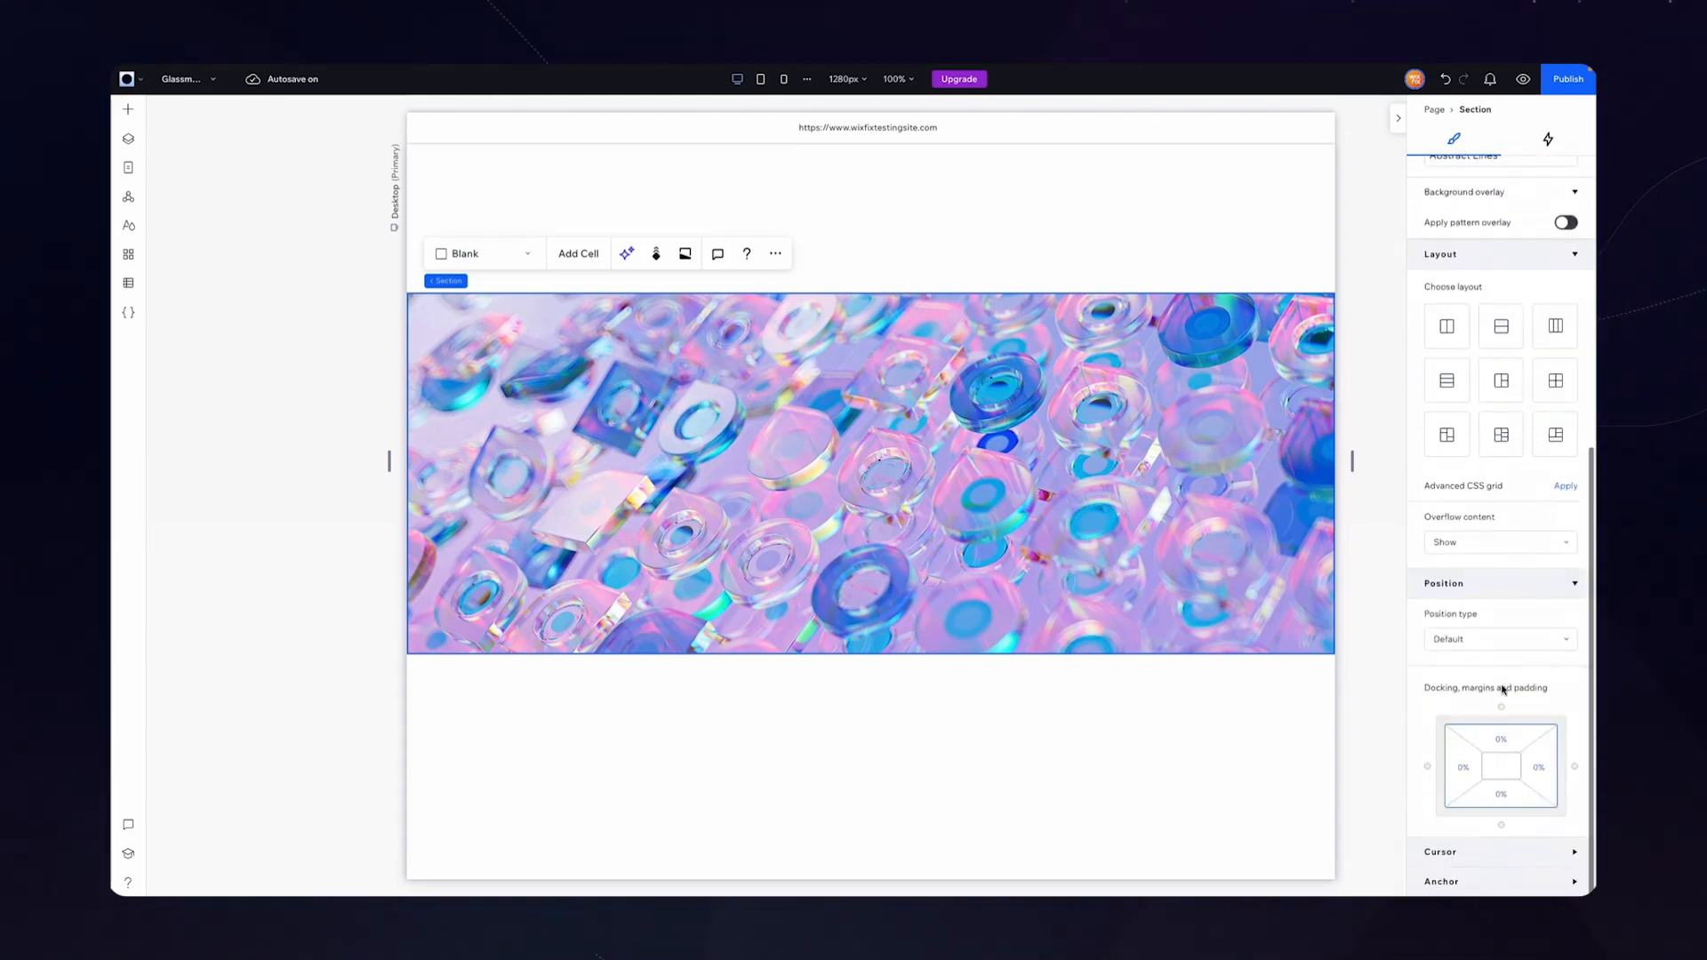
click(1499, 765)
text(5)
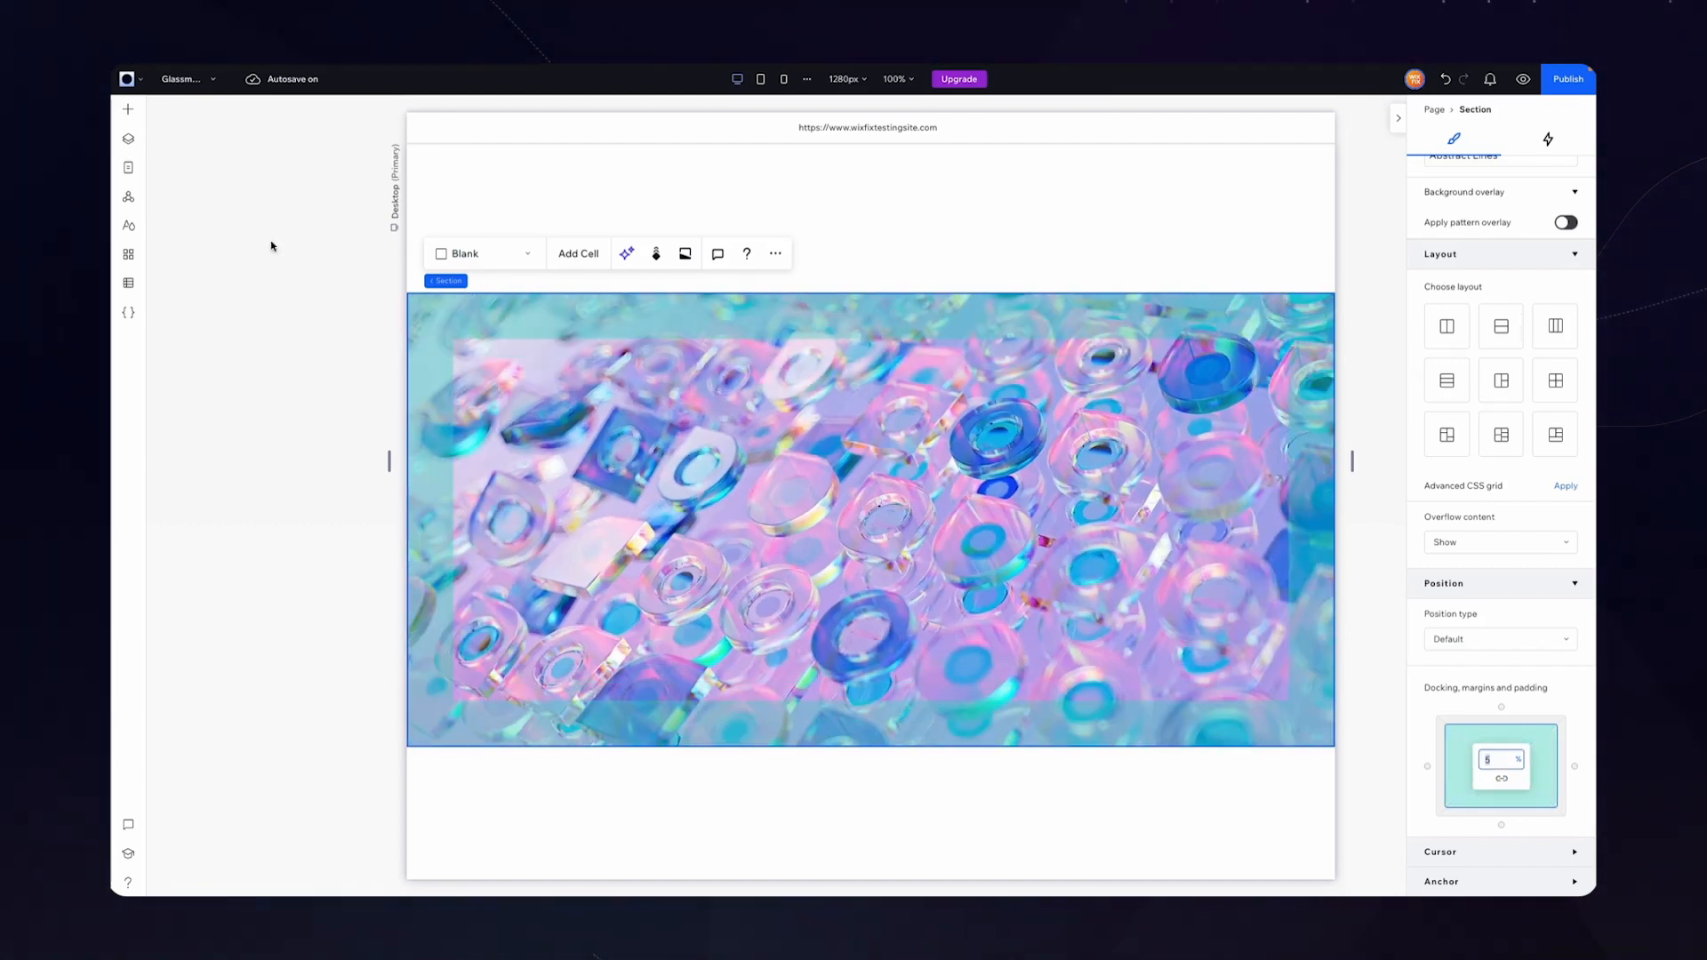
mouse_move(655, 253)
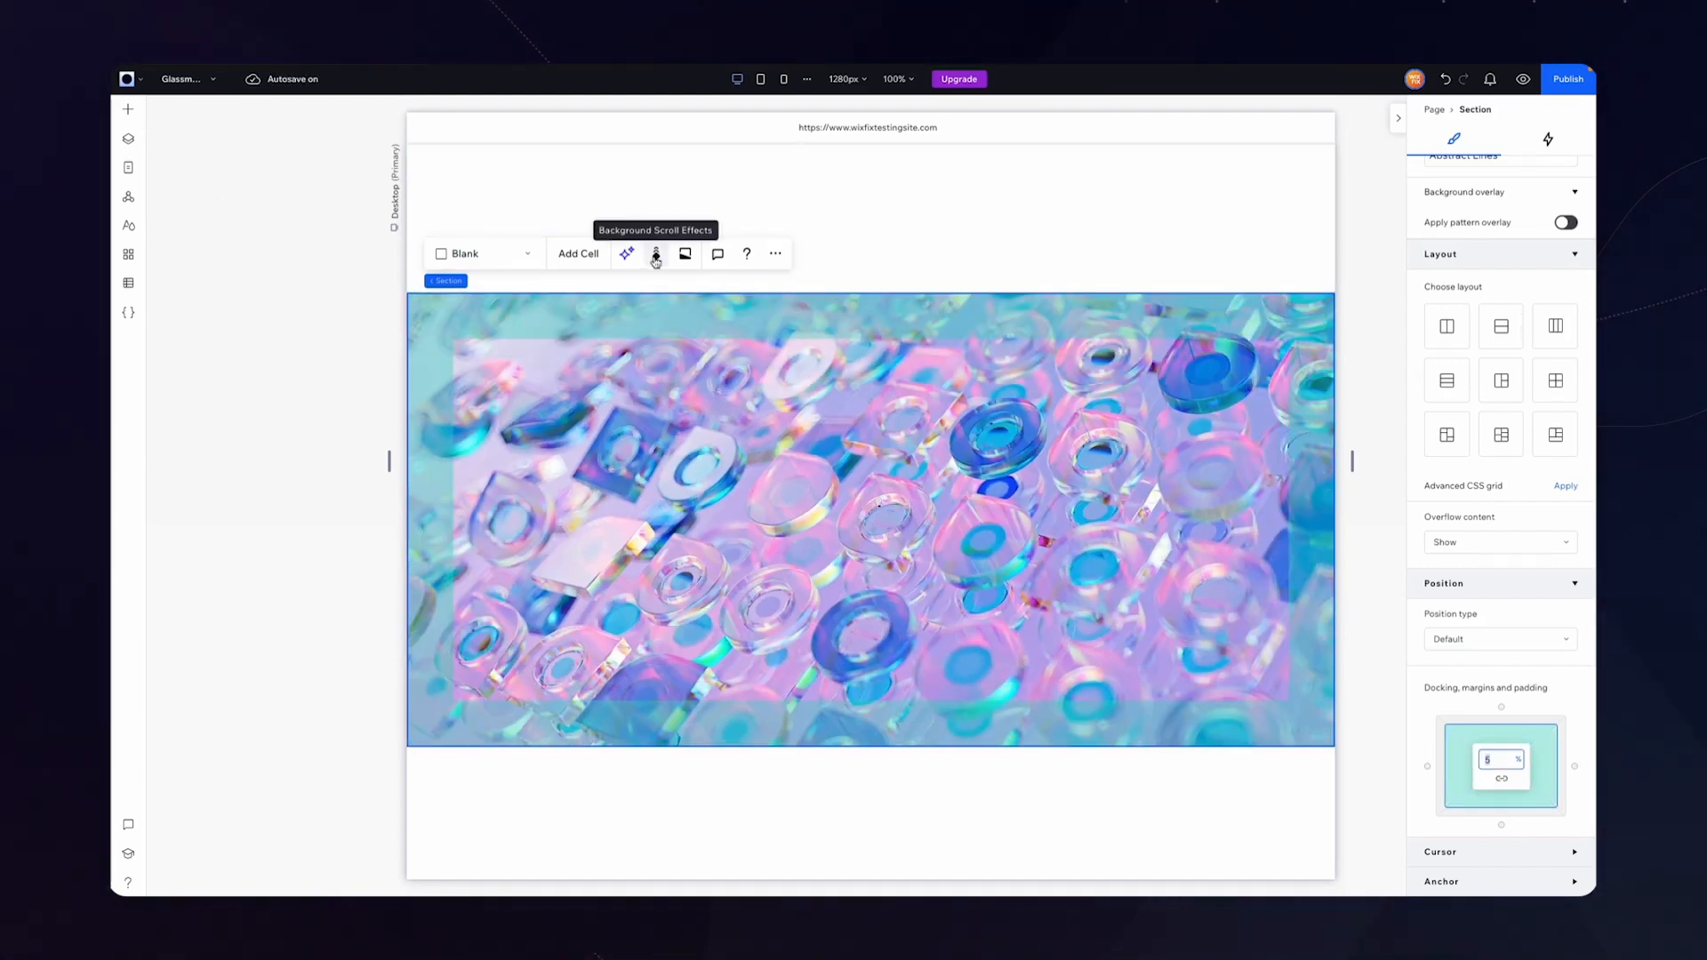
Apply the Parallax background scroll effect to the glass section
click(655, 253)
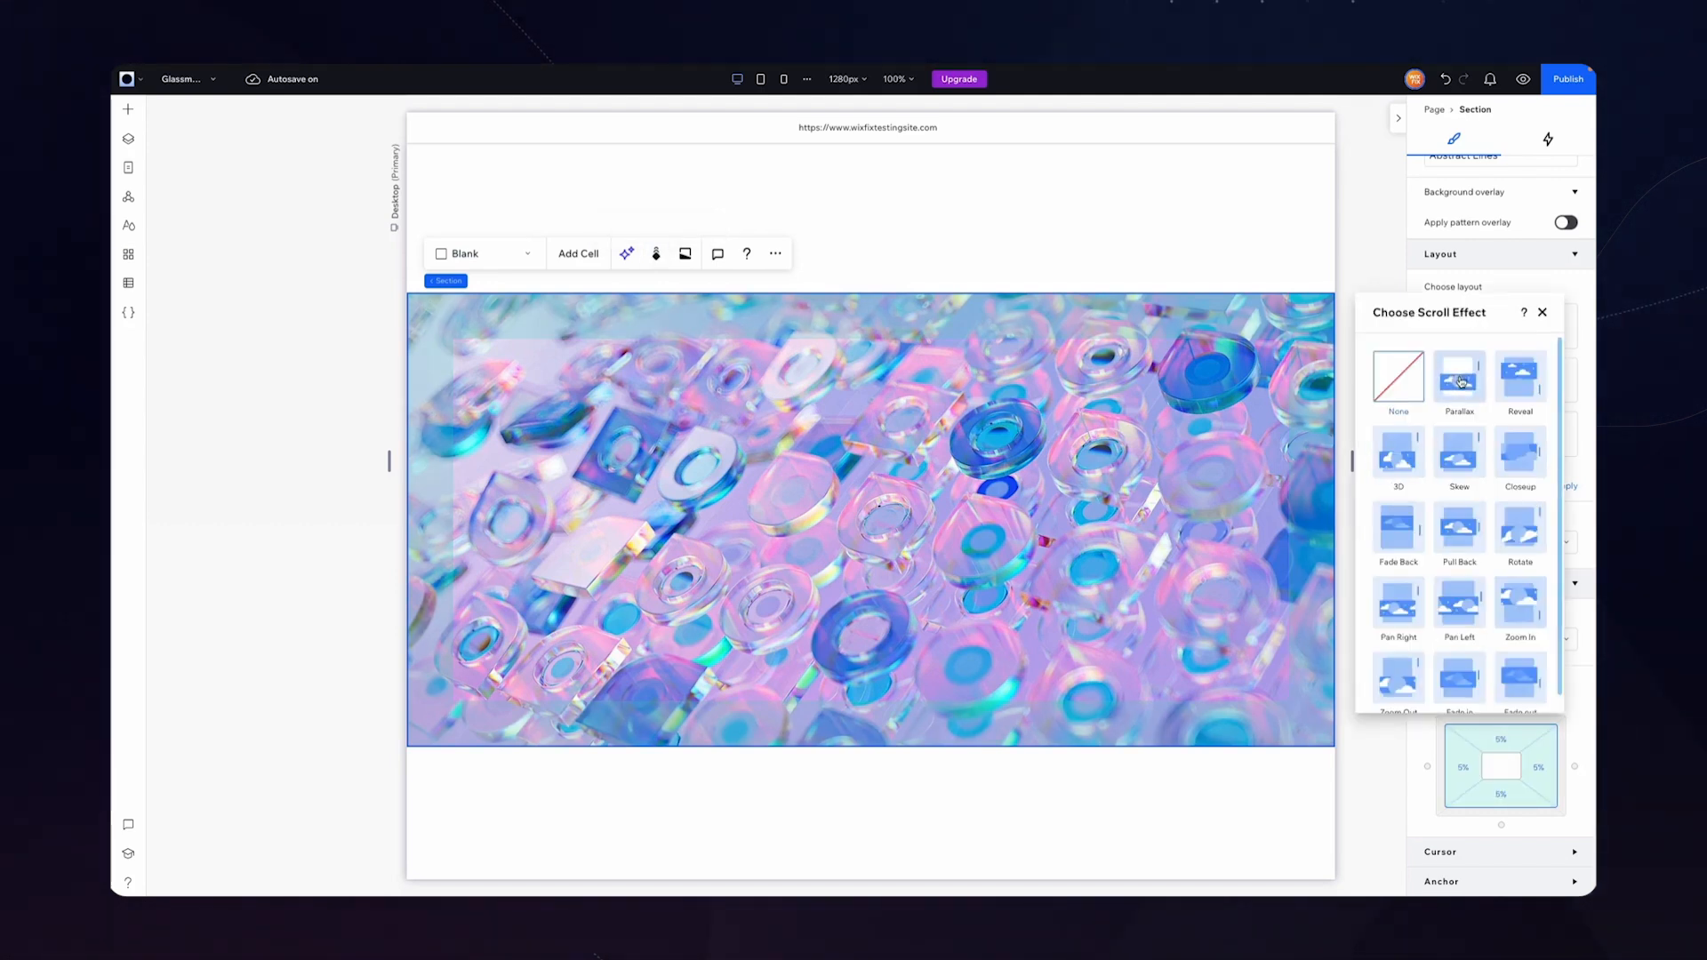
click(1459, 379)
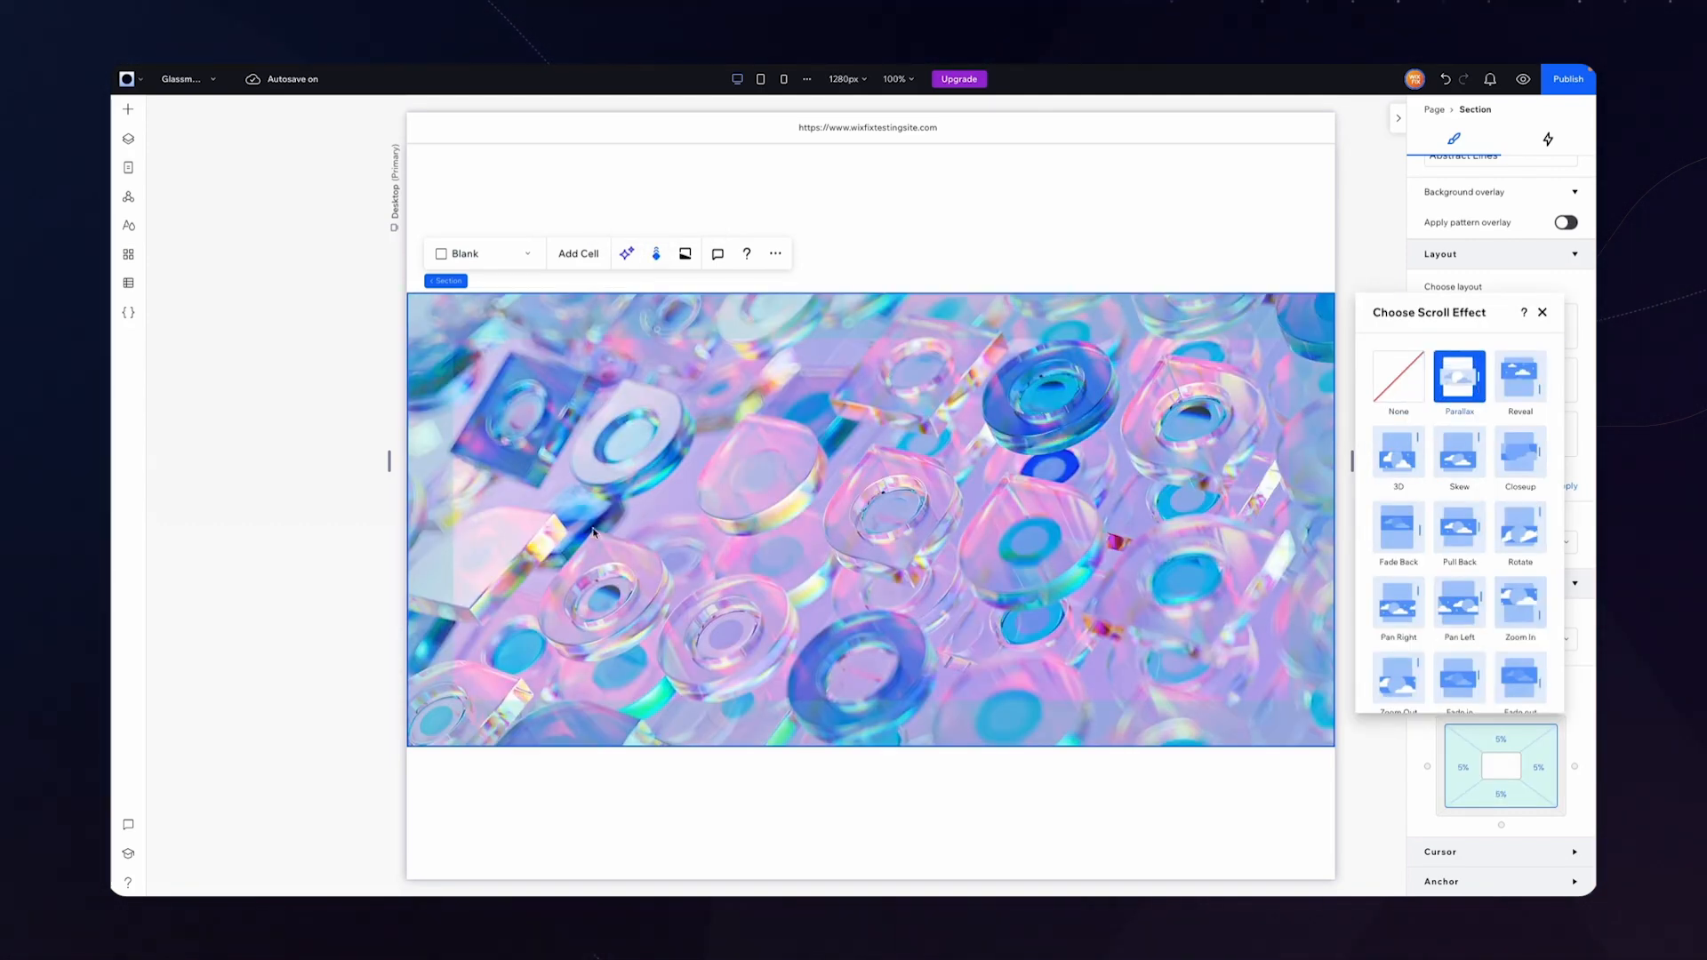
click(1542, 312)
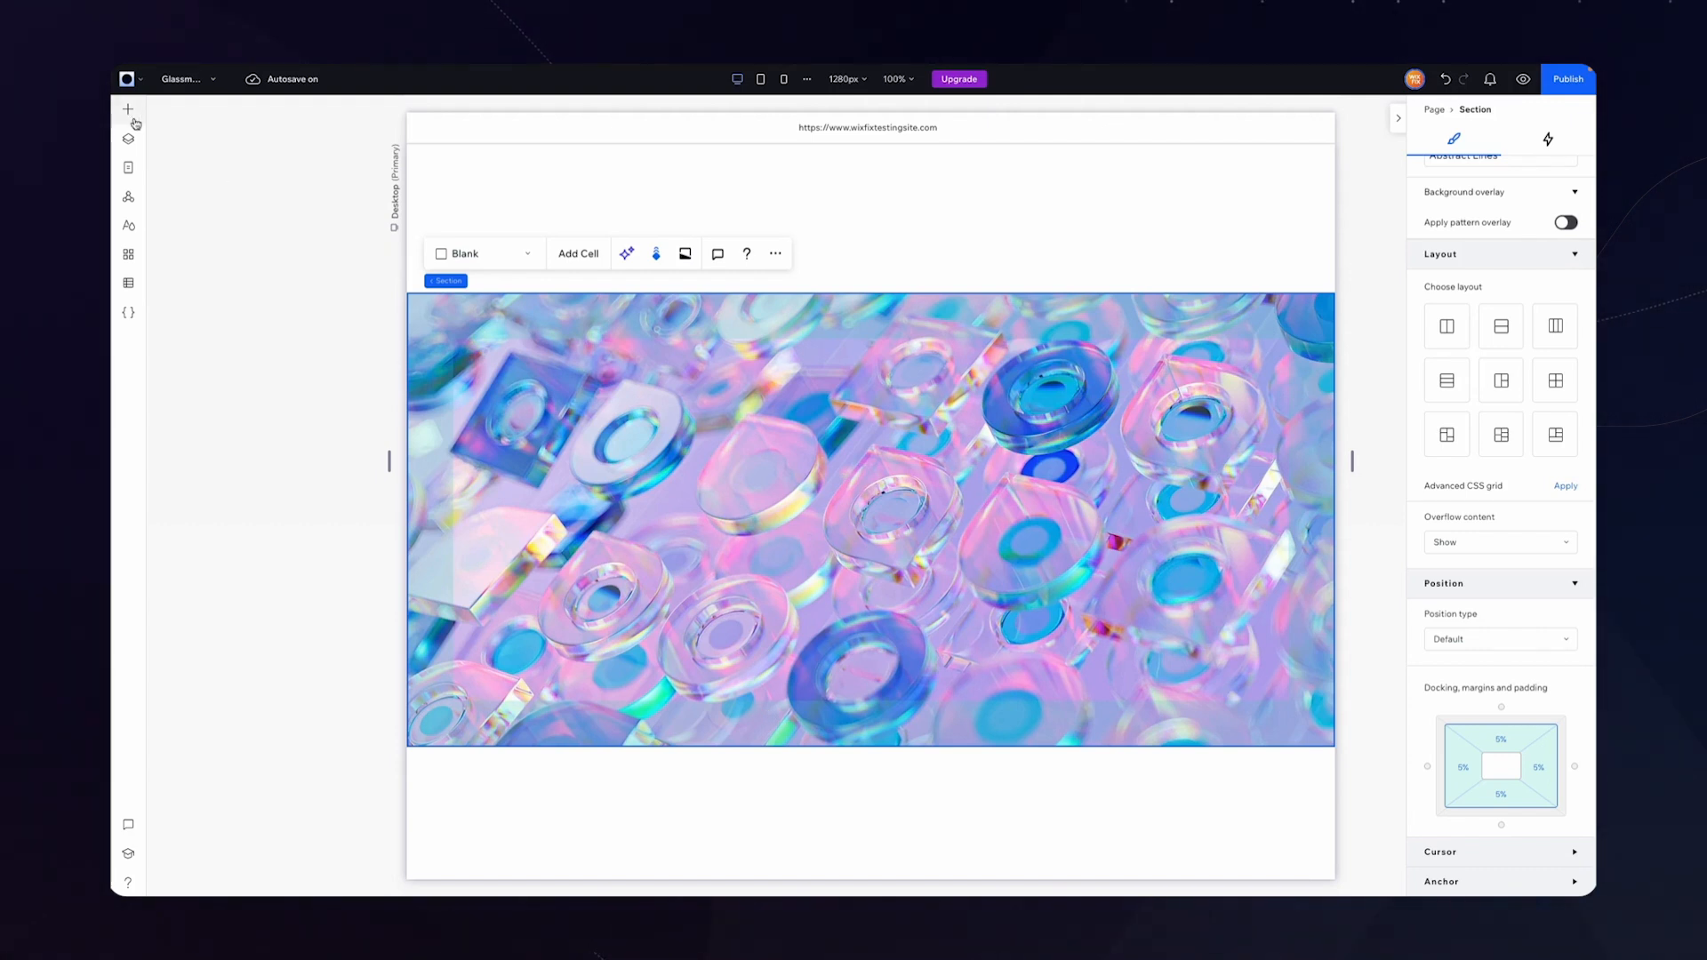
mouse_move(714, 287)
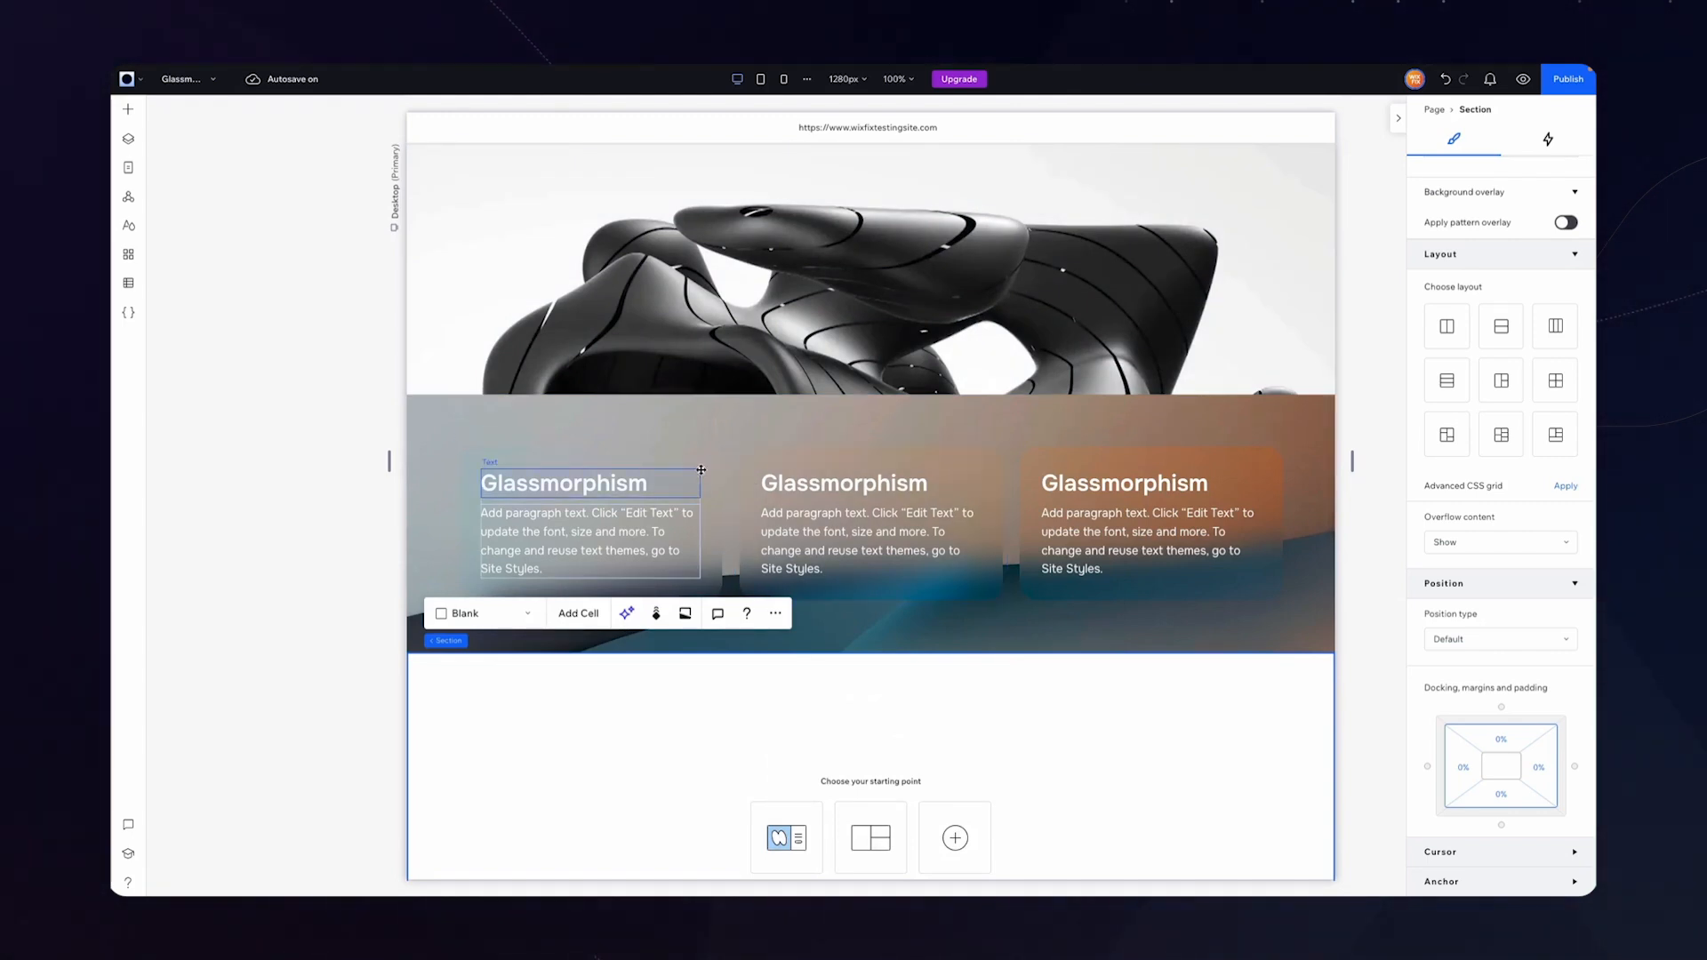
Drop a three-column flexbox from Layout Tools into the glass section
scroll(down, 3)
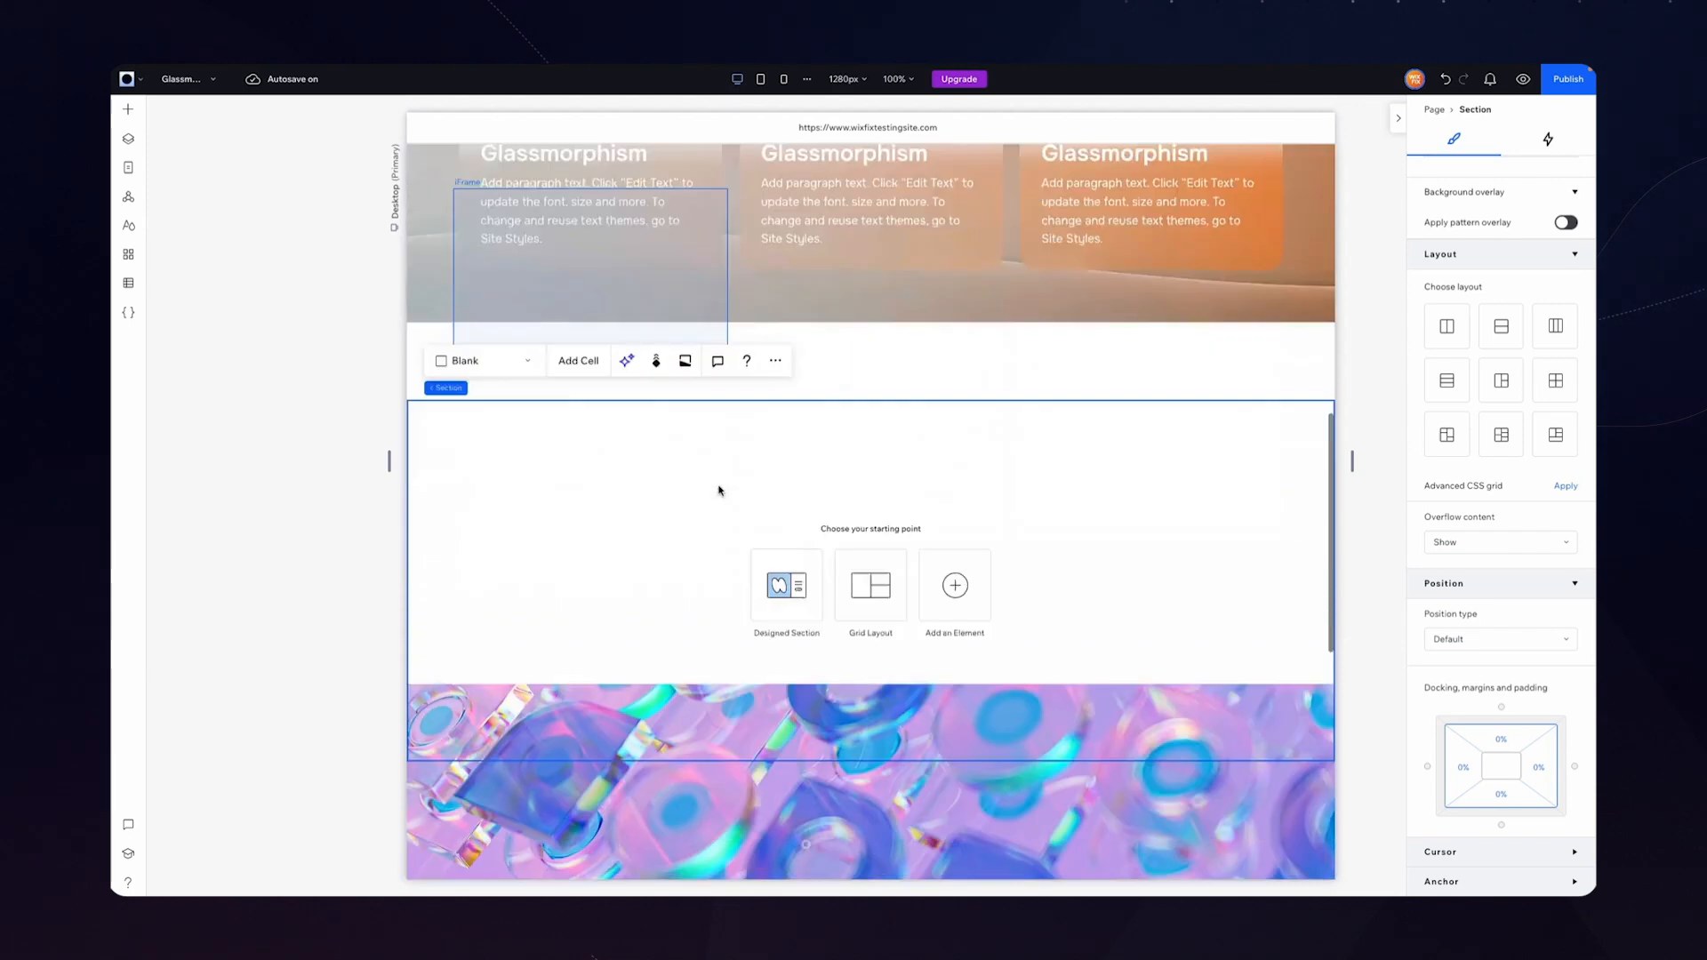
scroll(down, 3)
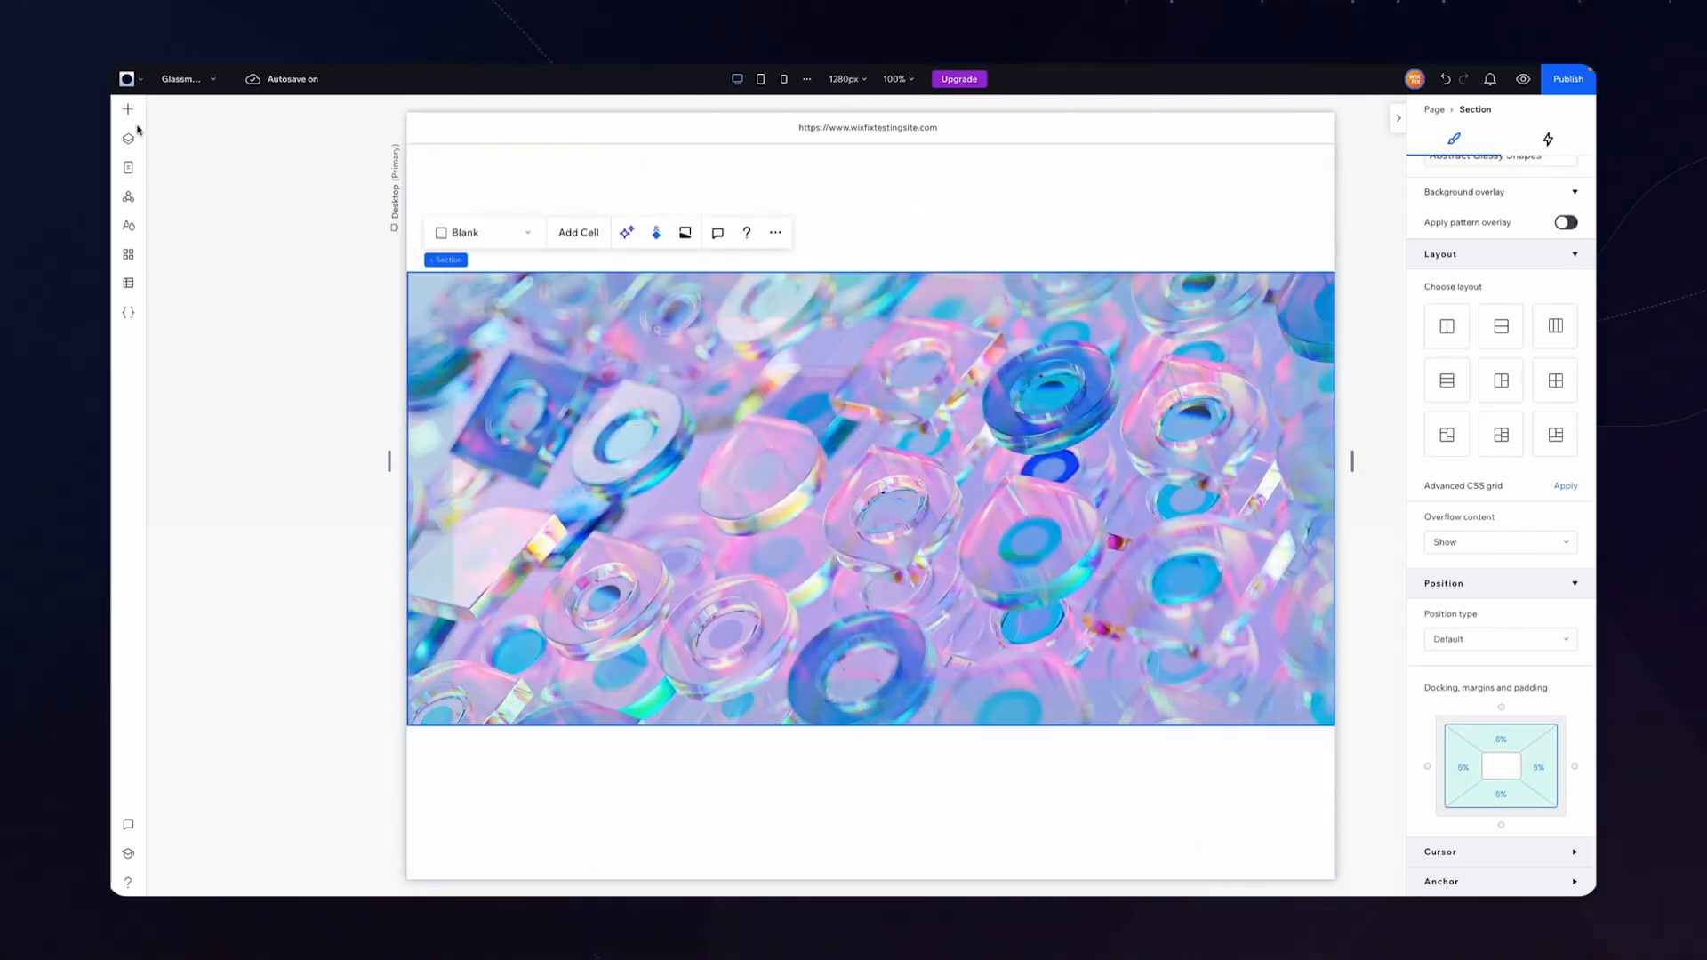
click(127, 109)
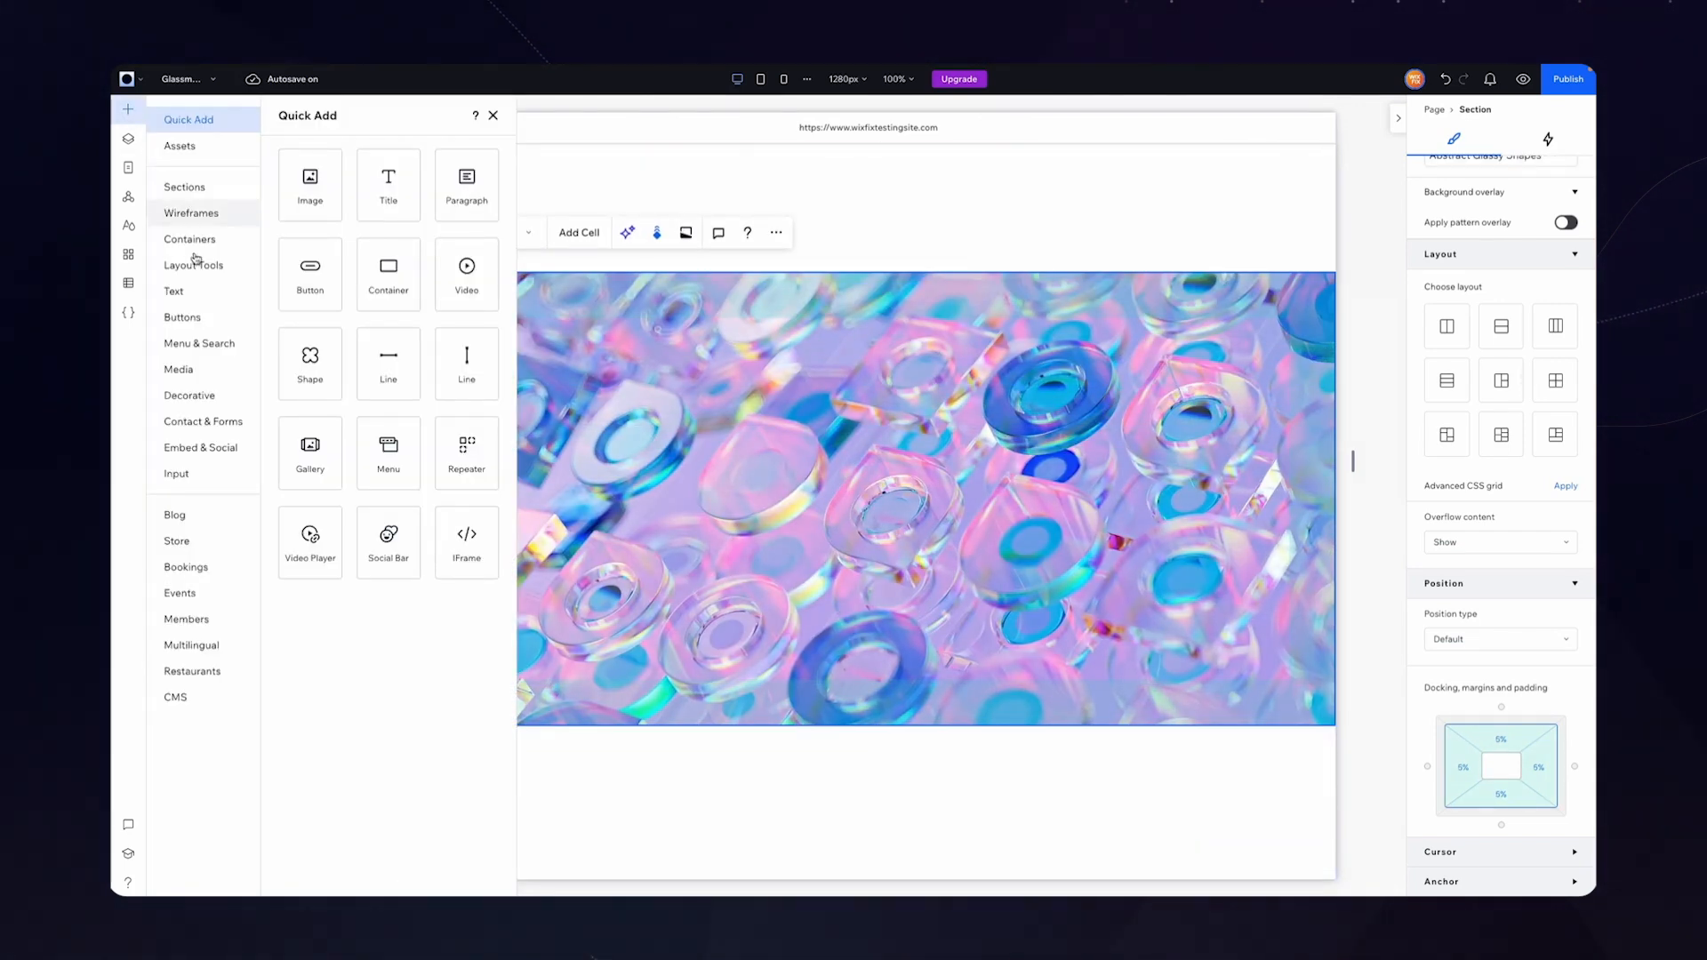
click(194, 265)
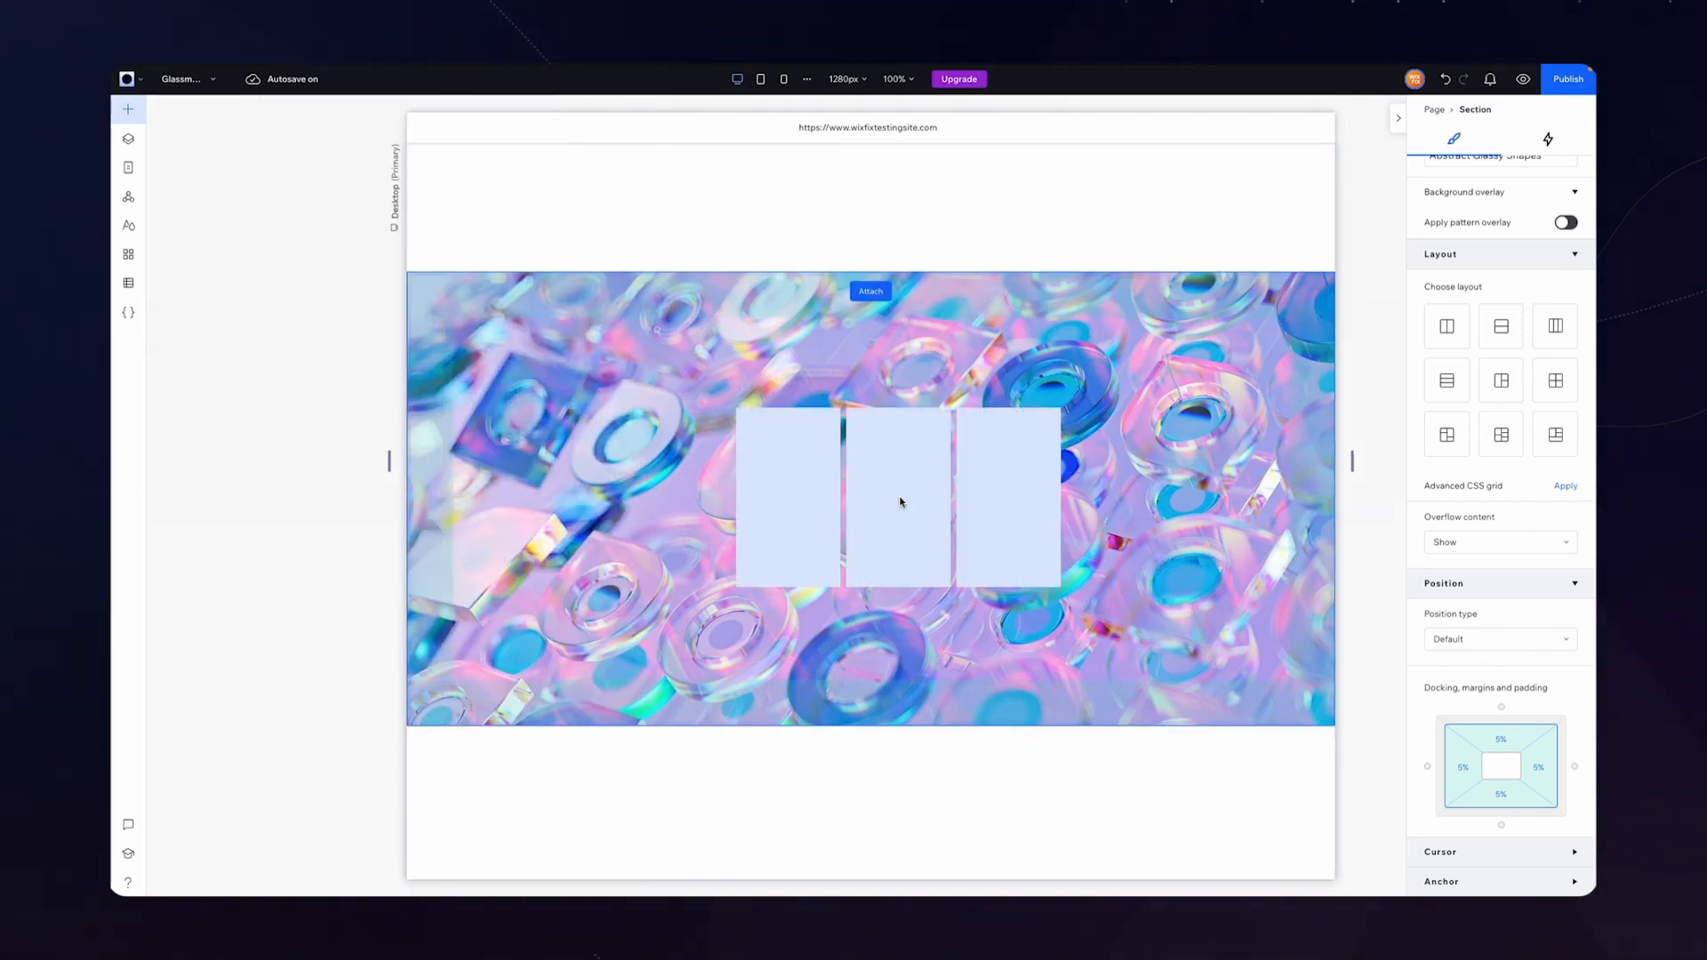
click(868, 498)
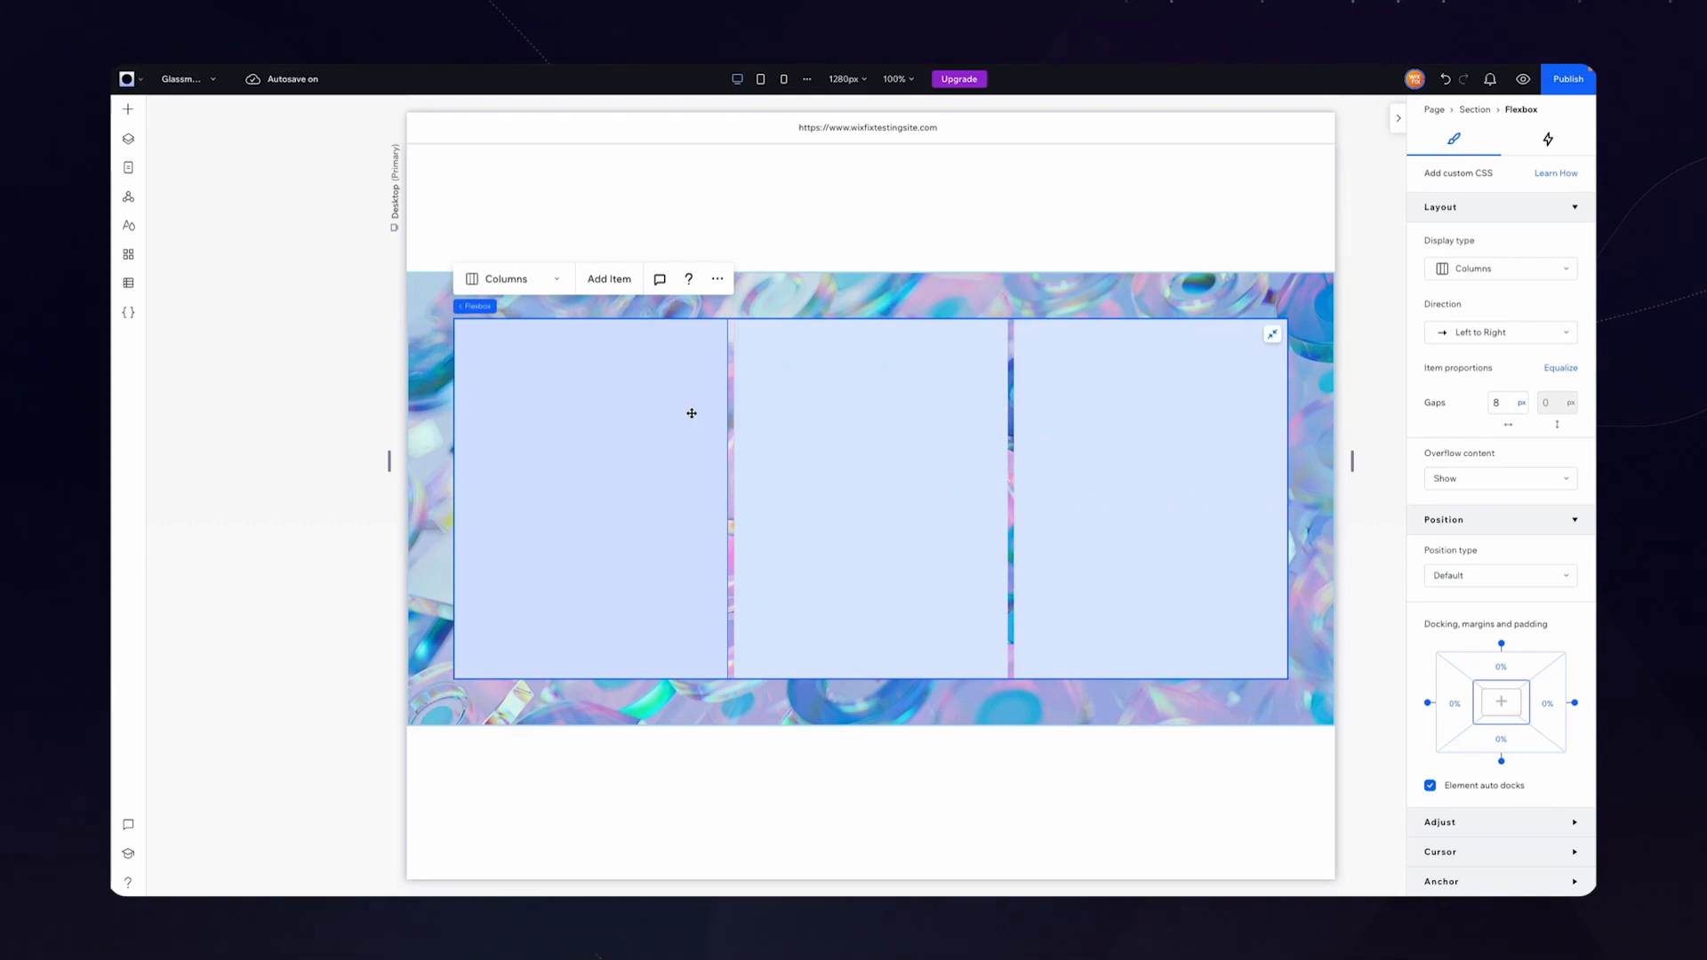
Set the column container's fill opacity to 0% so the background shows through
click(591, 500)
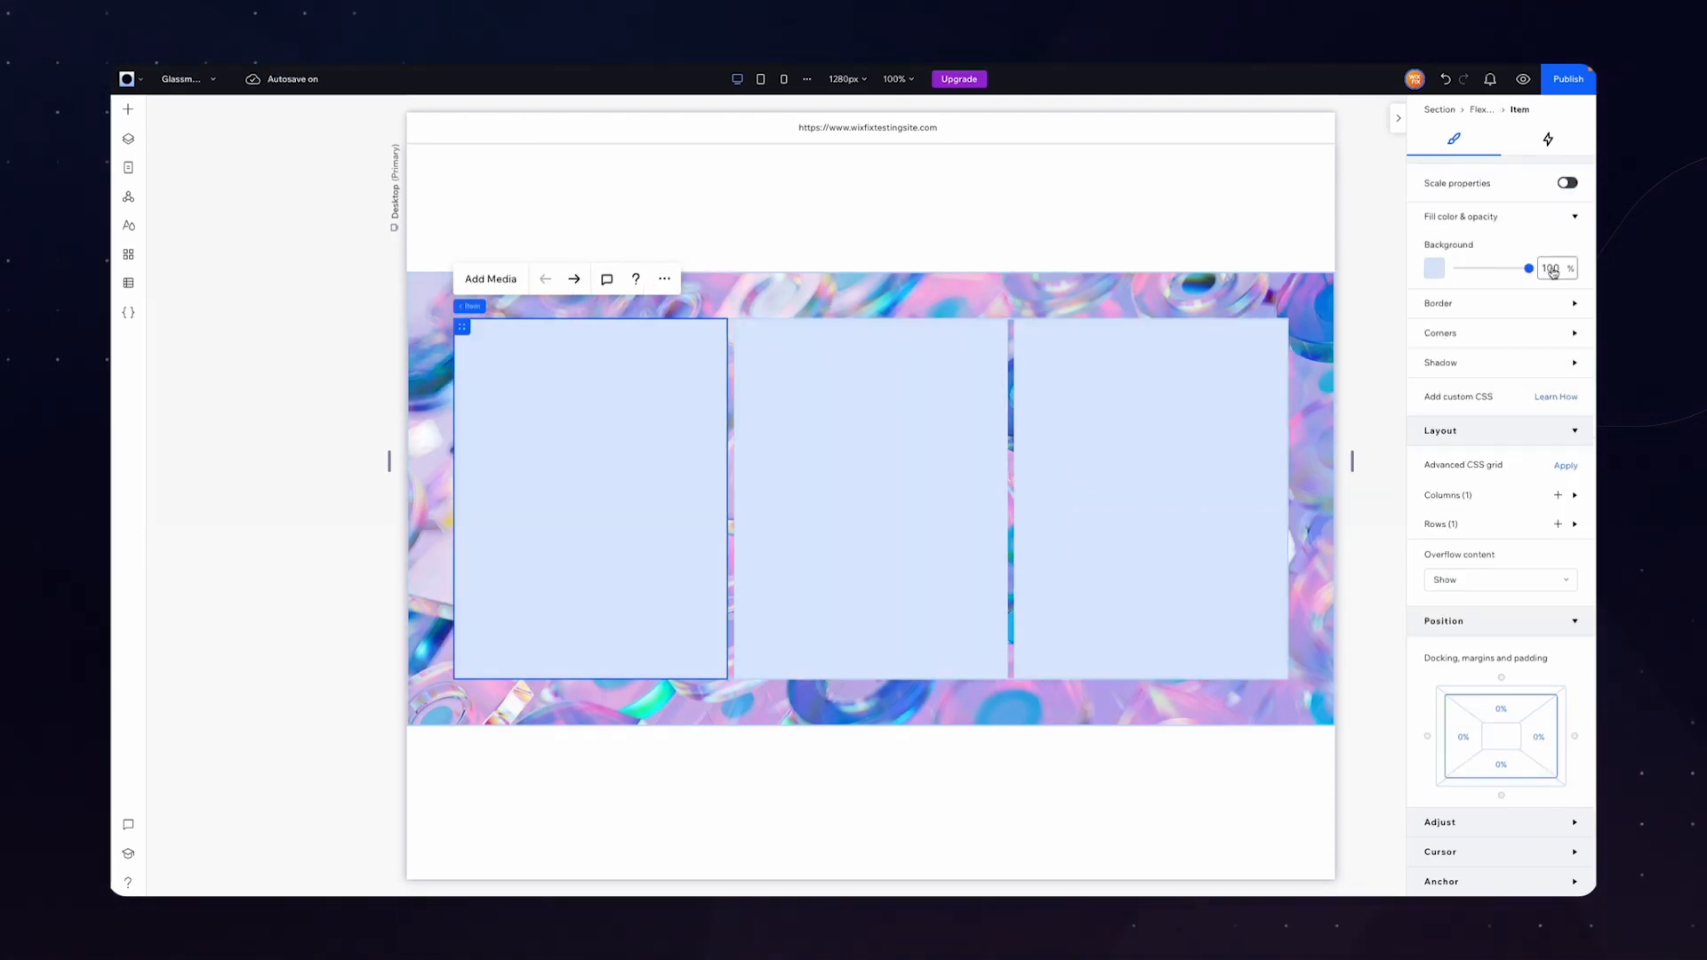
click(908, 495)
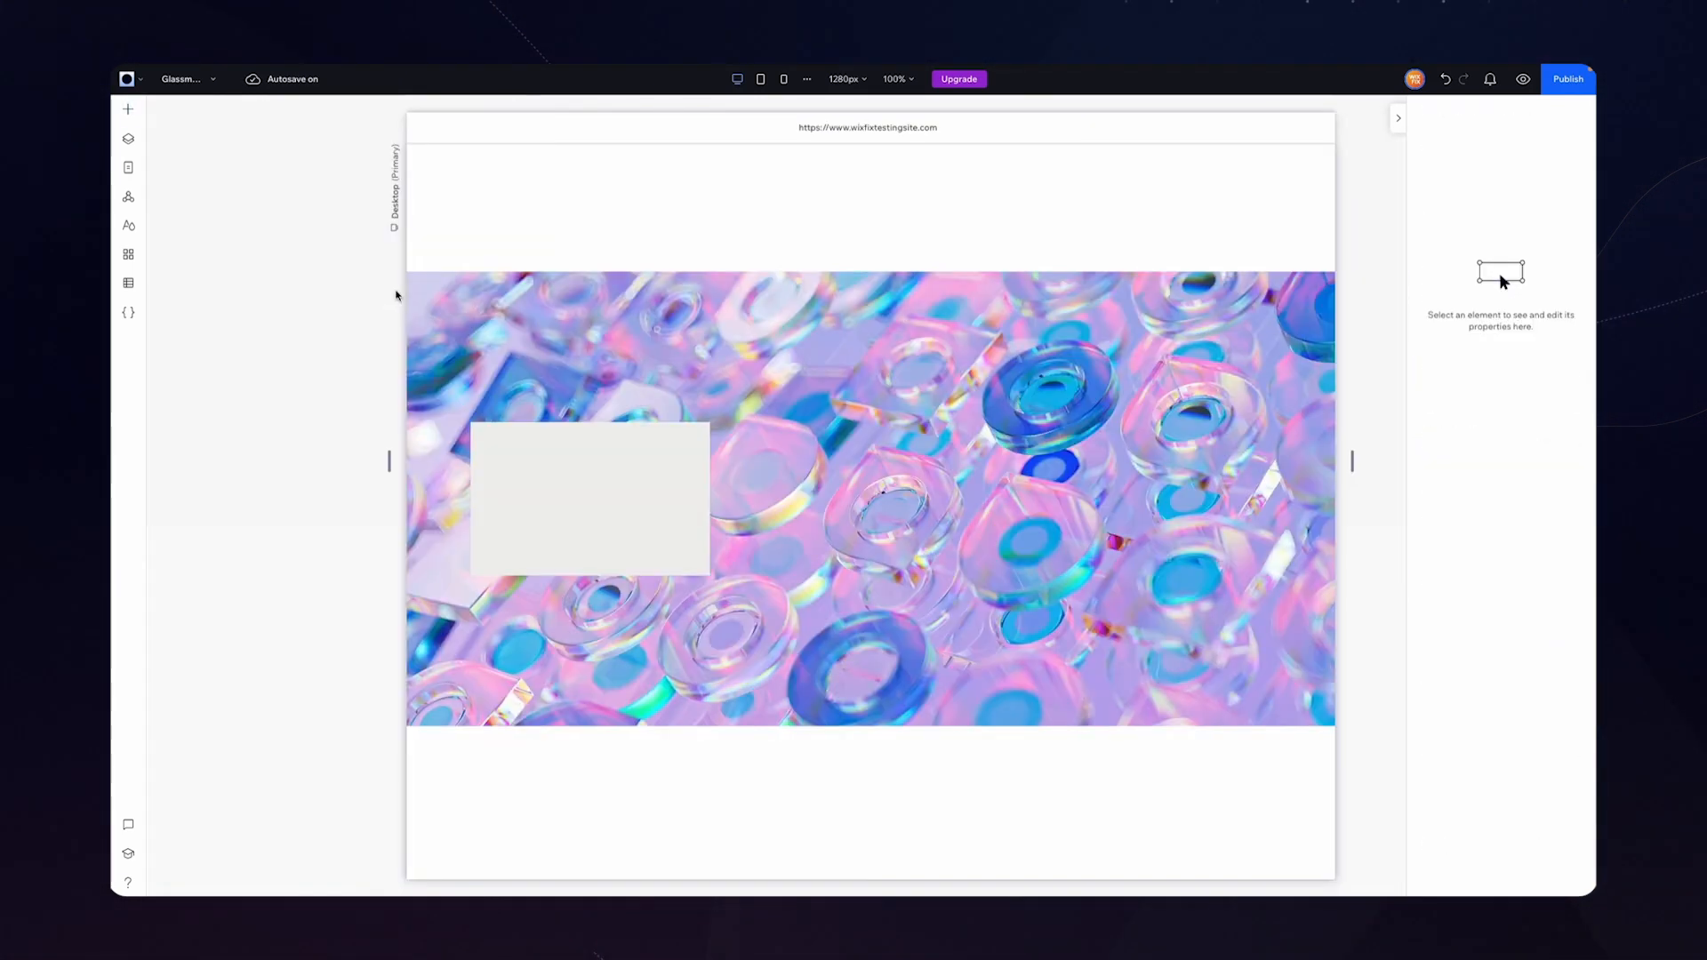
click(588, 498)
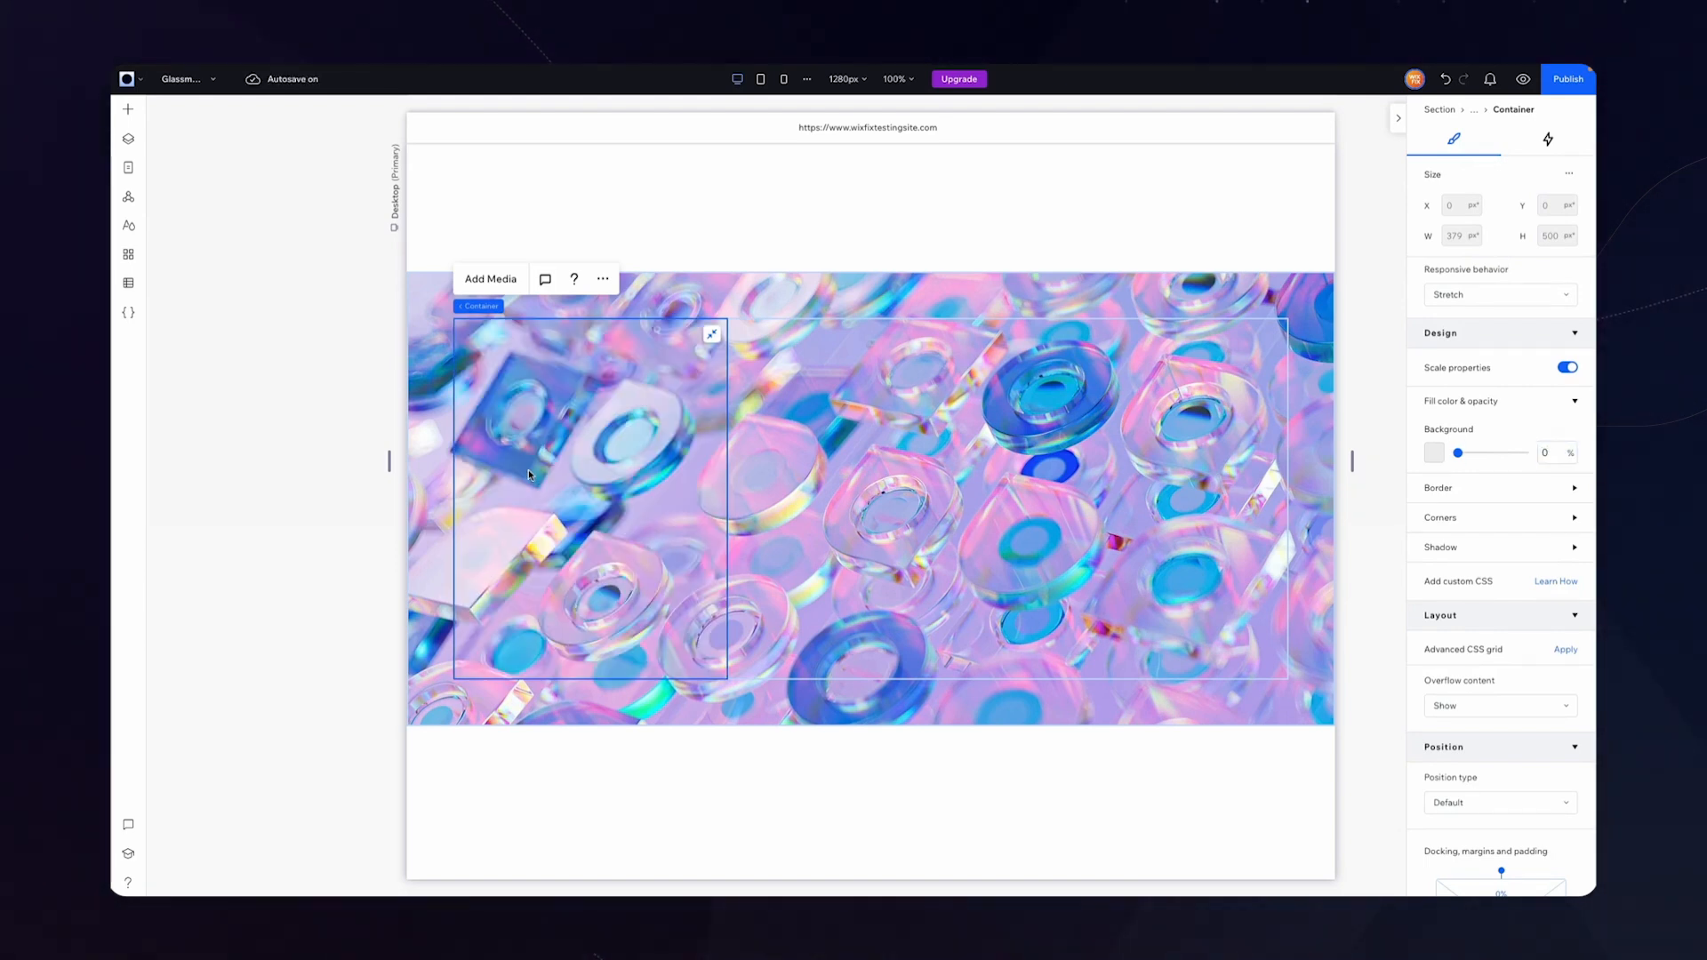
Add an Embed HTML element from Embed & Social into the first column
click(128, 108)
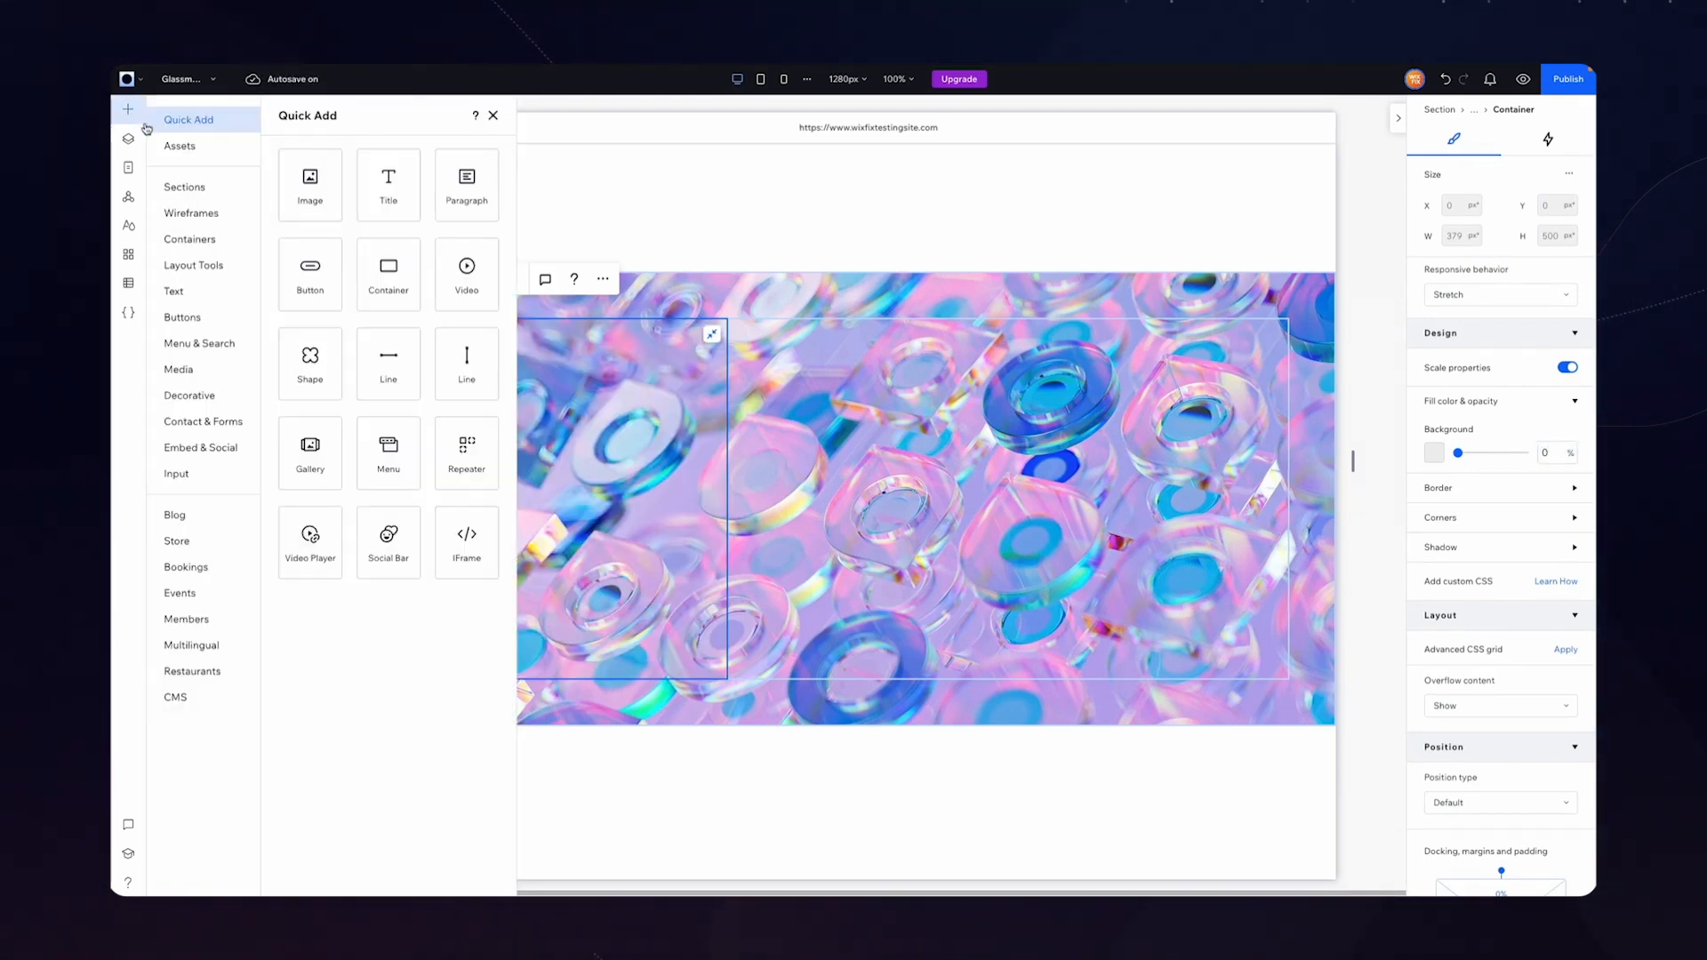
click(492, 116)
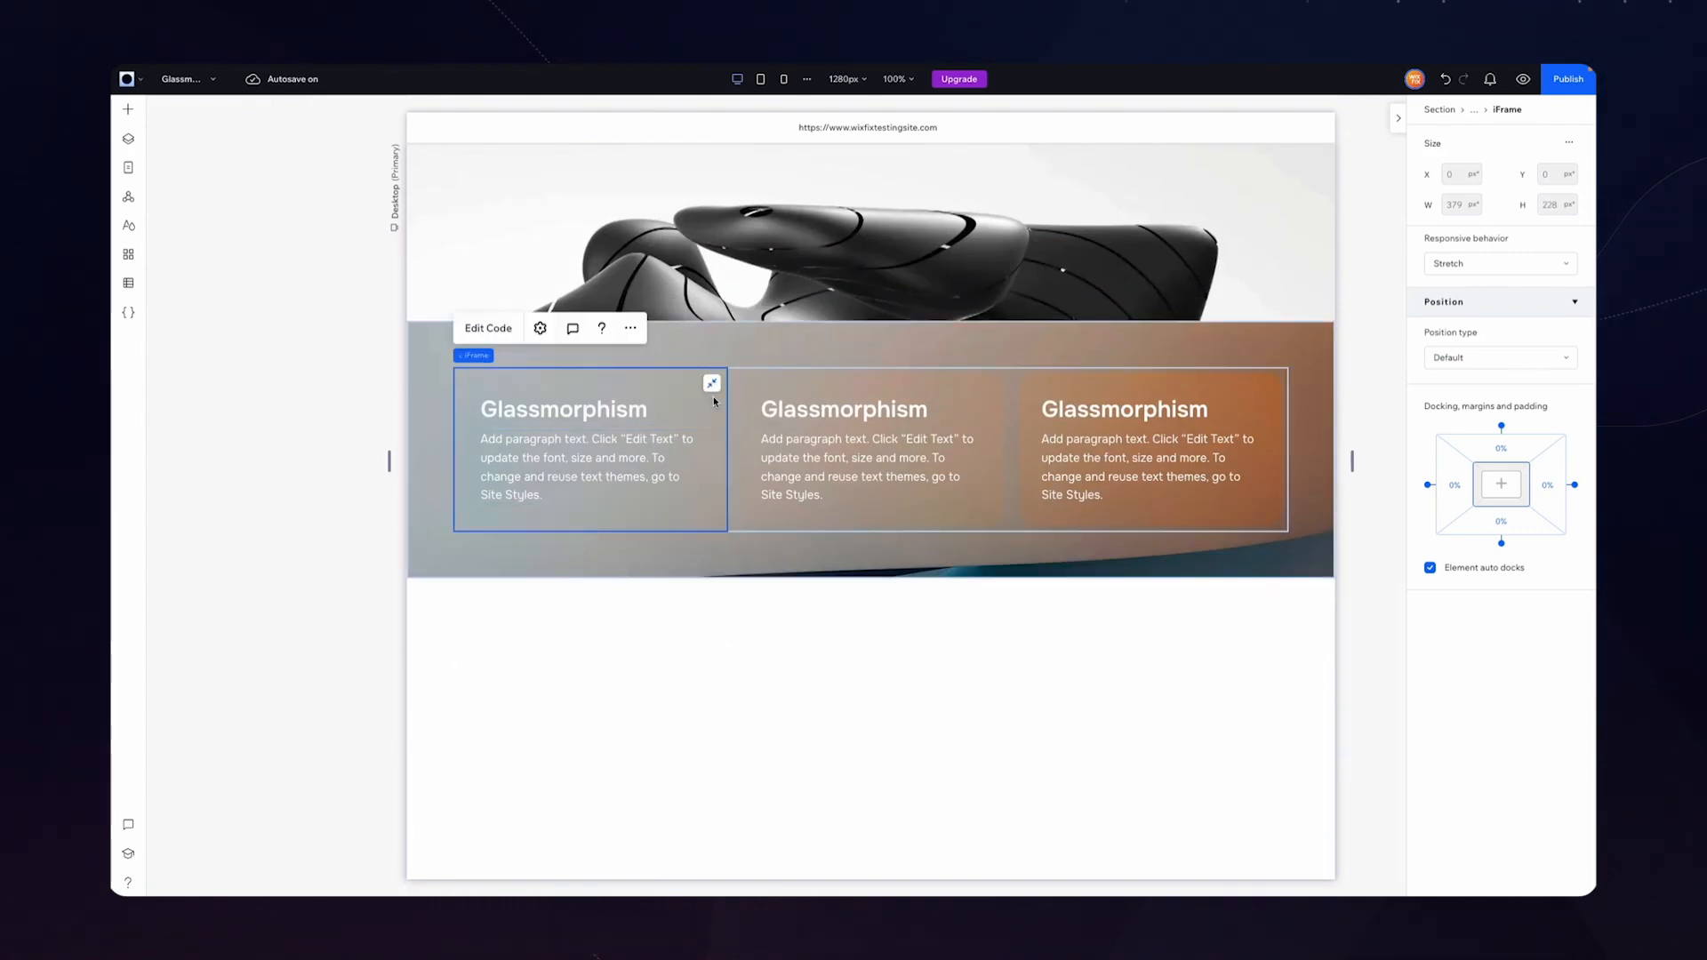
Paste the blur-and-saturate backdrop-filter CSS into the embed code and update it
click(540, 328)
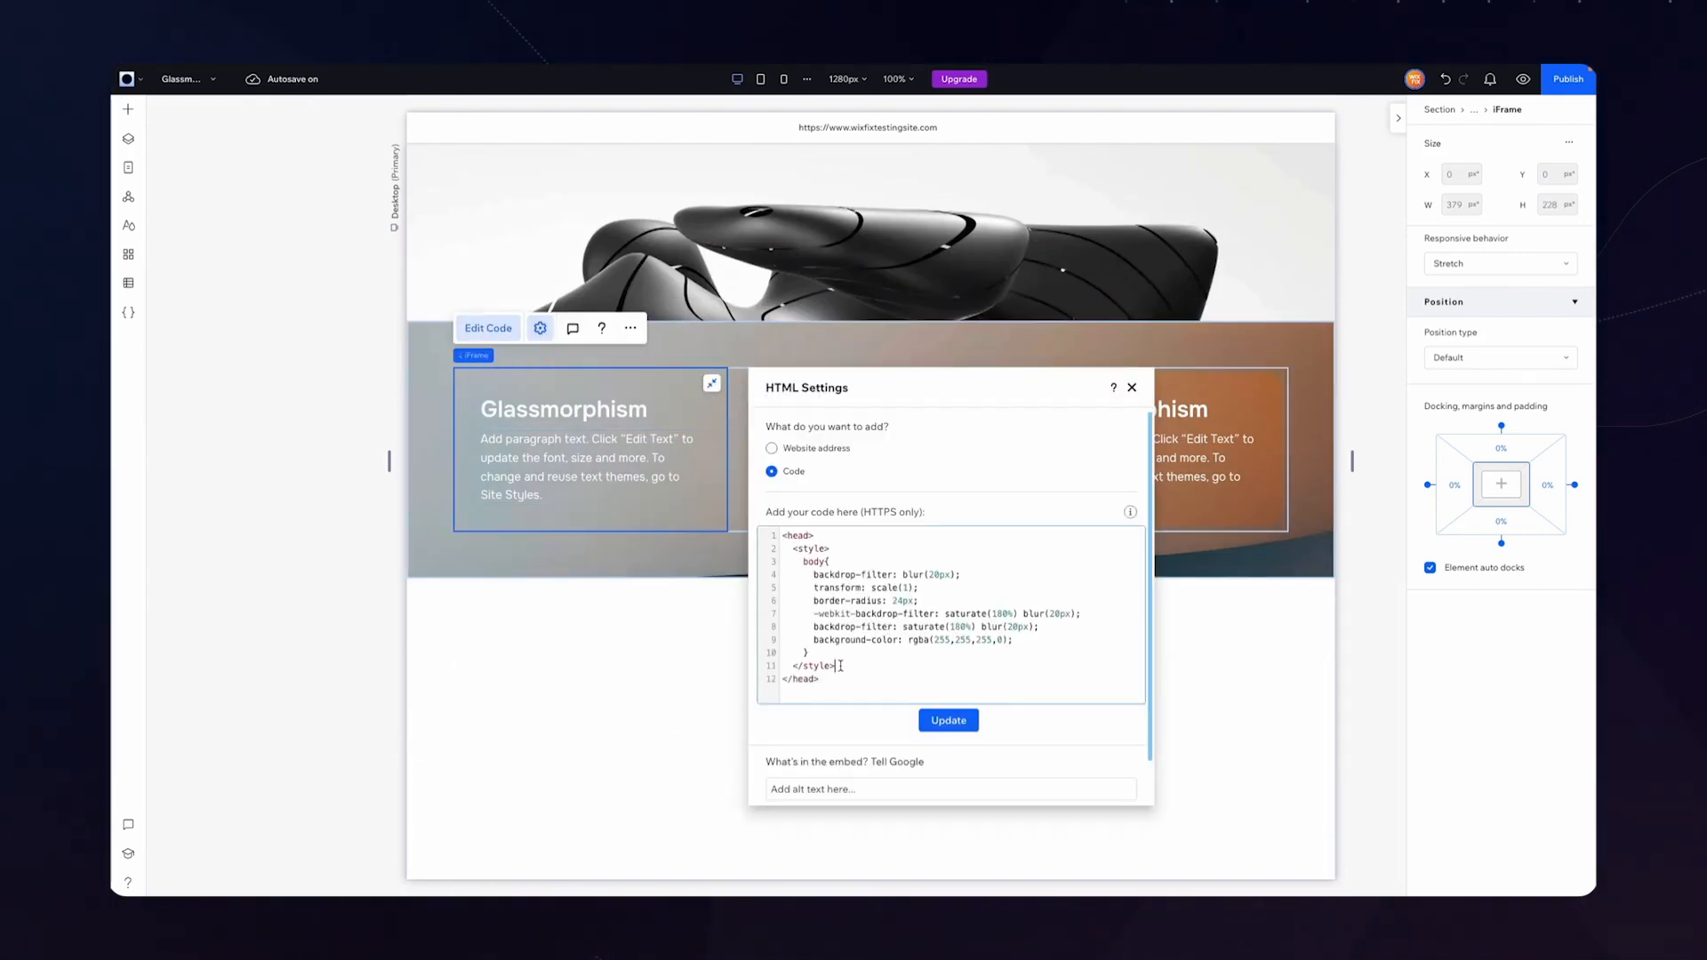
key(ctrl+a)
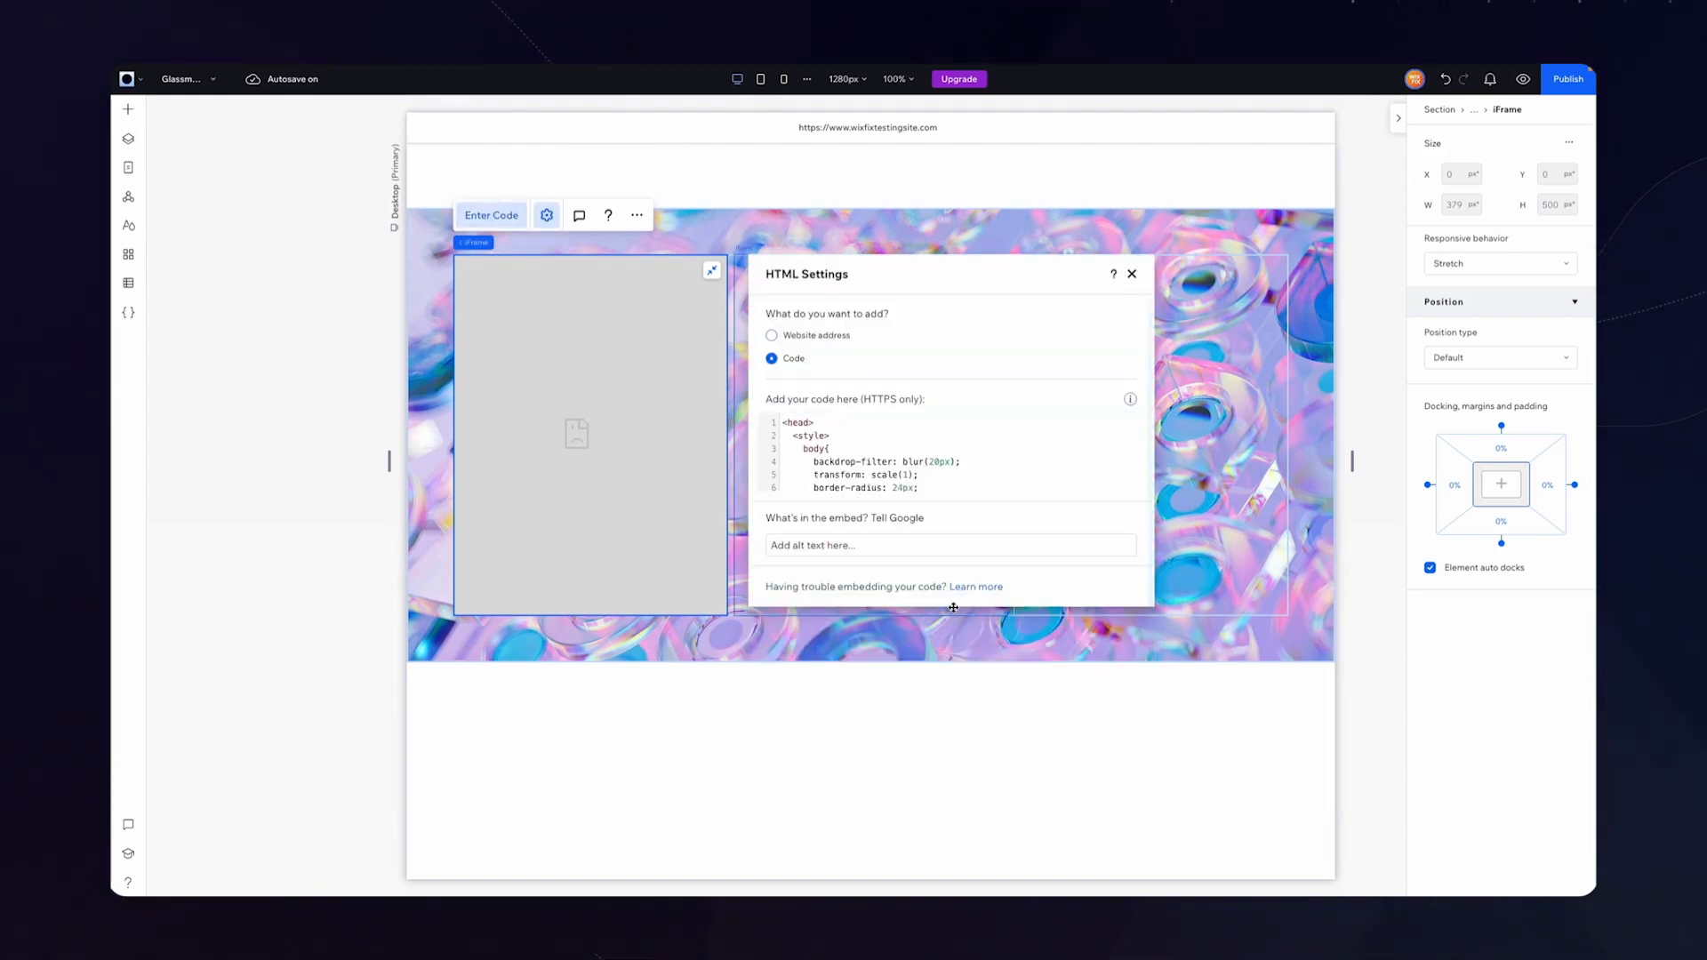
click(1130, 273)
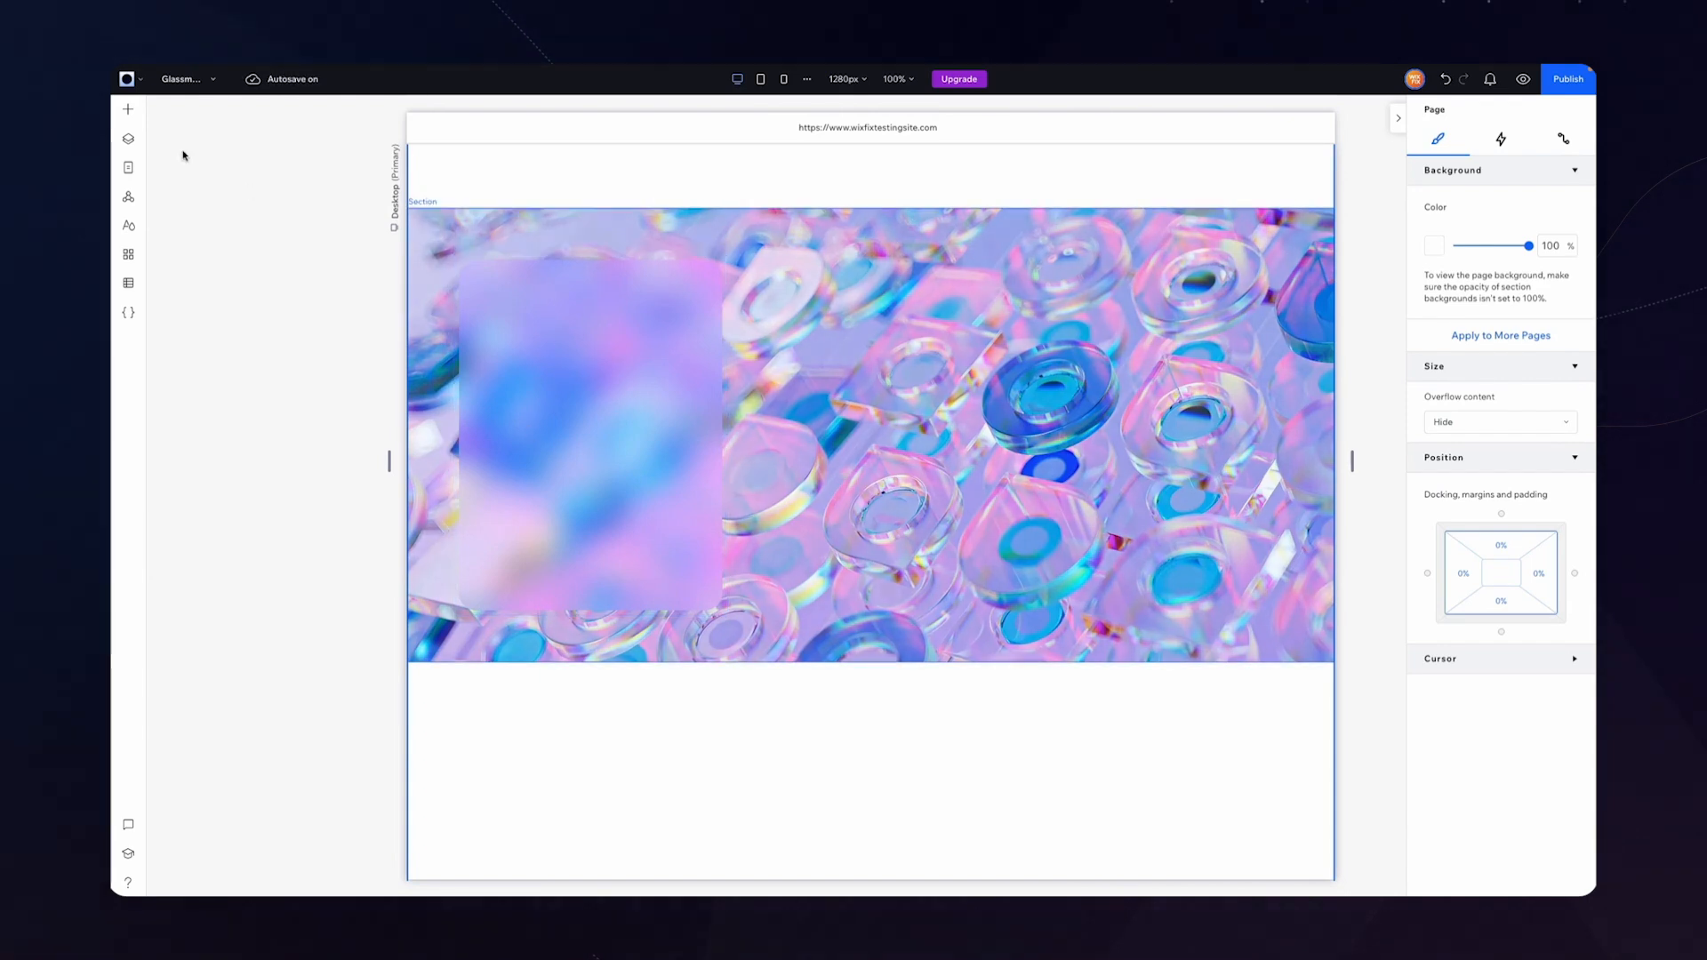
Add a stretched container to the left card with 10% docking margins and 0% opacity
click(127, 109)
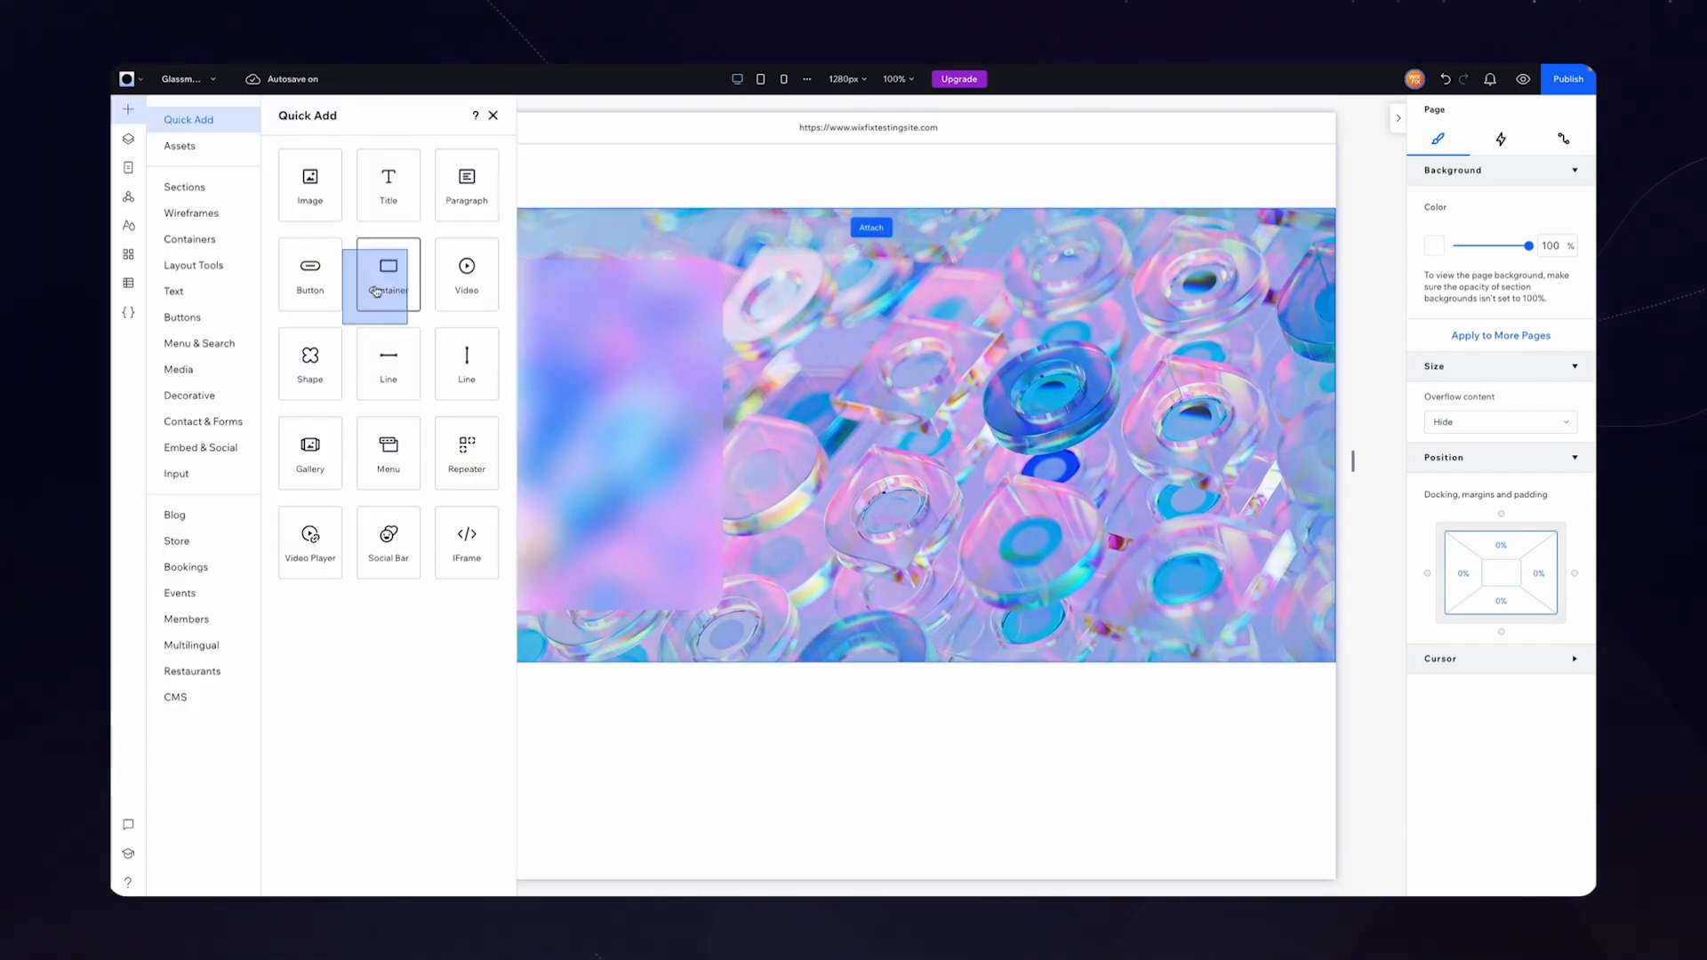
click(388, 275)
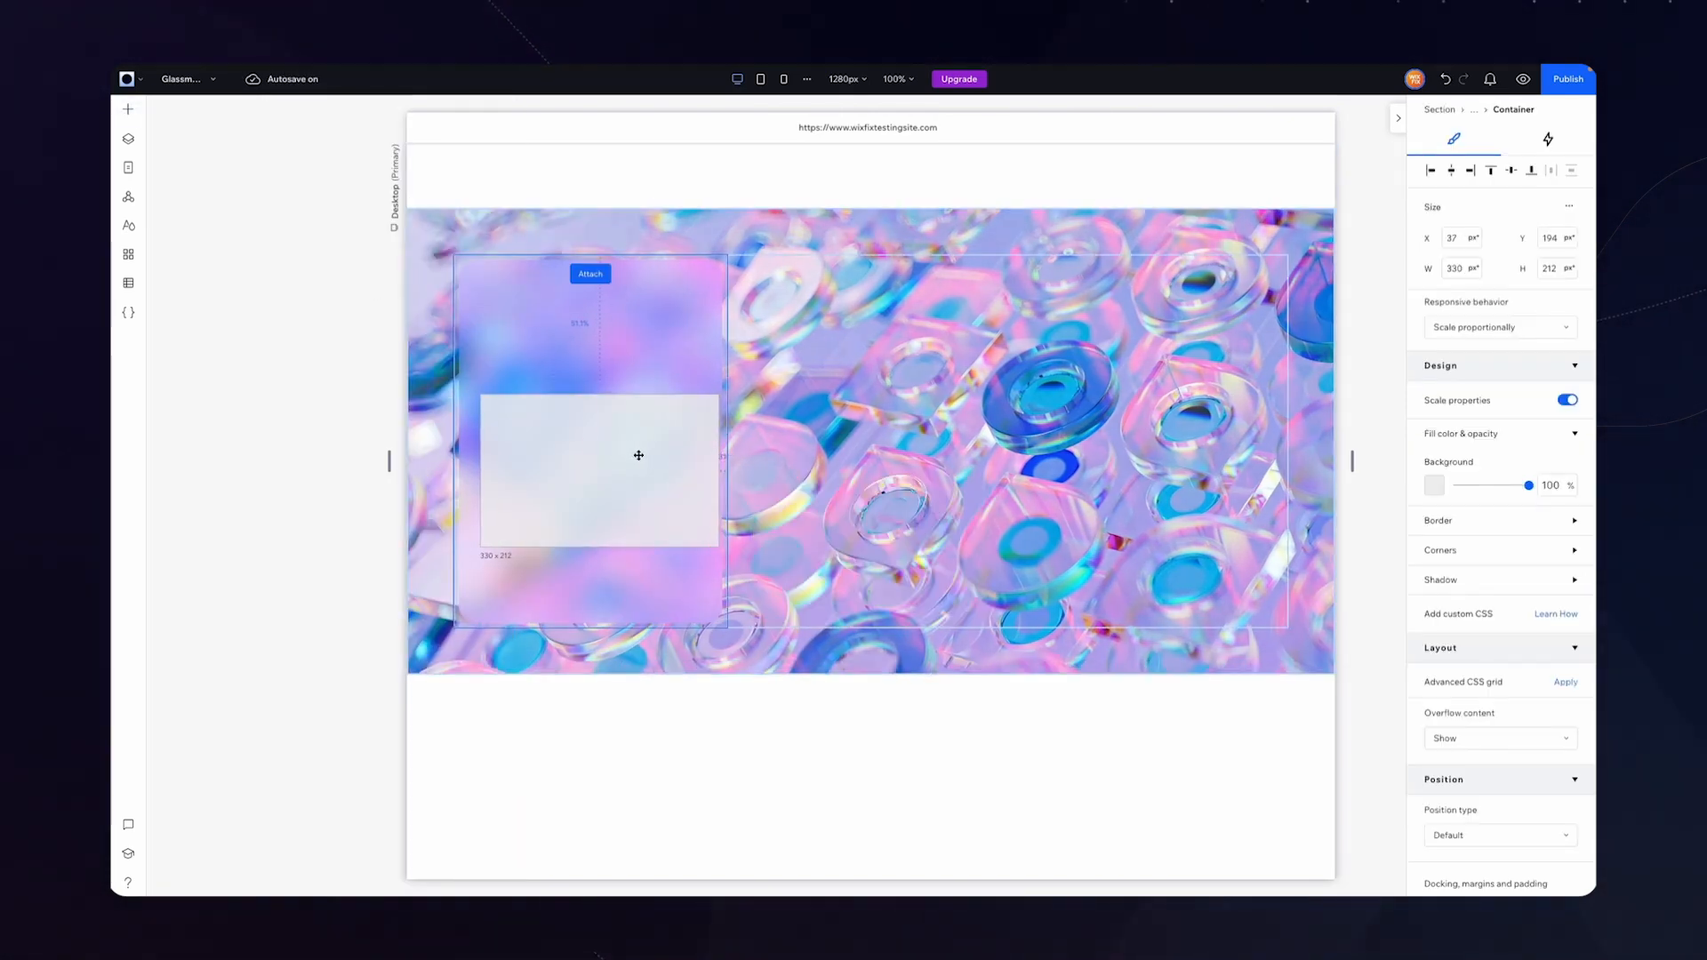
click(596, 474)
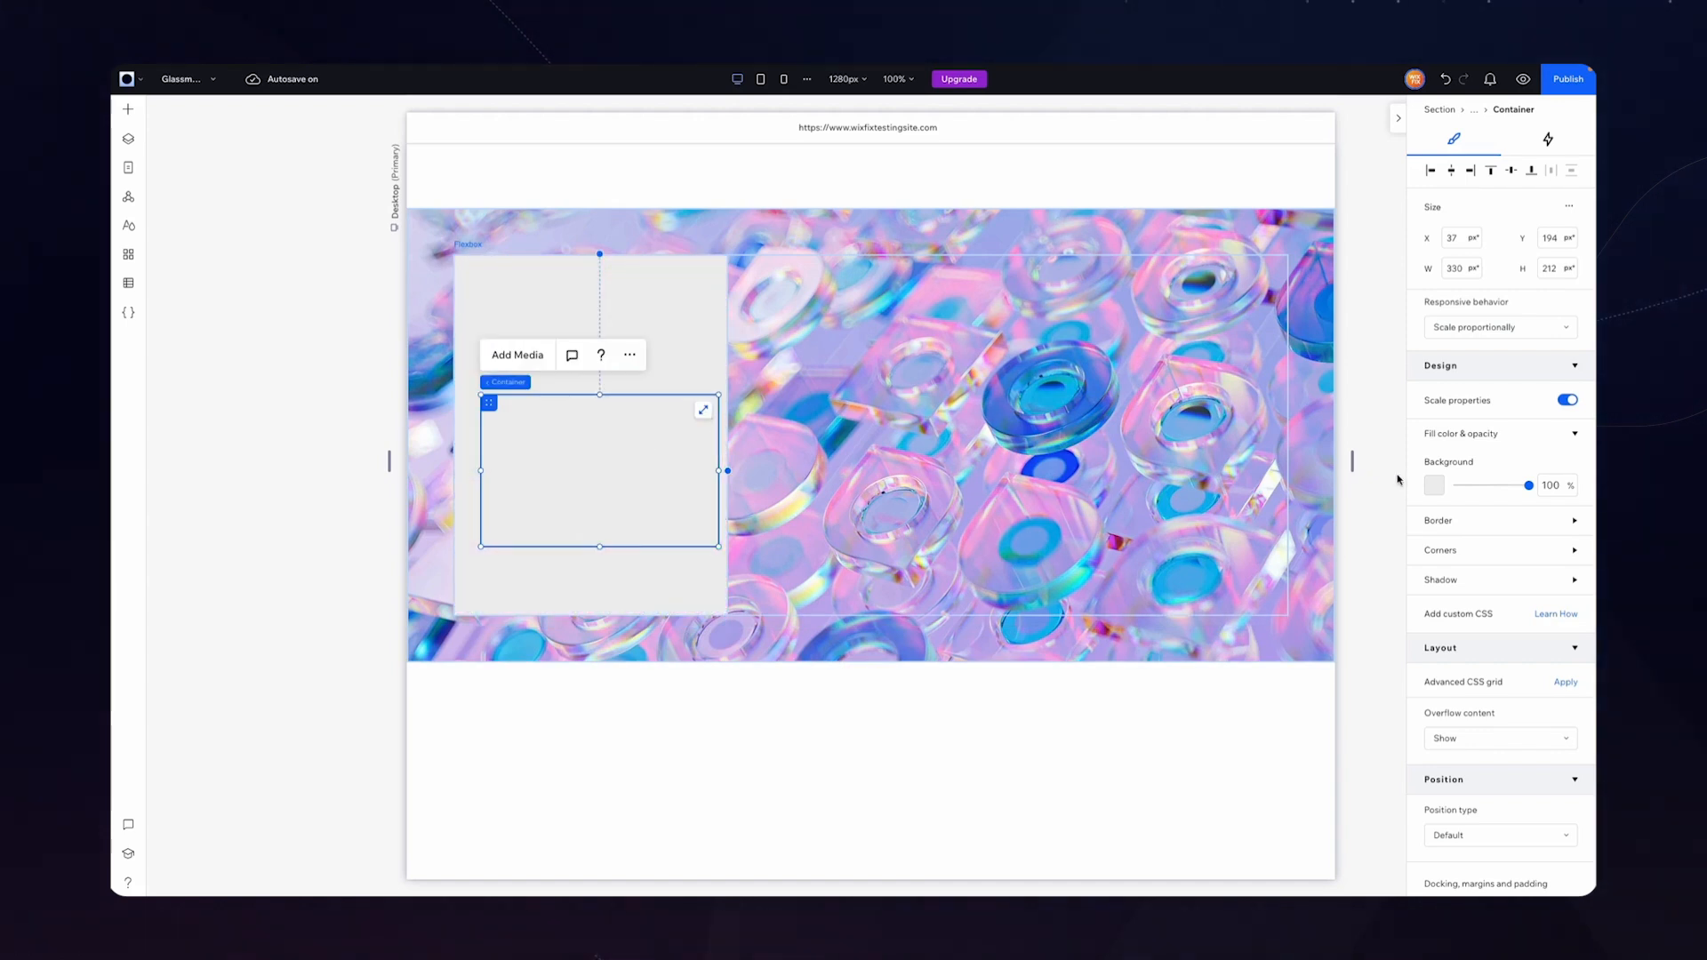
scroll(down, 3)
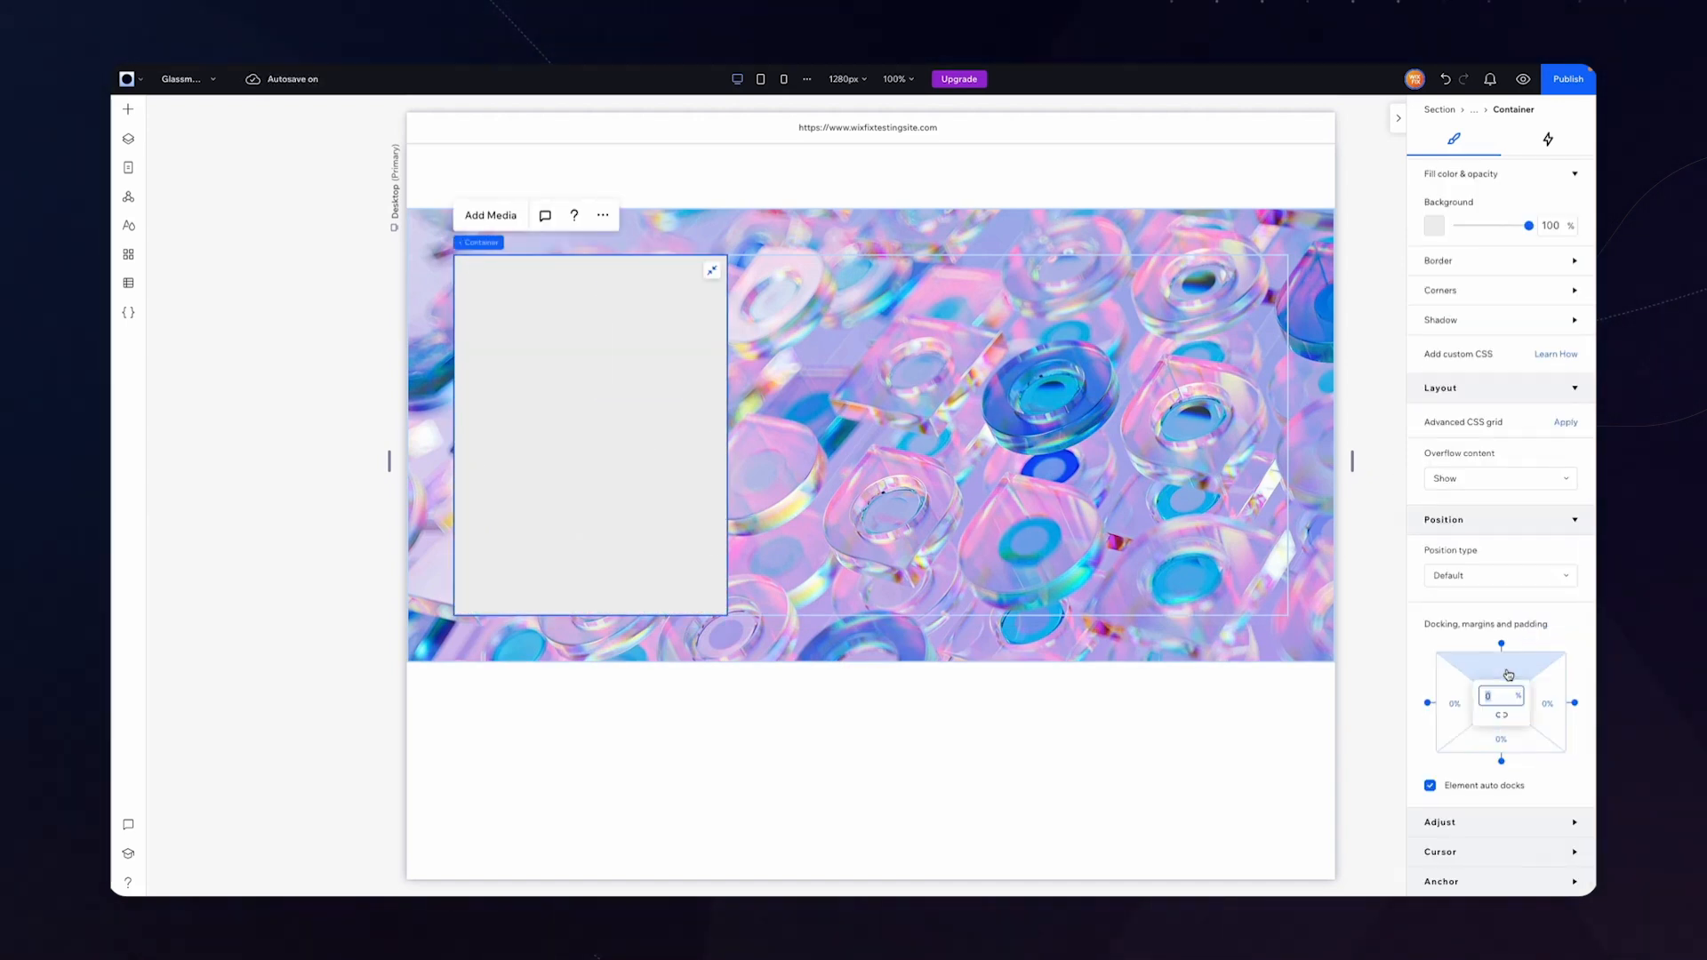
text(10)
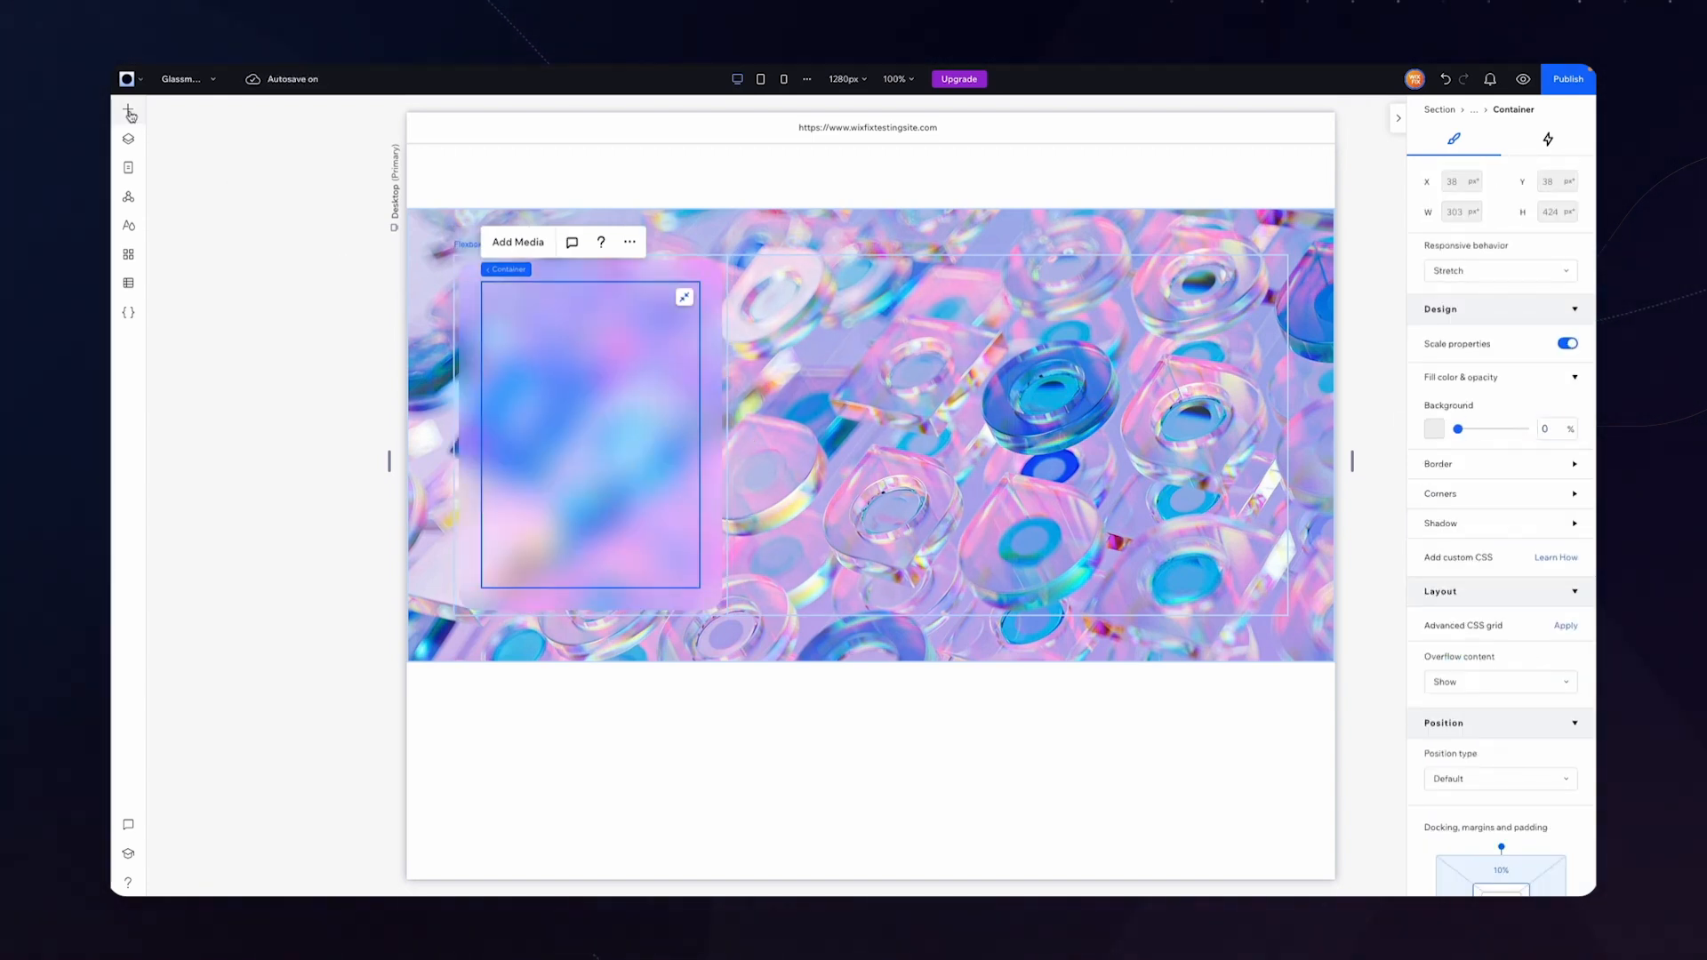
Add a top-aligned, white, 32px 'Glassmorphism' heading to the left card
click(588, 310)
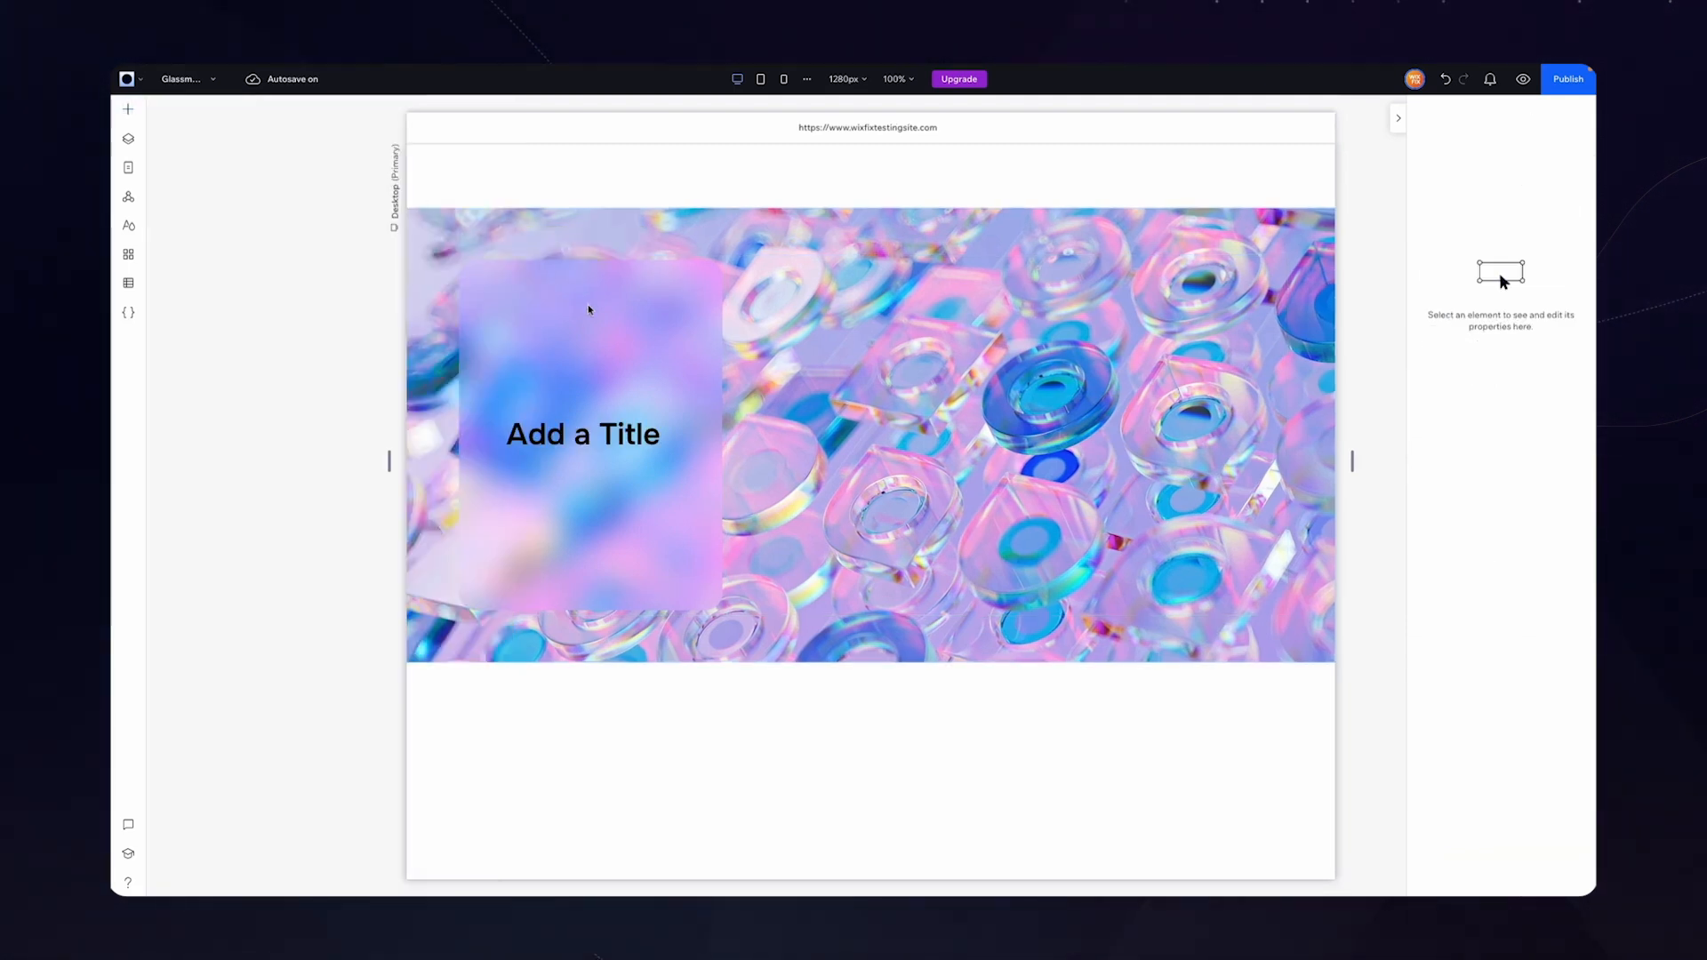
click(582, 432)
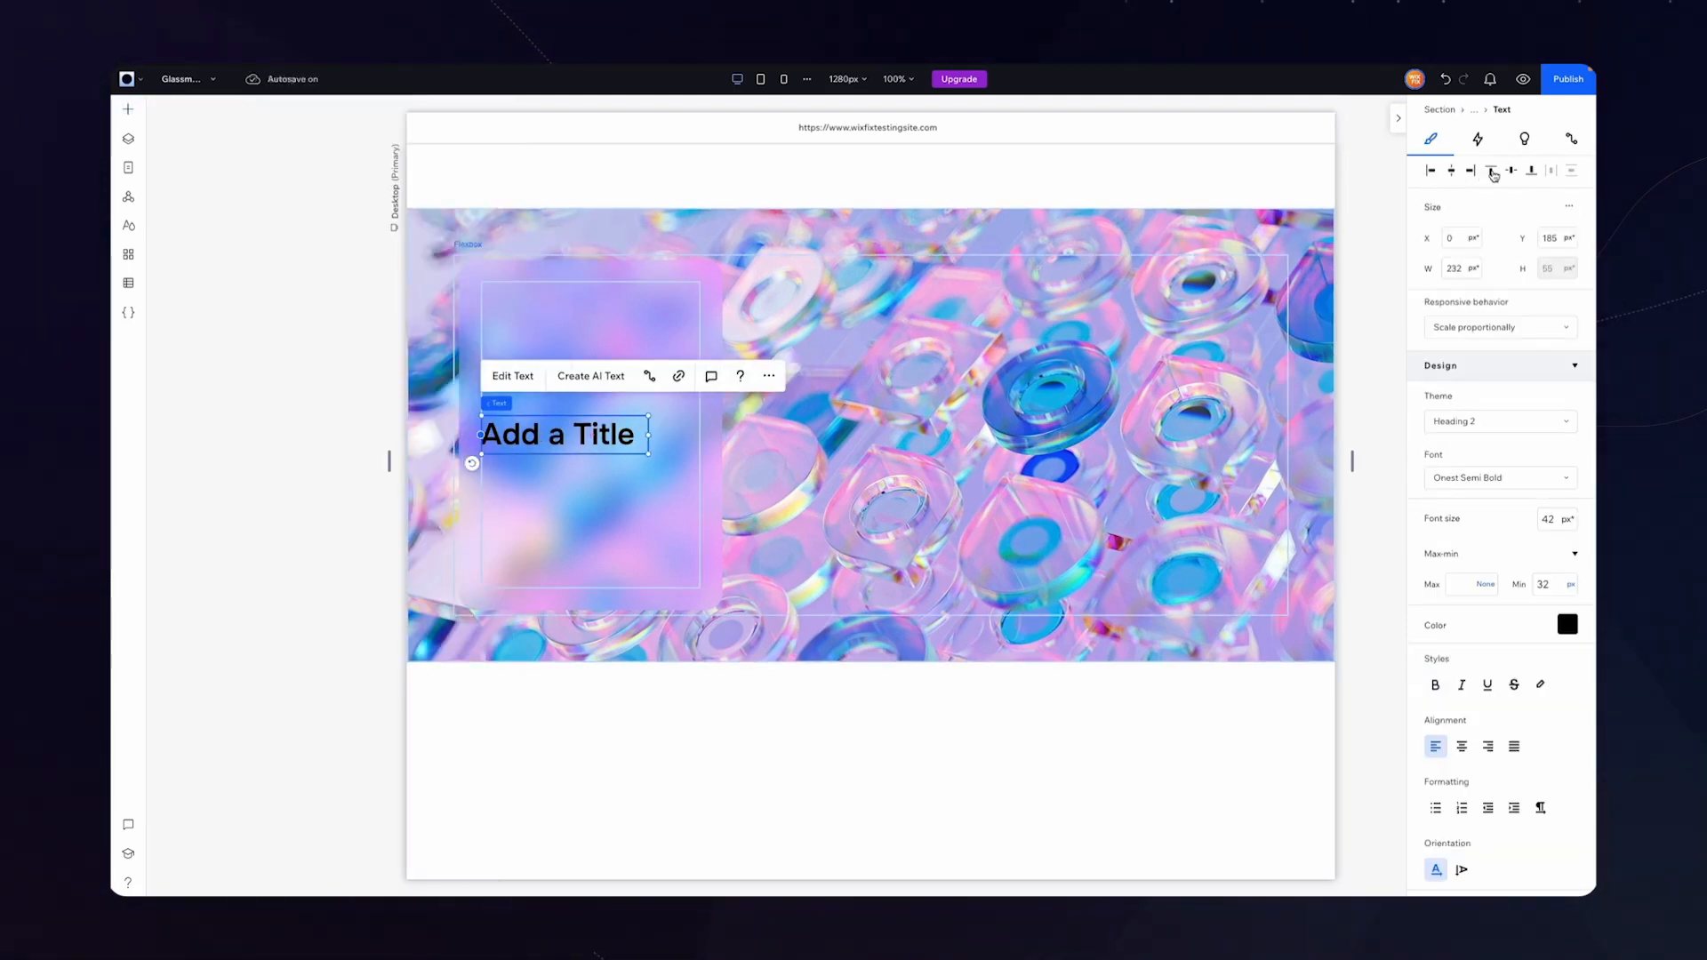
click(1490, 170)
text(32)
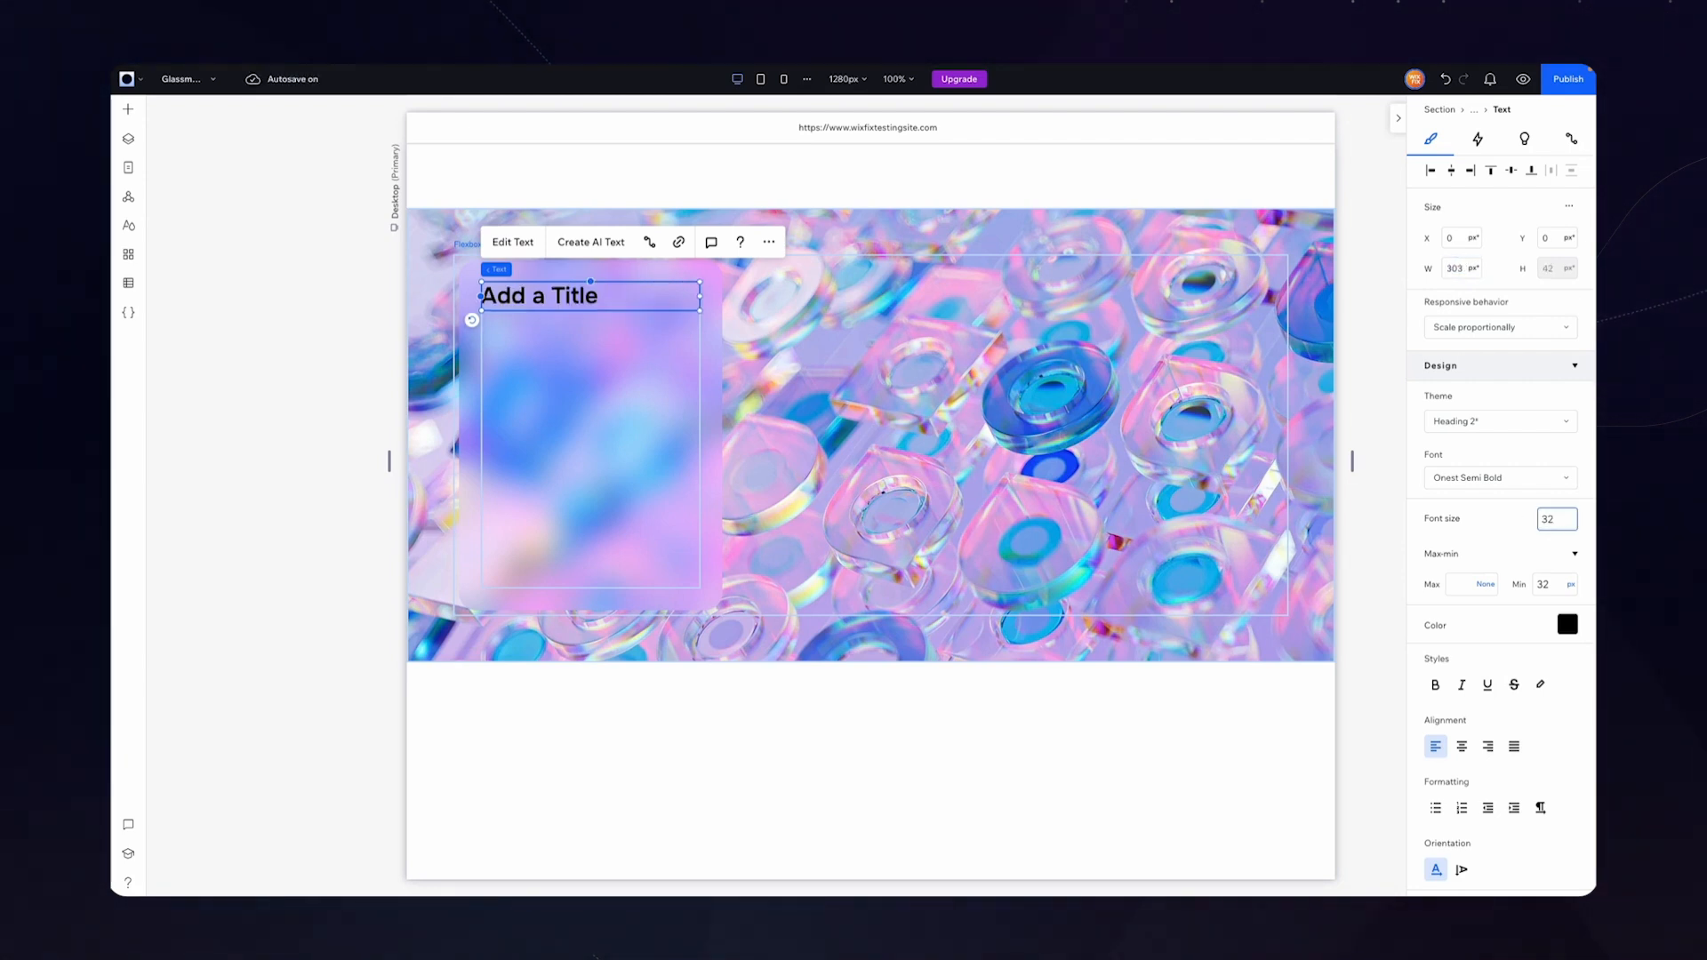
click(1565, 624)
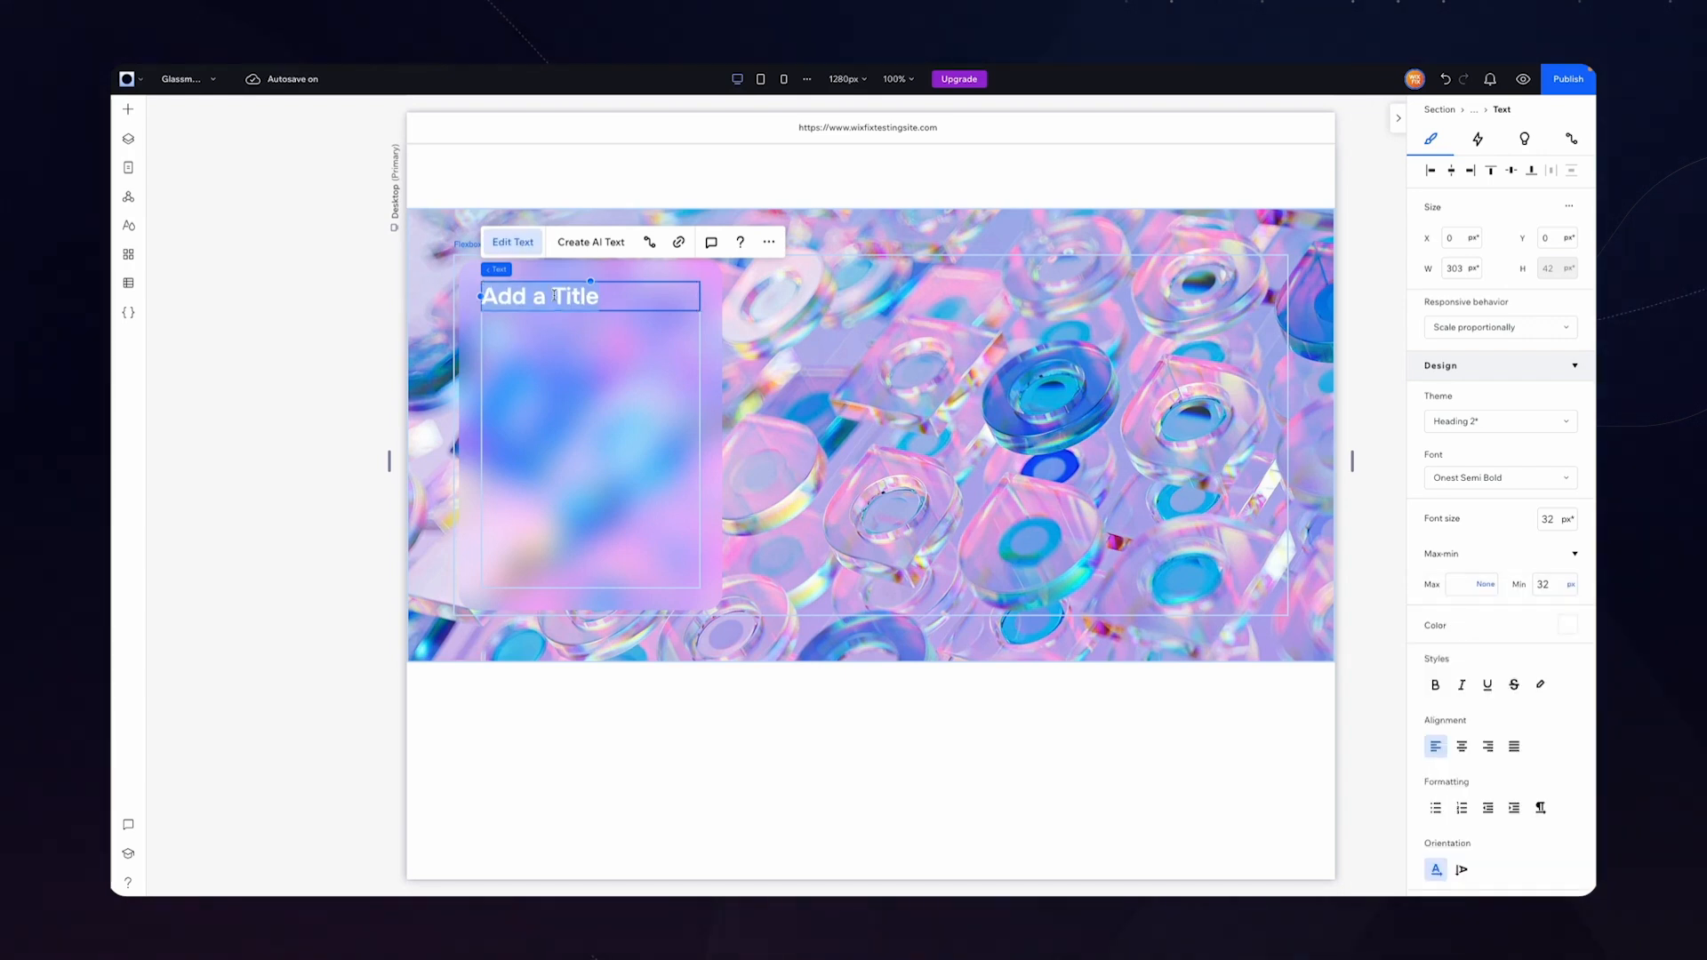
text(Glassmorp)
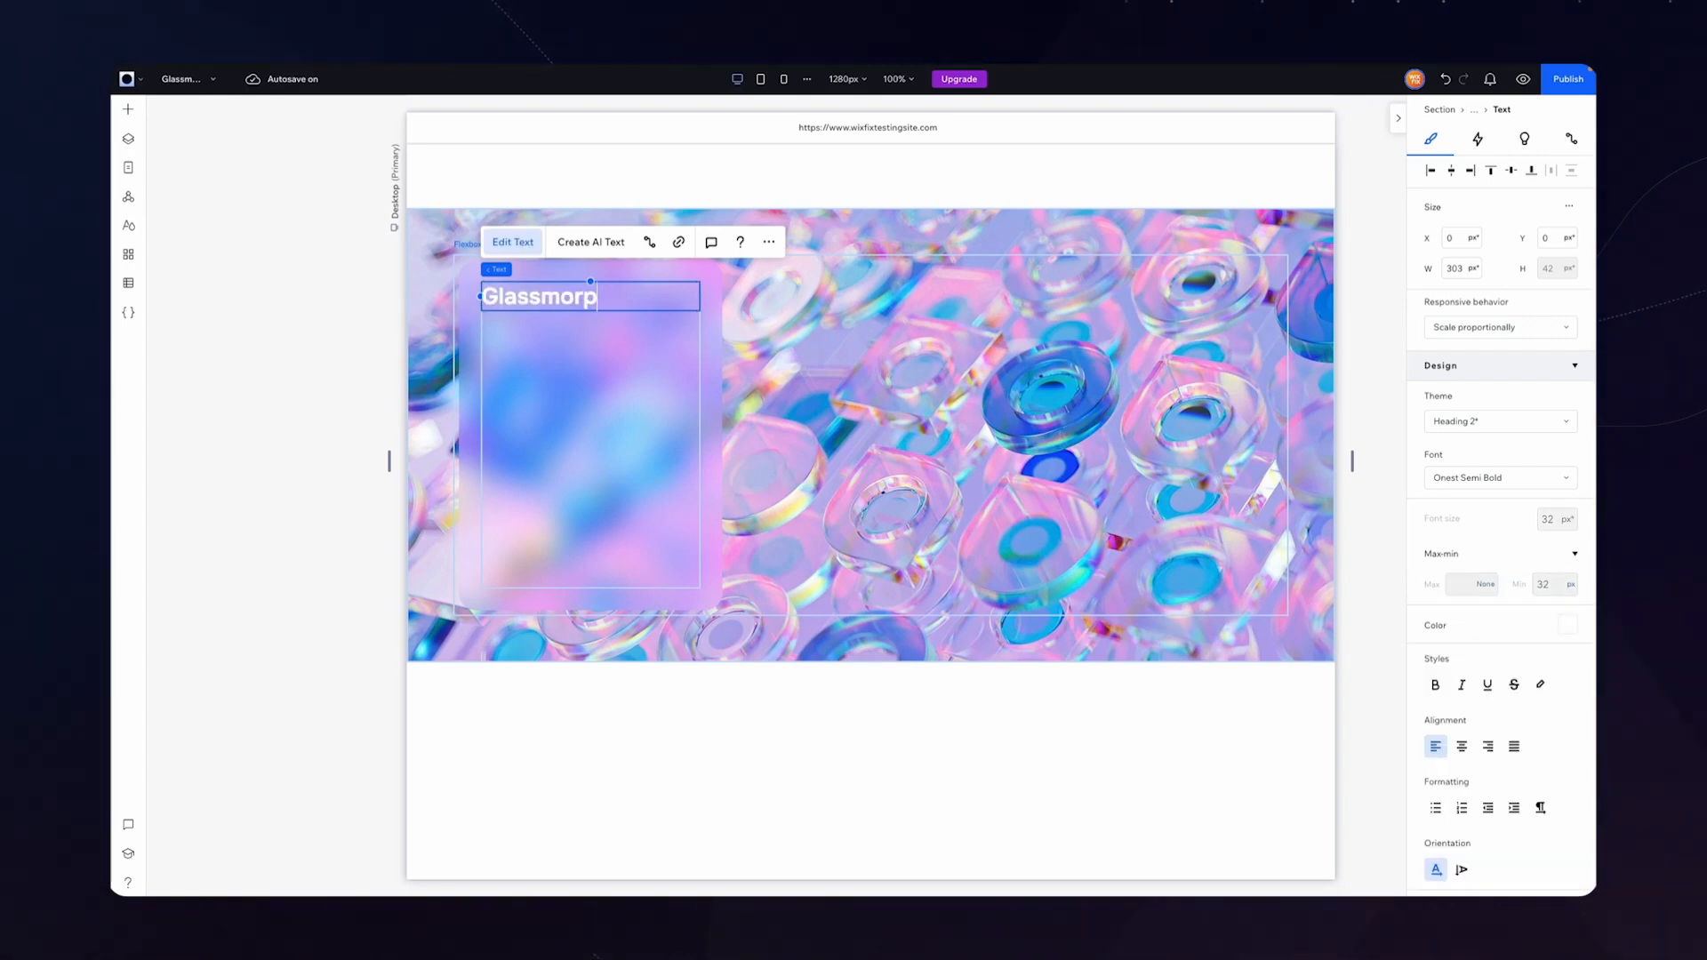
click(127, 109)
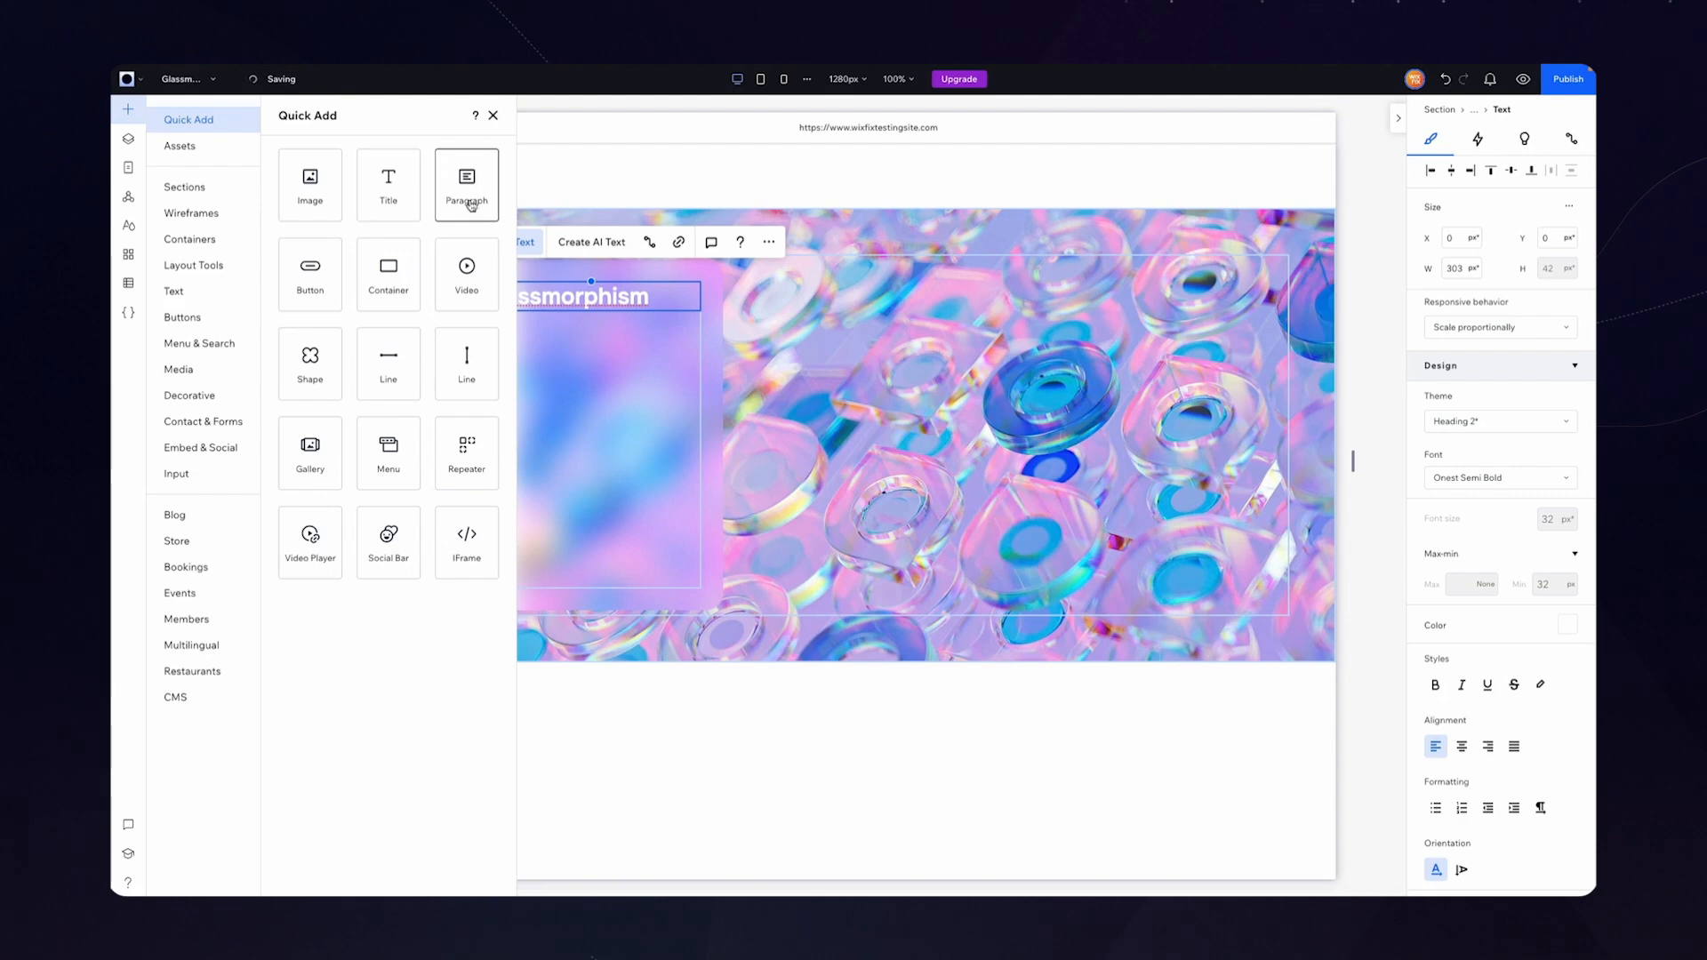
Add a white placeholder paragraph under the left card's heading and stack them together
click(466, 184)
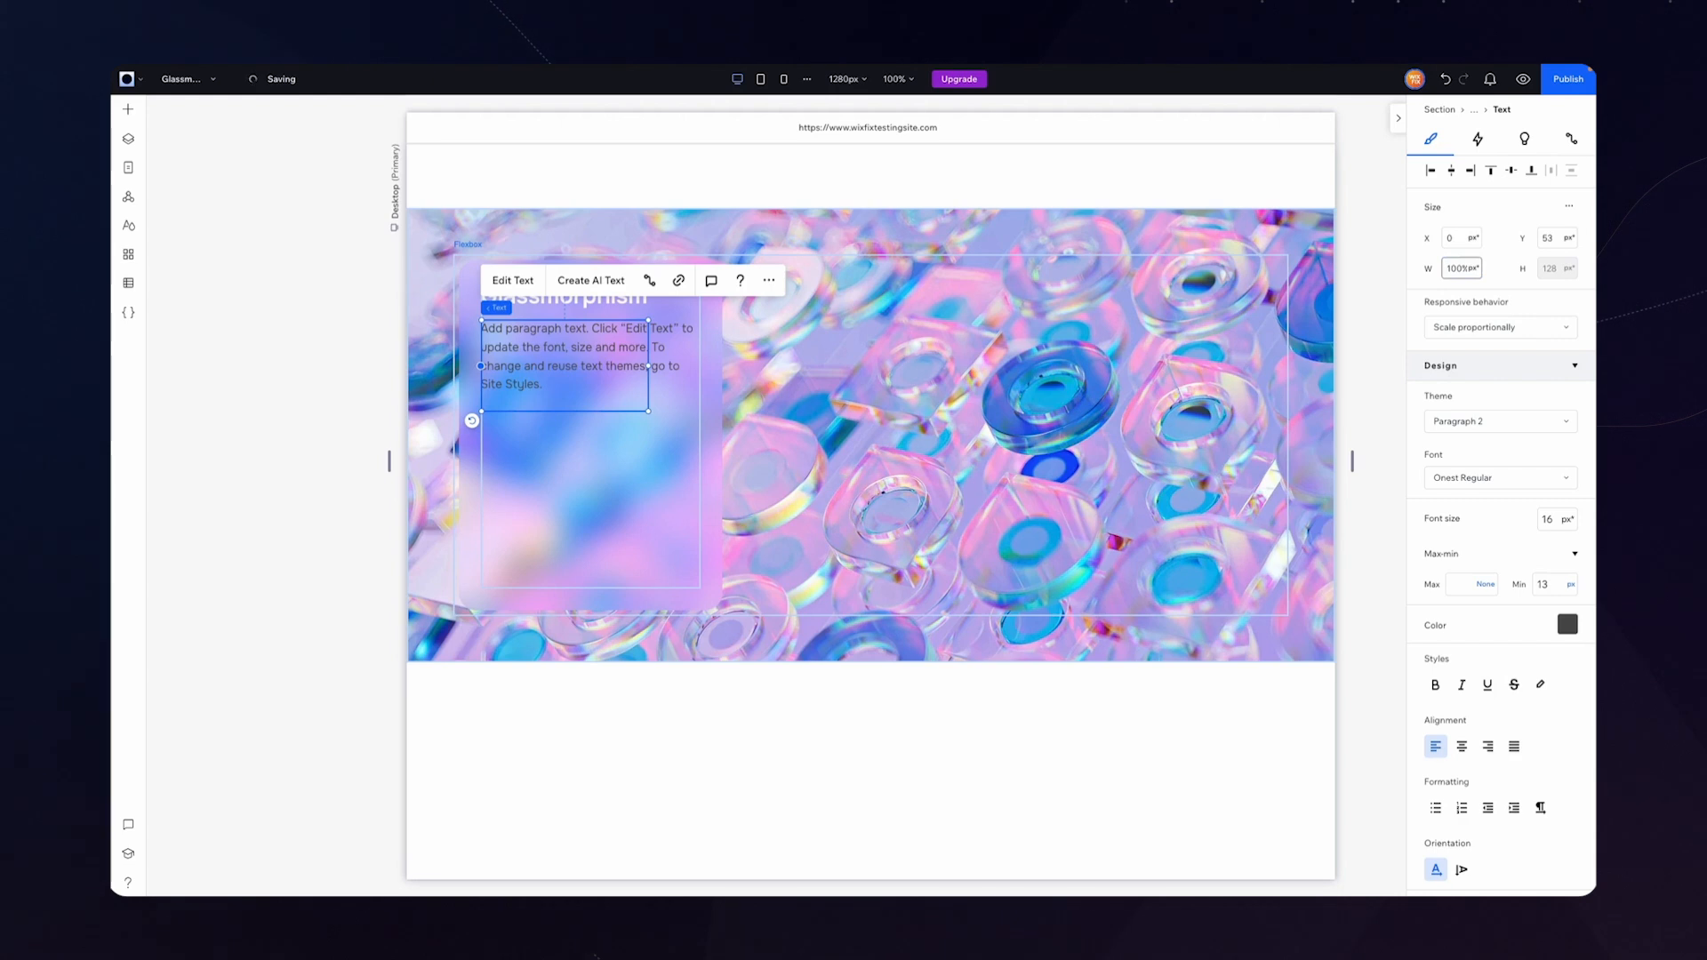
click(1566, 624)
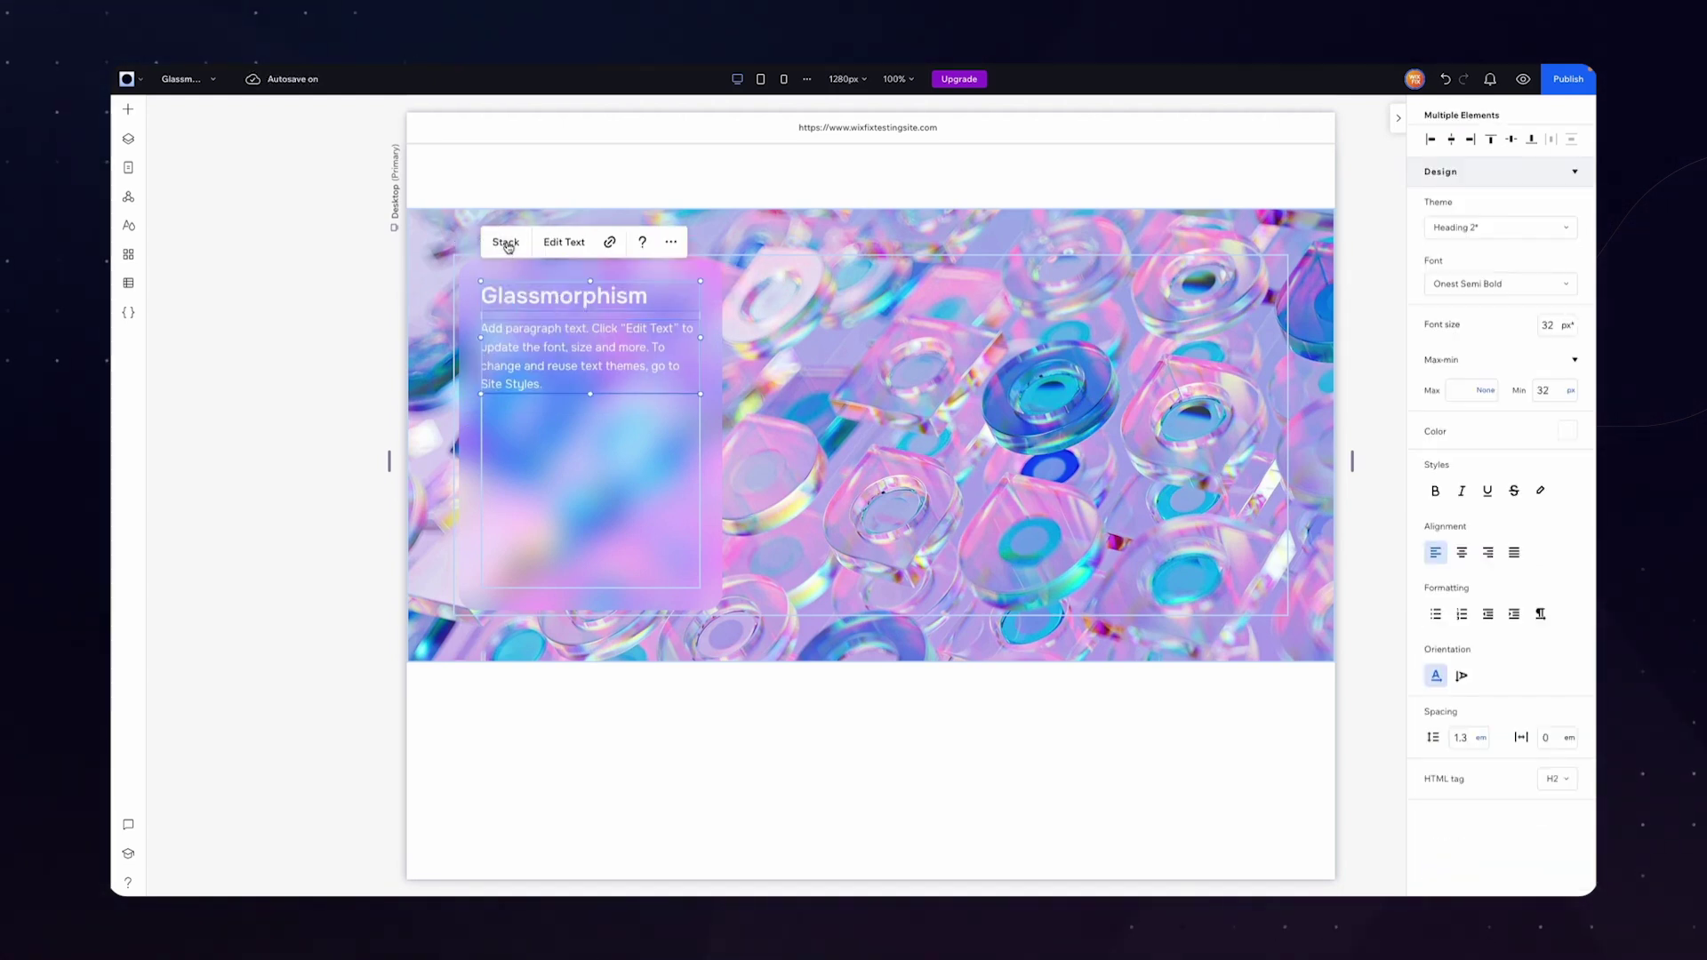
click(505, 242)
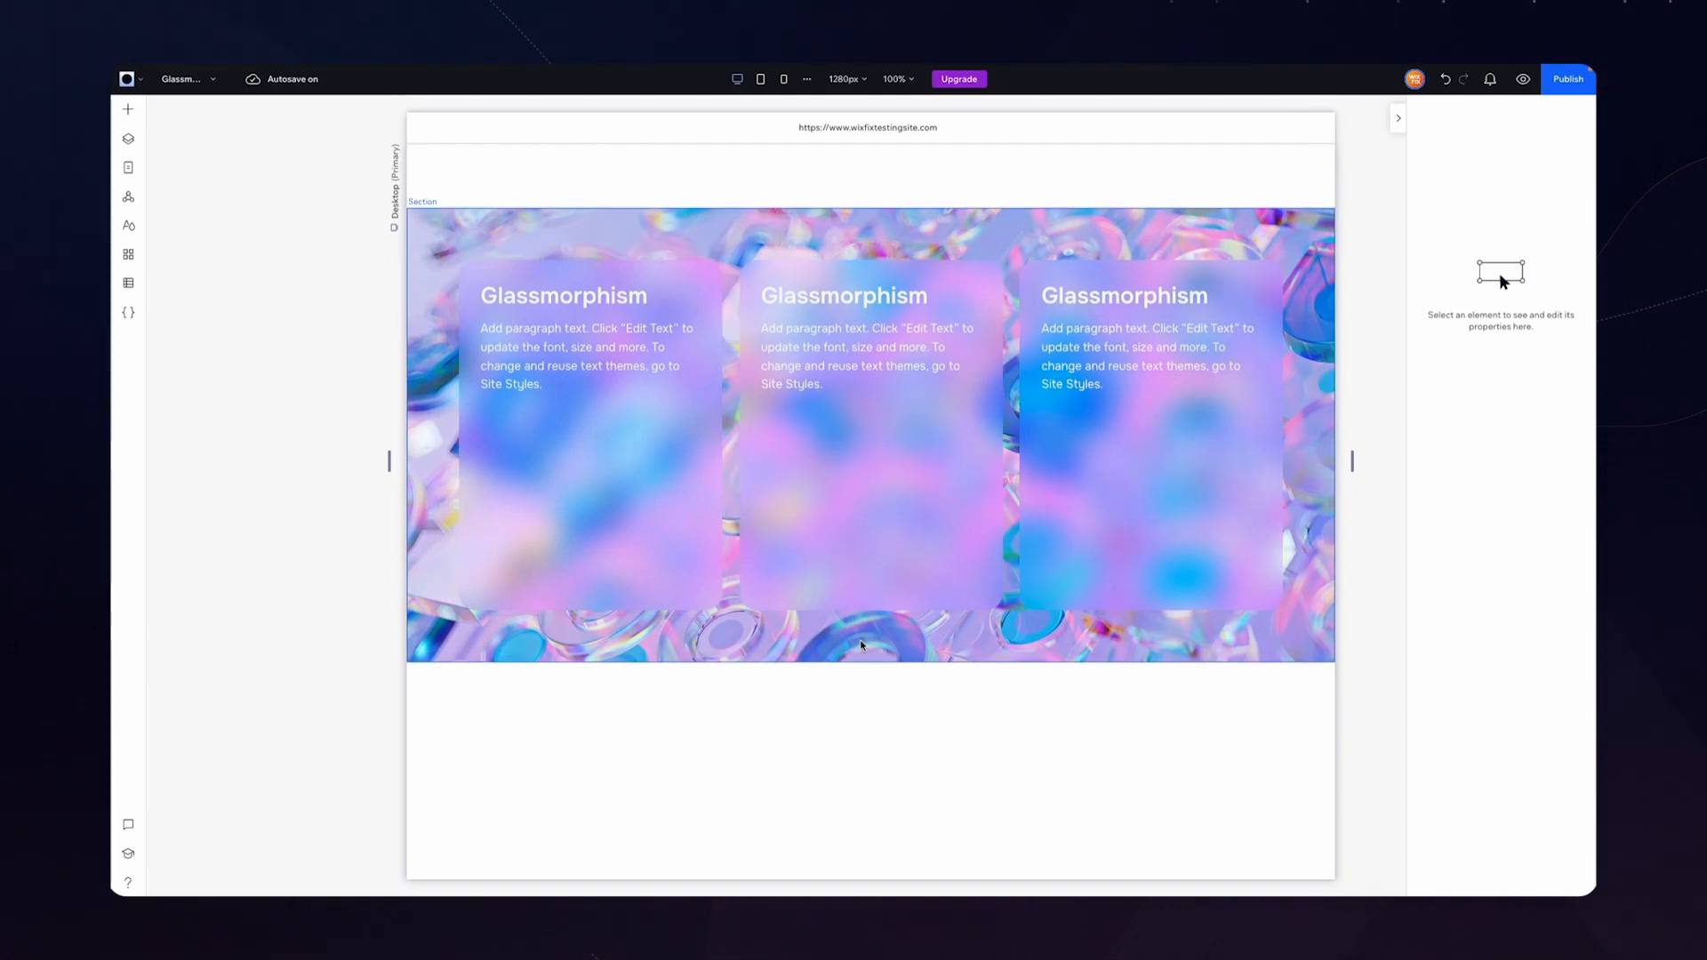
Set the background section height to 376 px, then preview and scroll the page
click(868, 648)
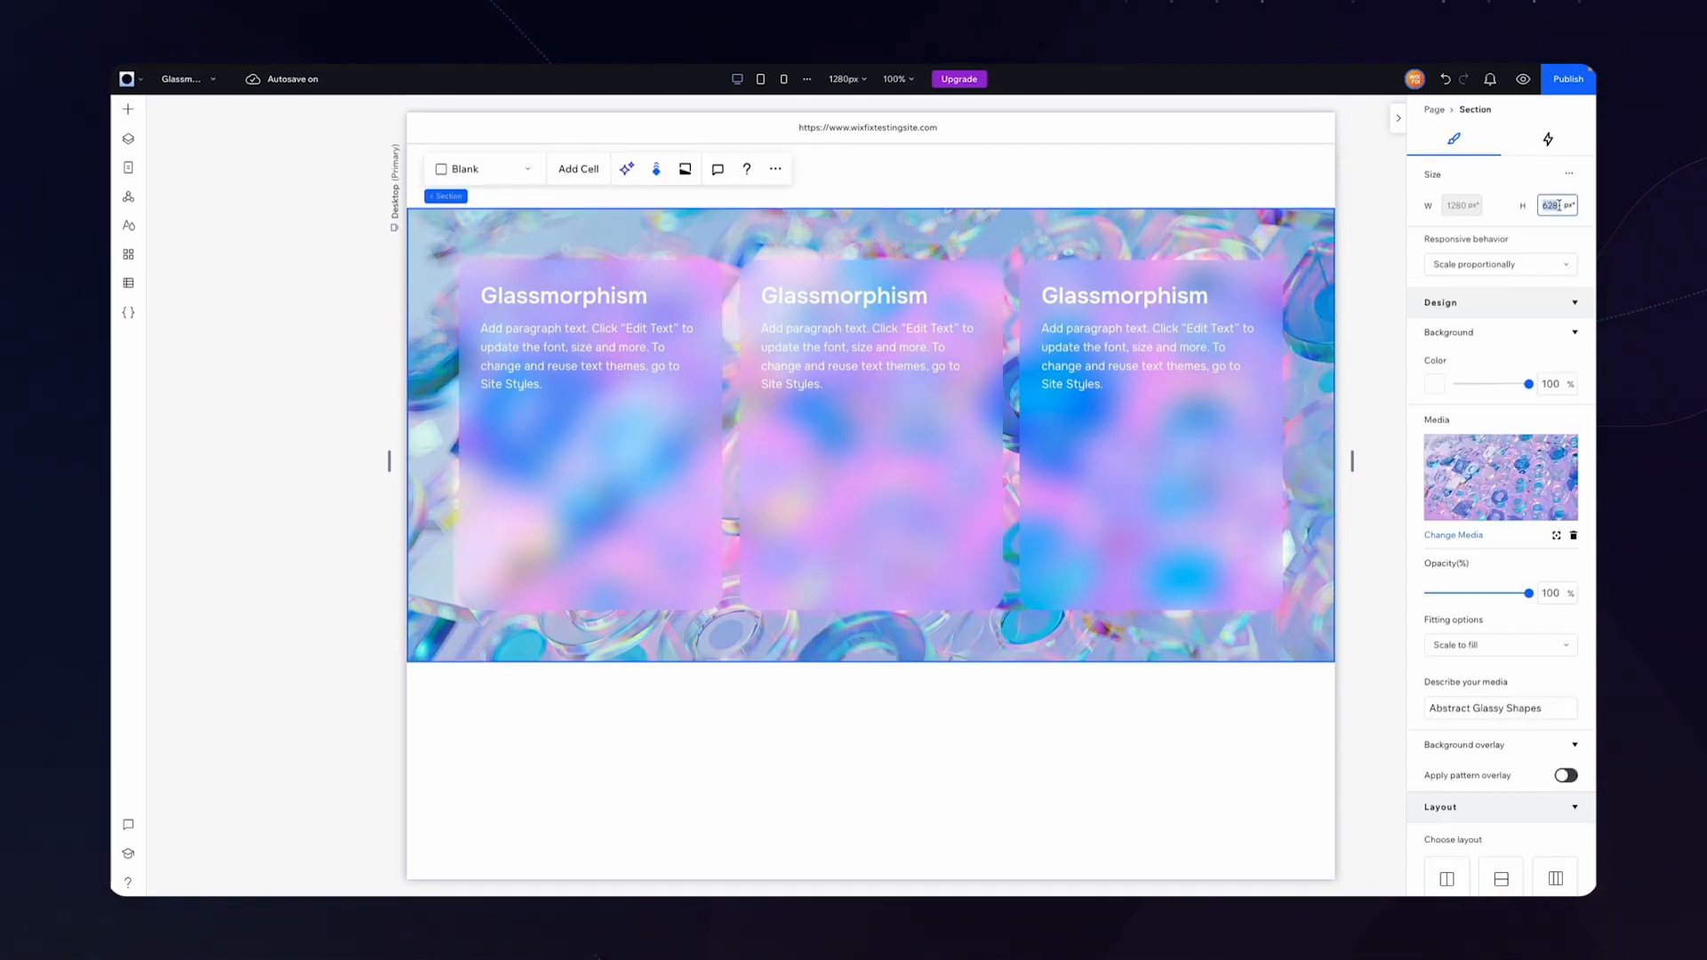
text(376)
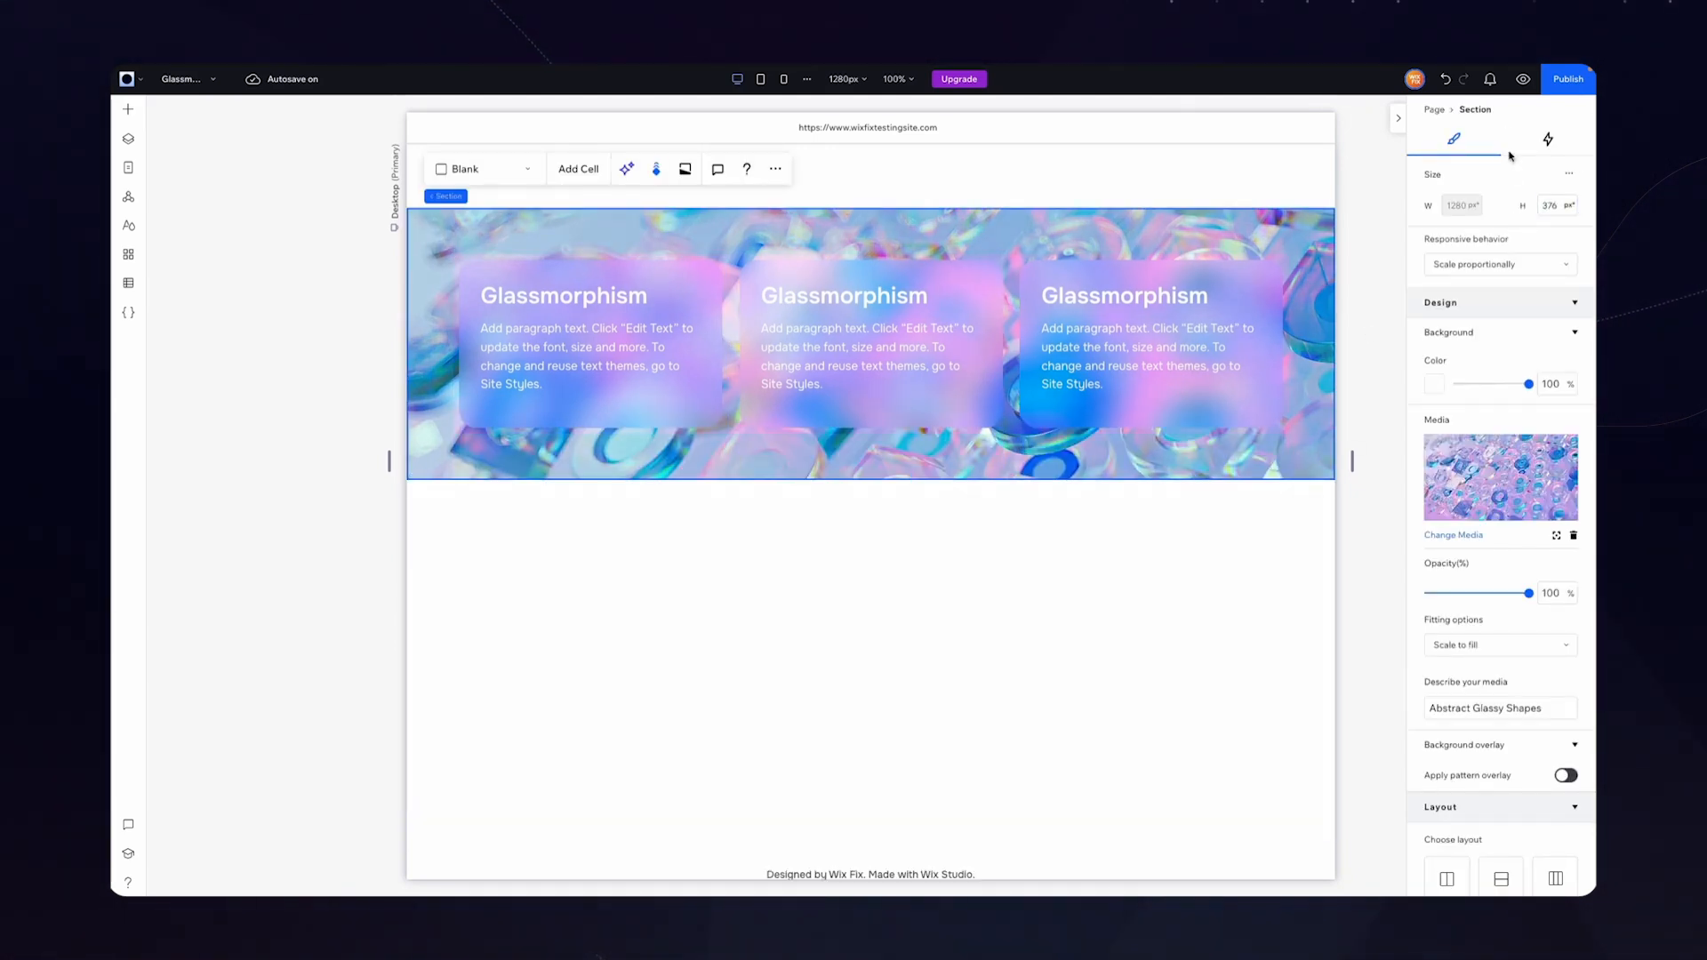
click(1524, 78)
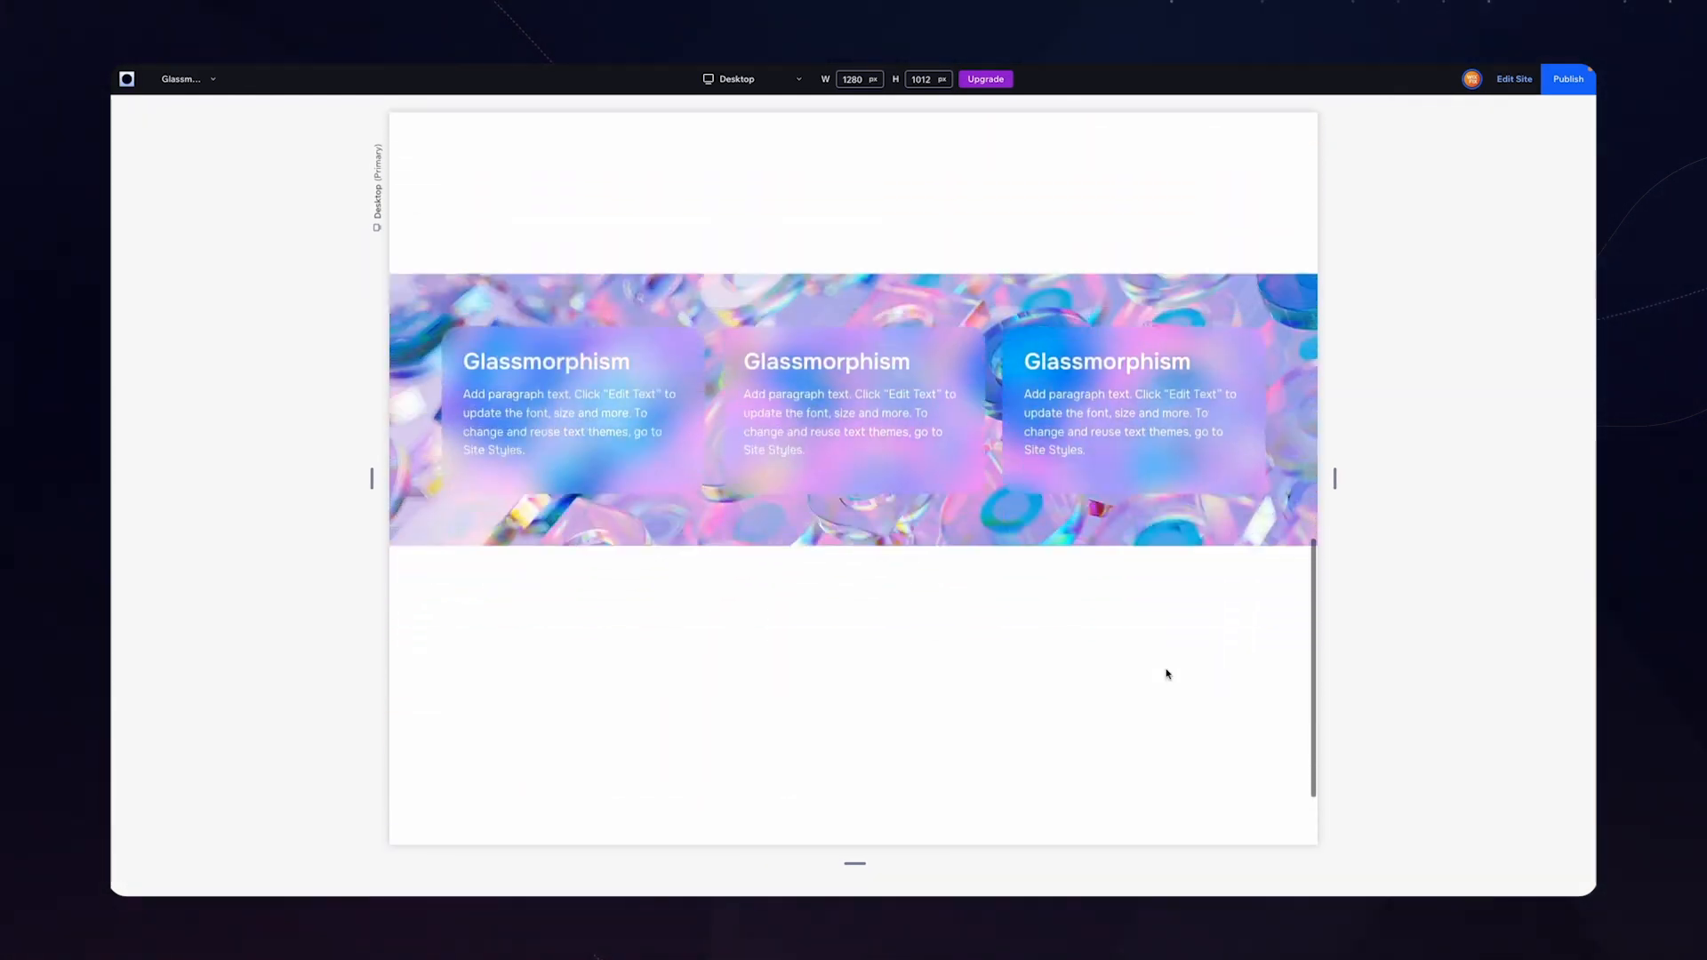
scroll(down, 3)
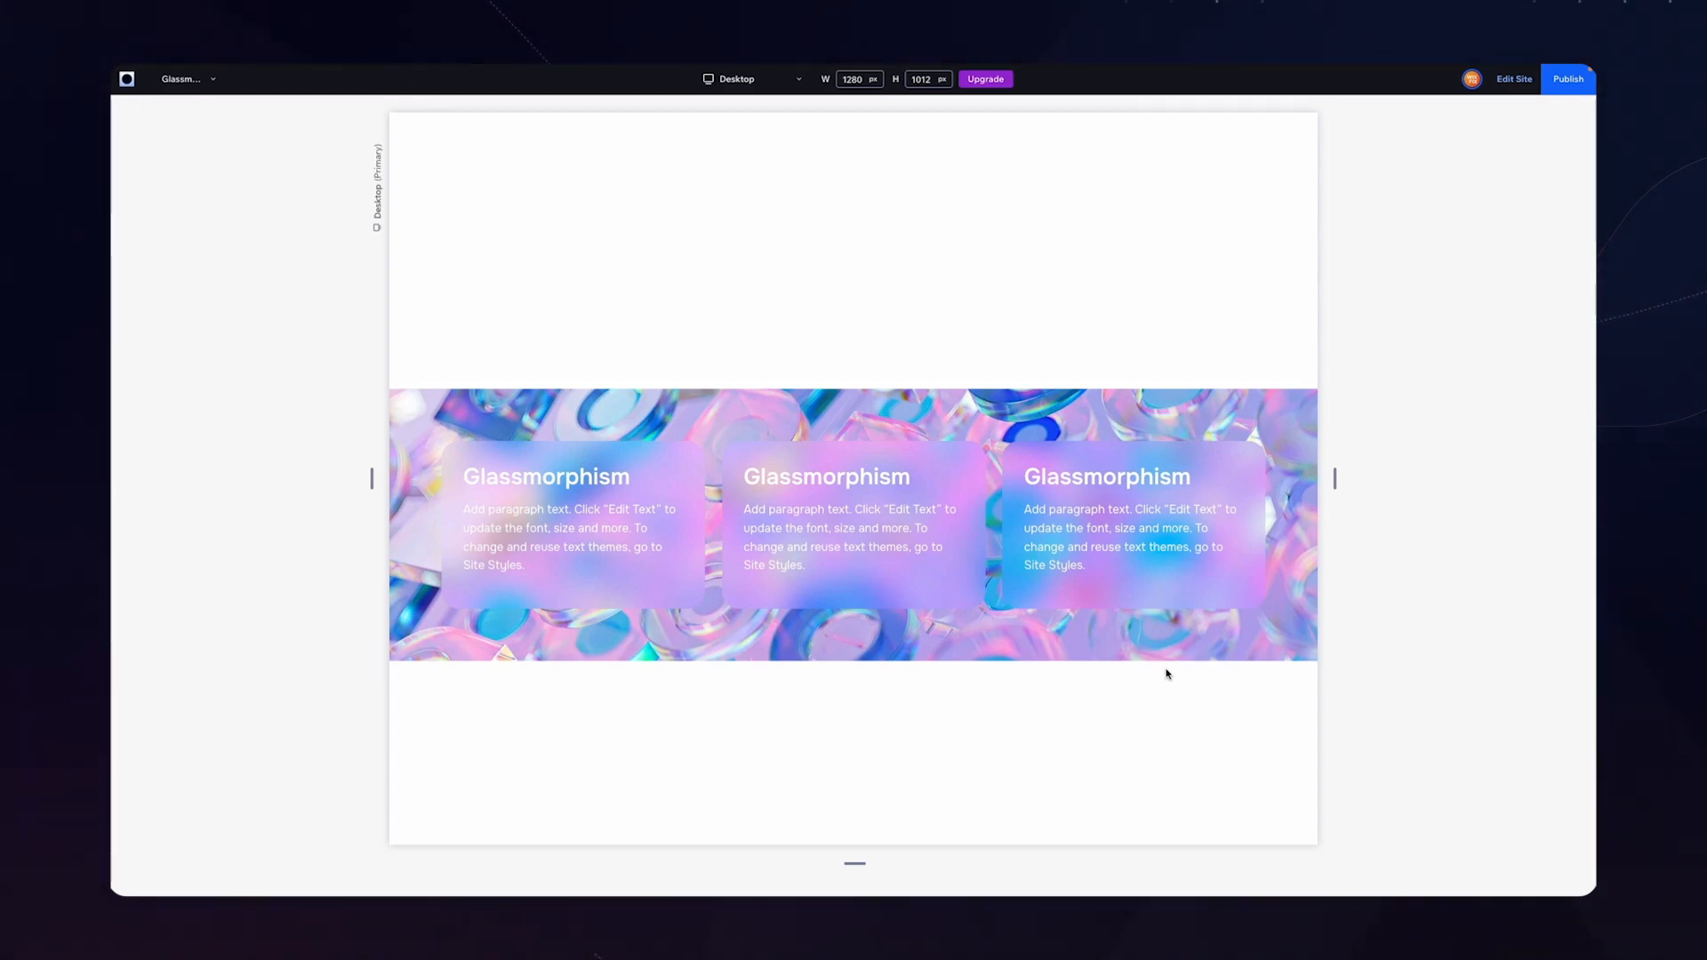
mouse_move(1138, 679)
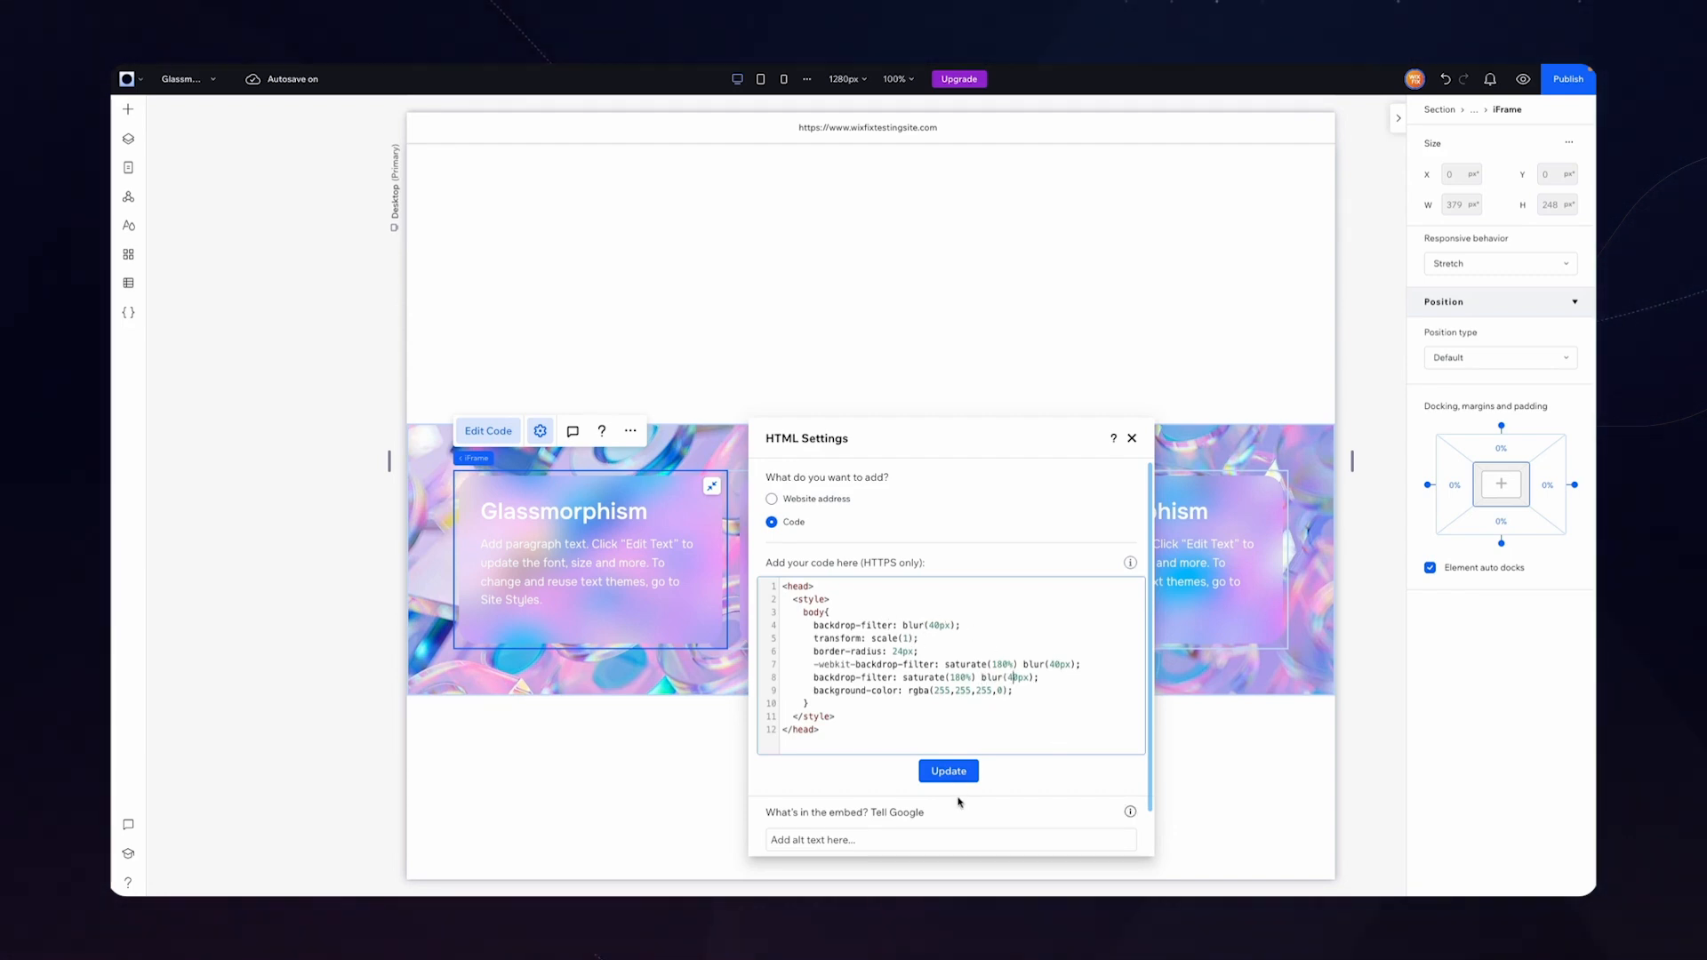
Apply the backdrop-filter blur code to the left card's embed and preview it
click(946, 771)
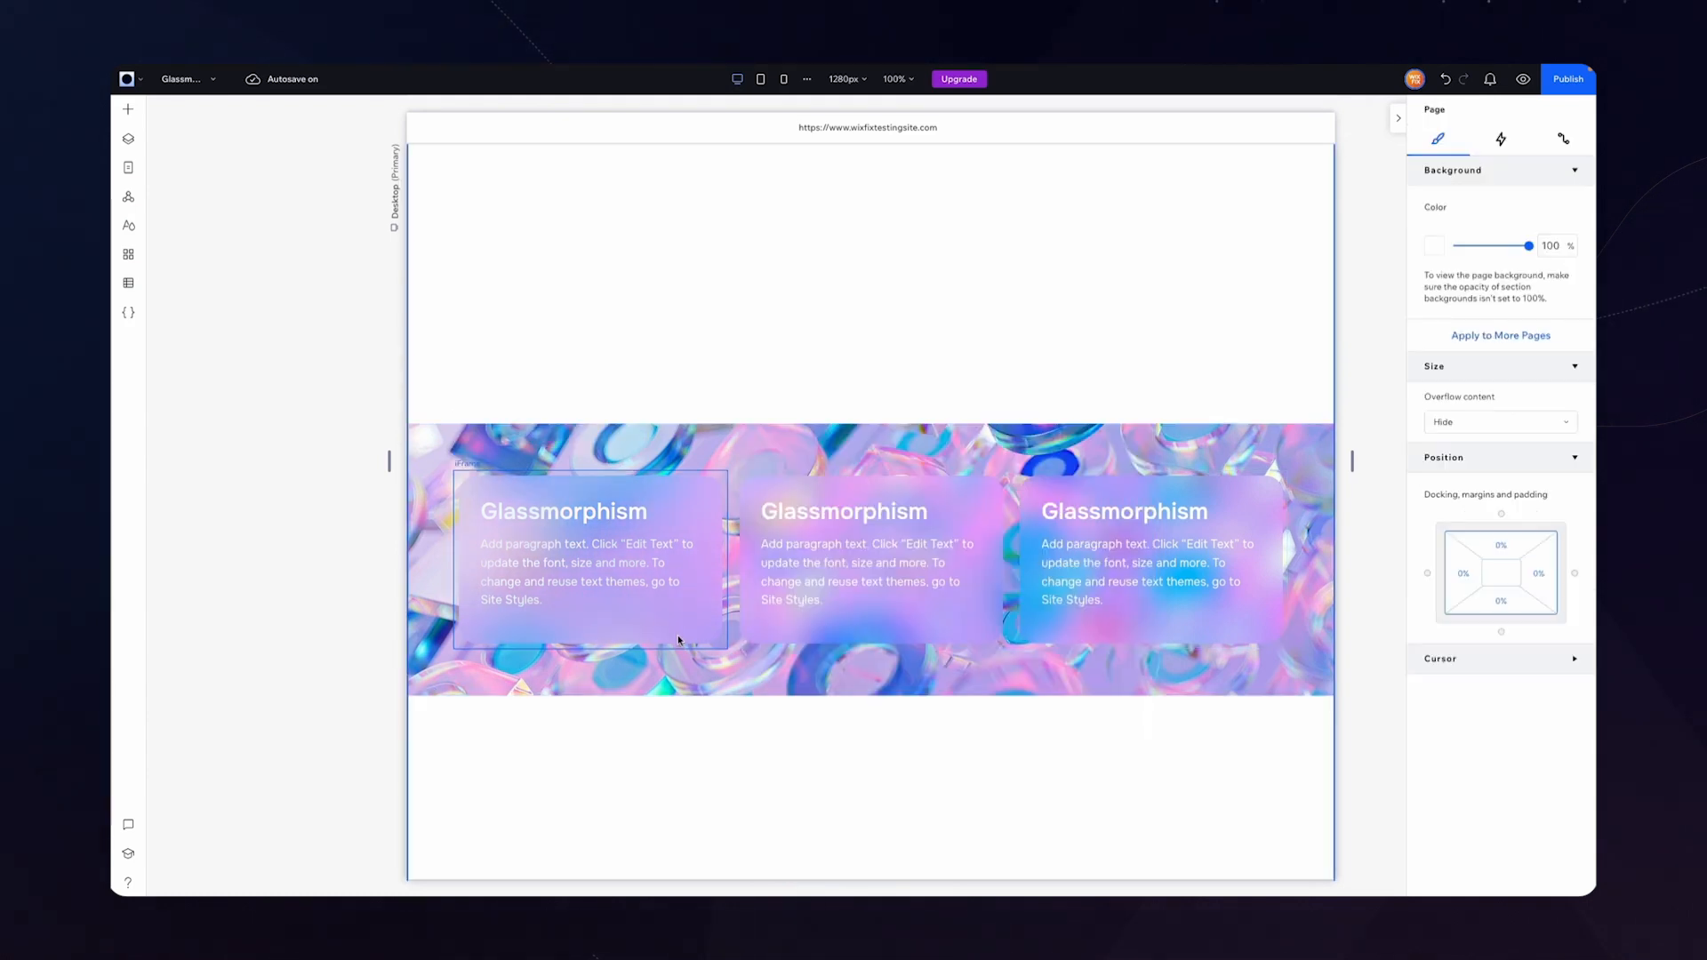
click(865, 571)
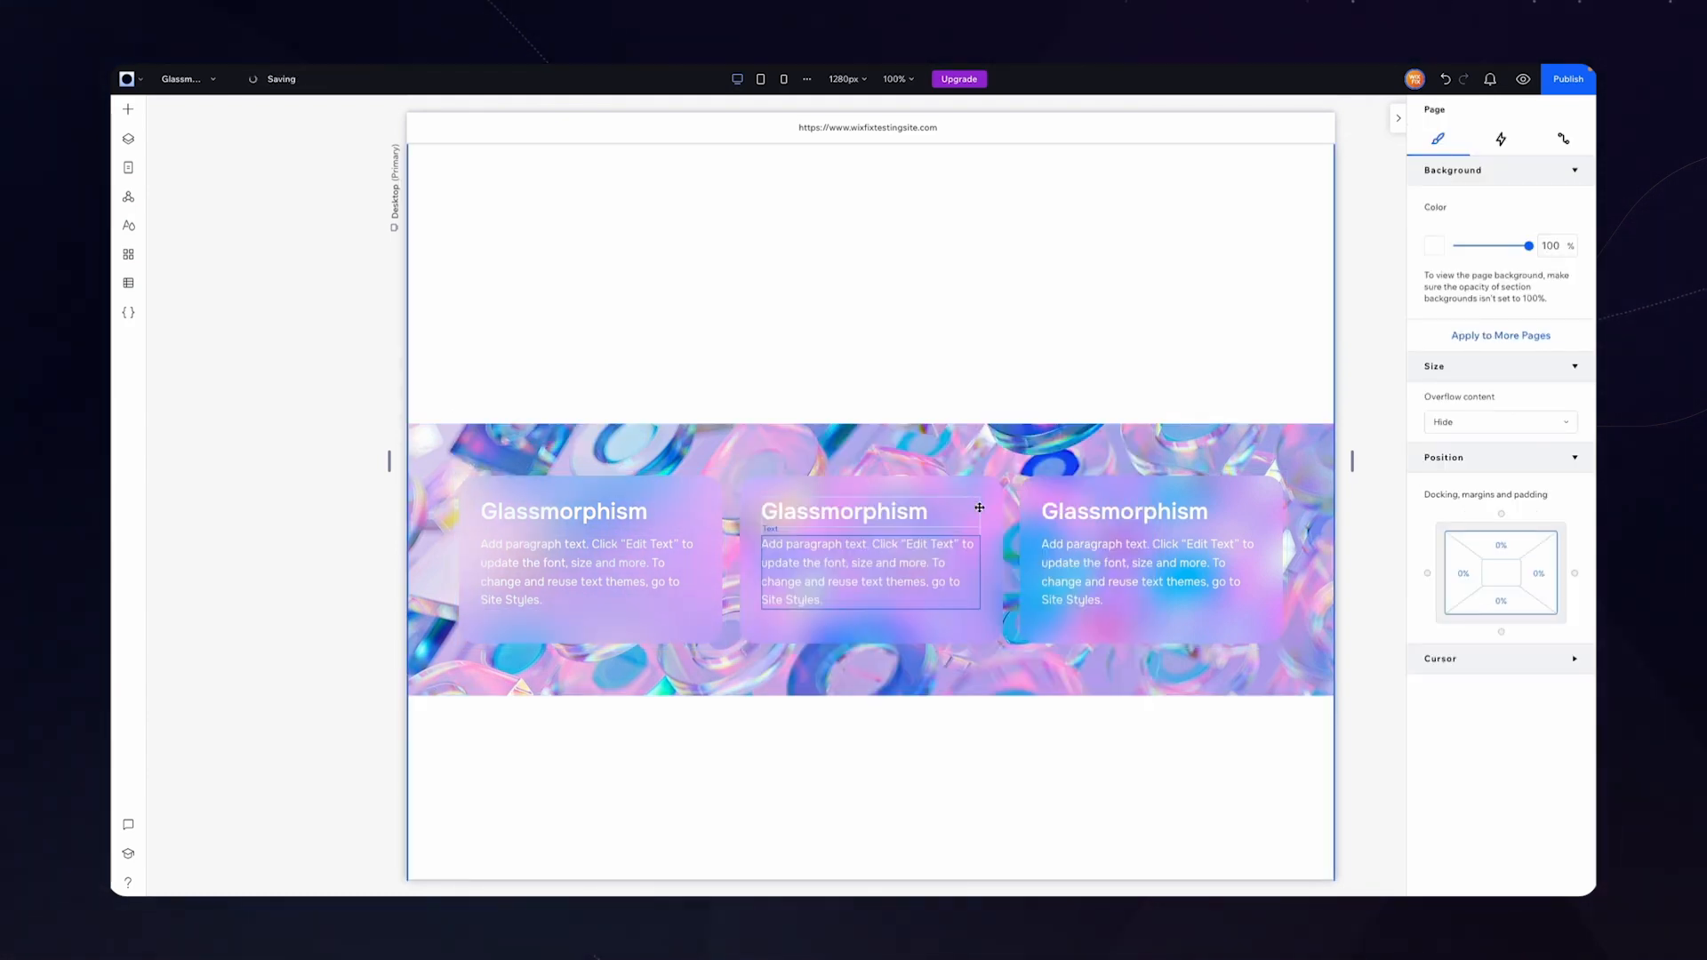
click(539, 431)
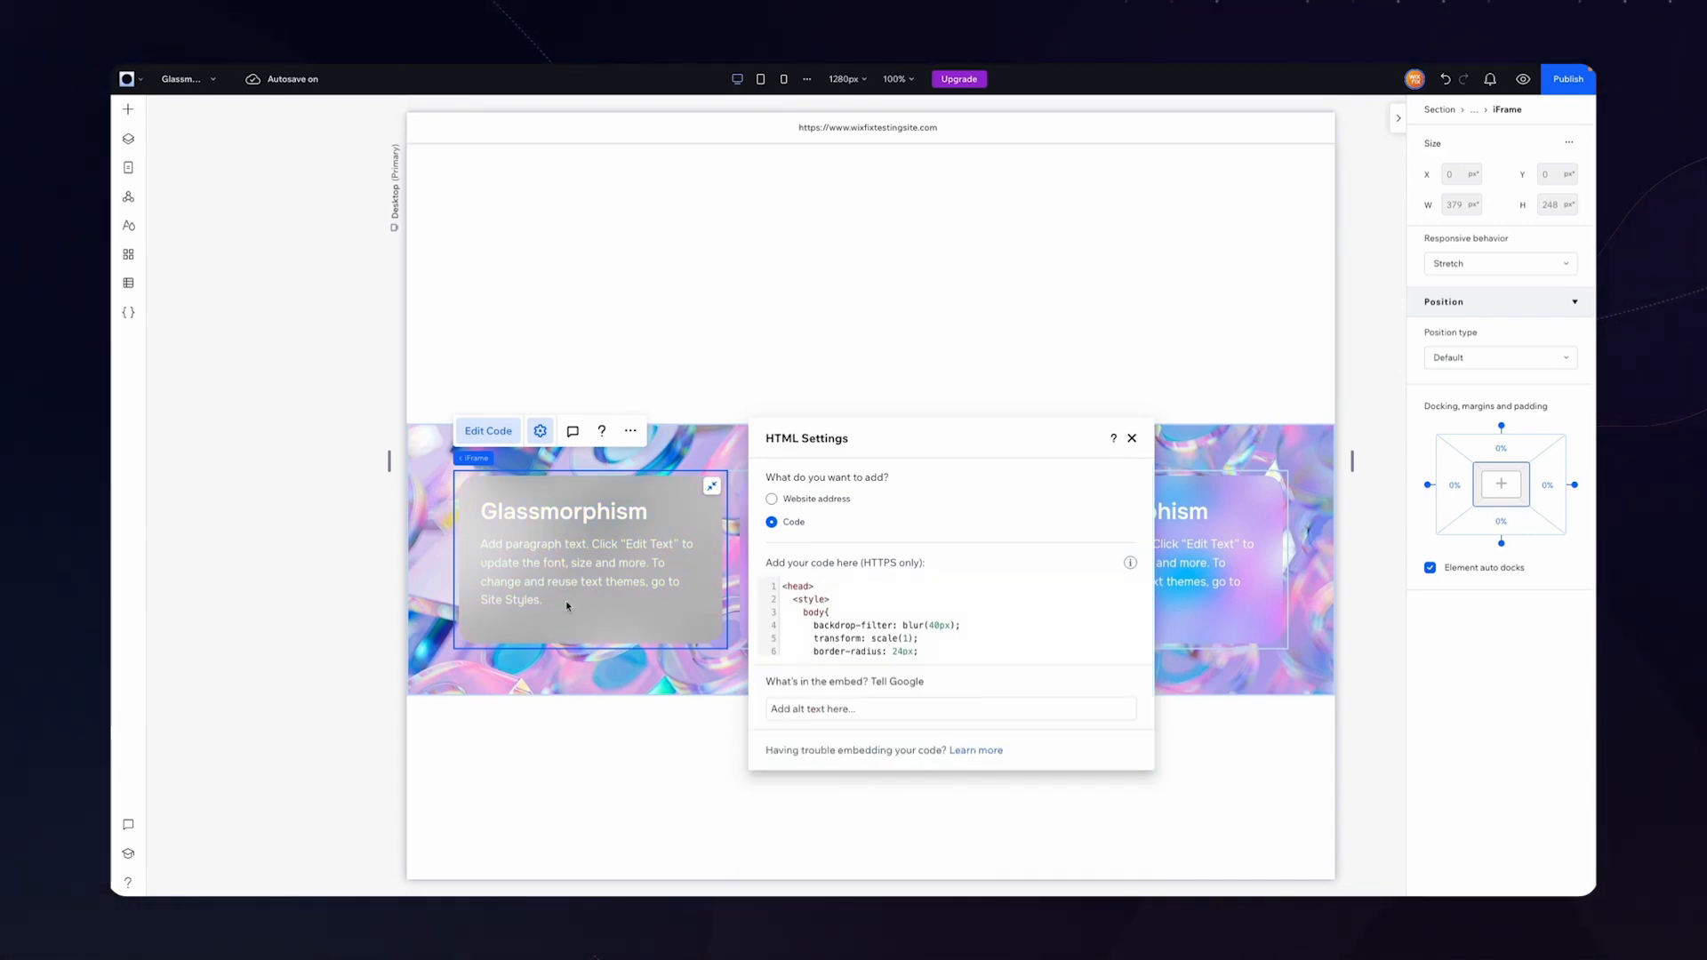
mouse_move(1522, 78)
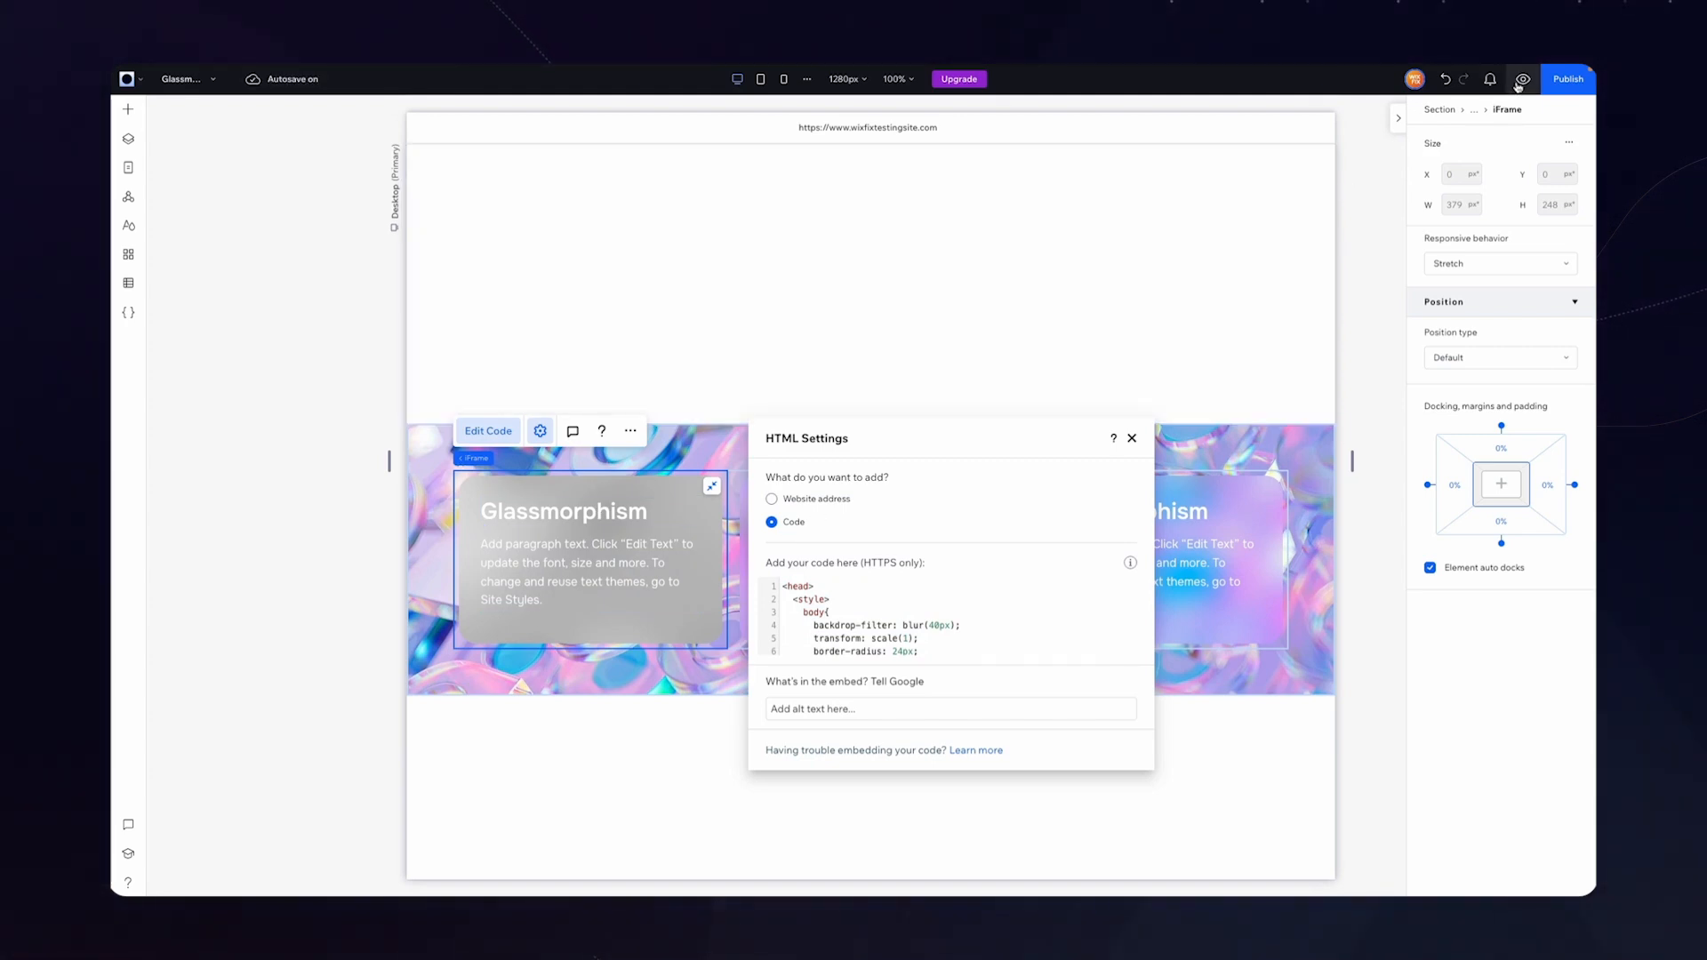
click(1522, 79)
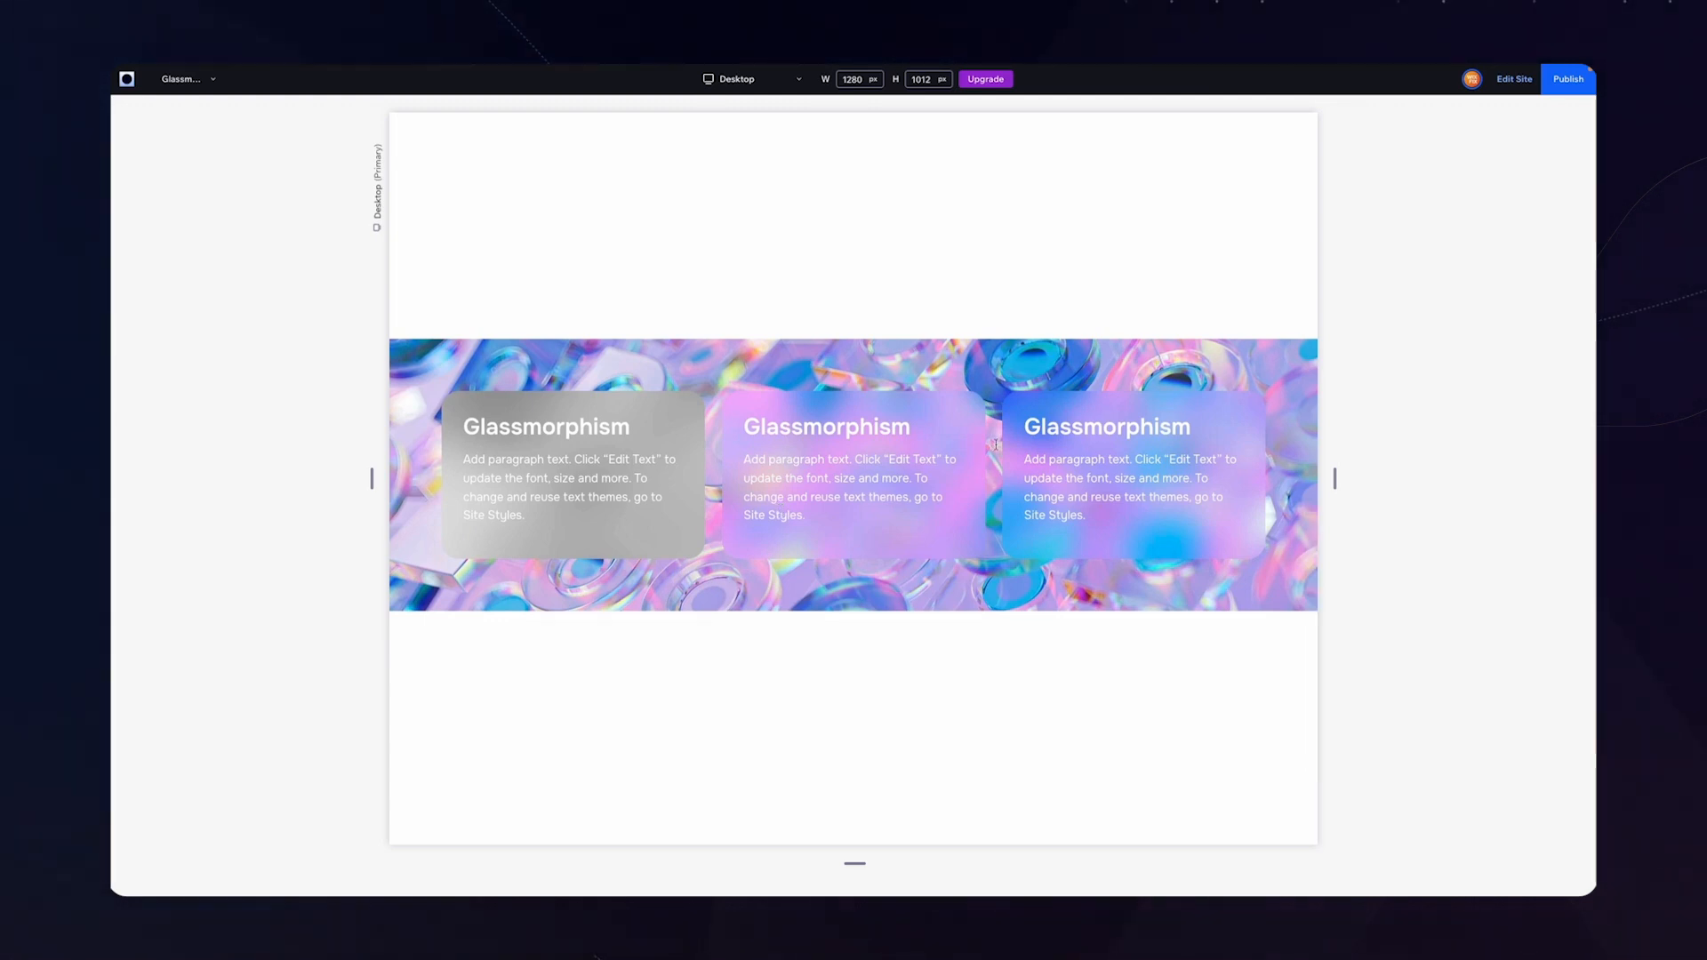
Exit preview and update the left card embed's code with 20px blur values
click(1513, 78)
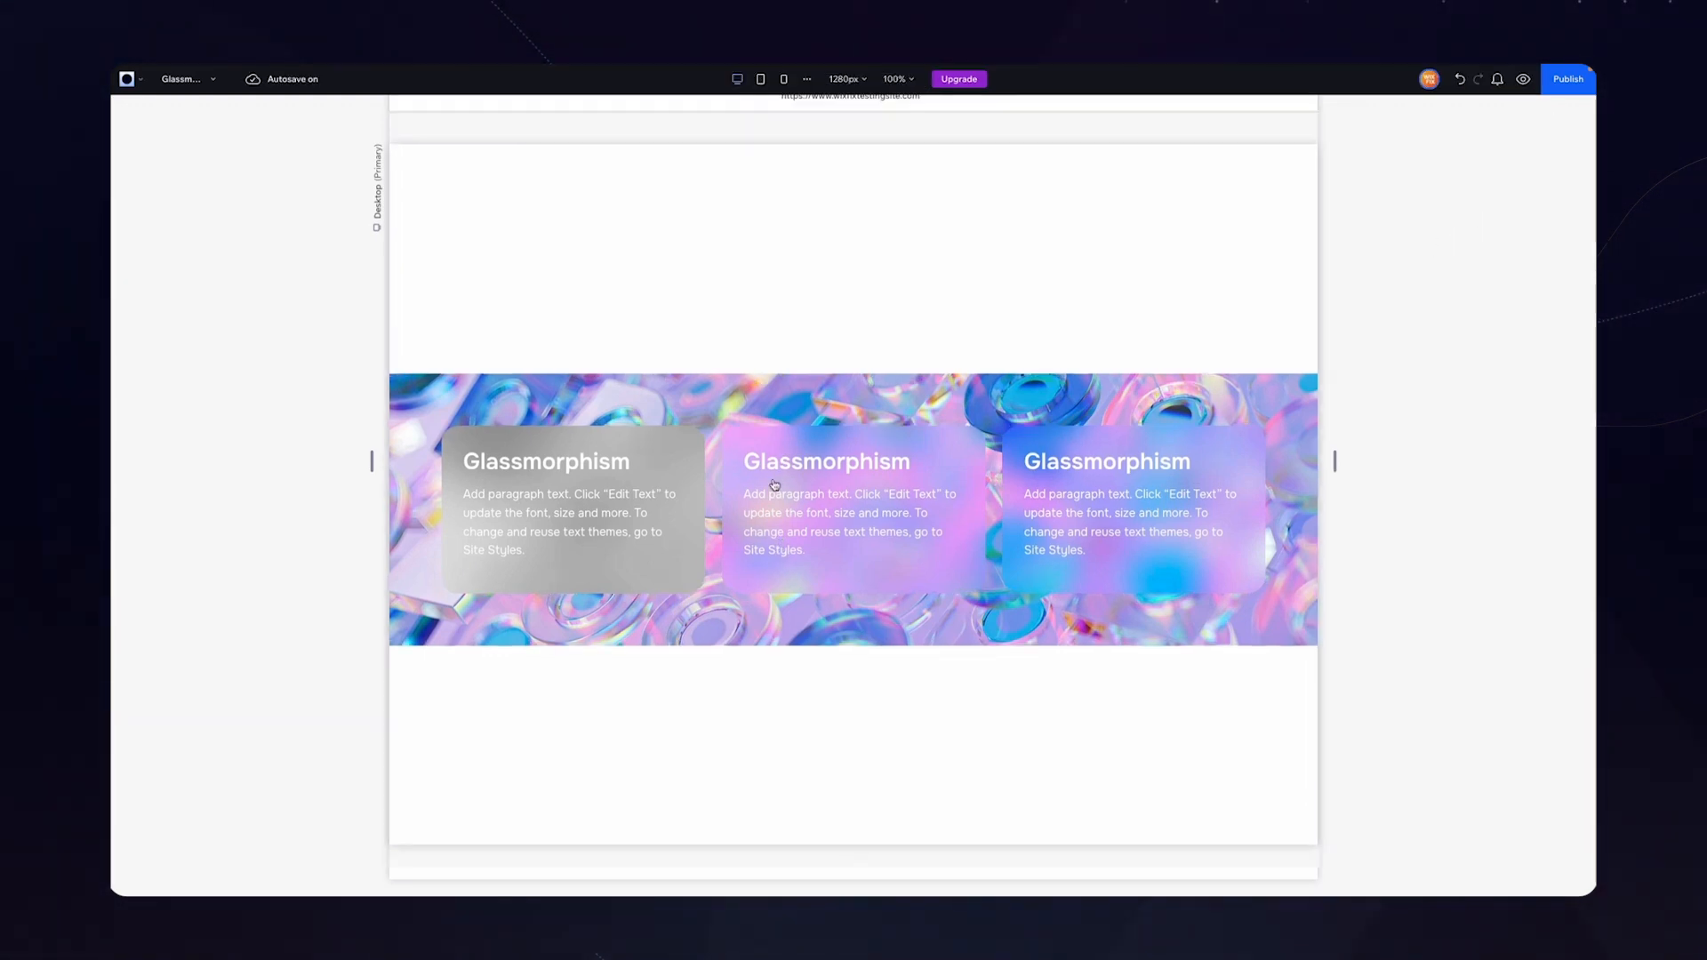
click(587, 513)
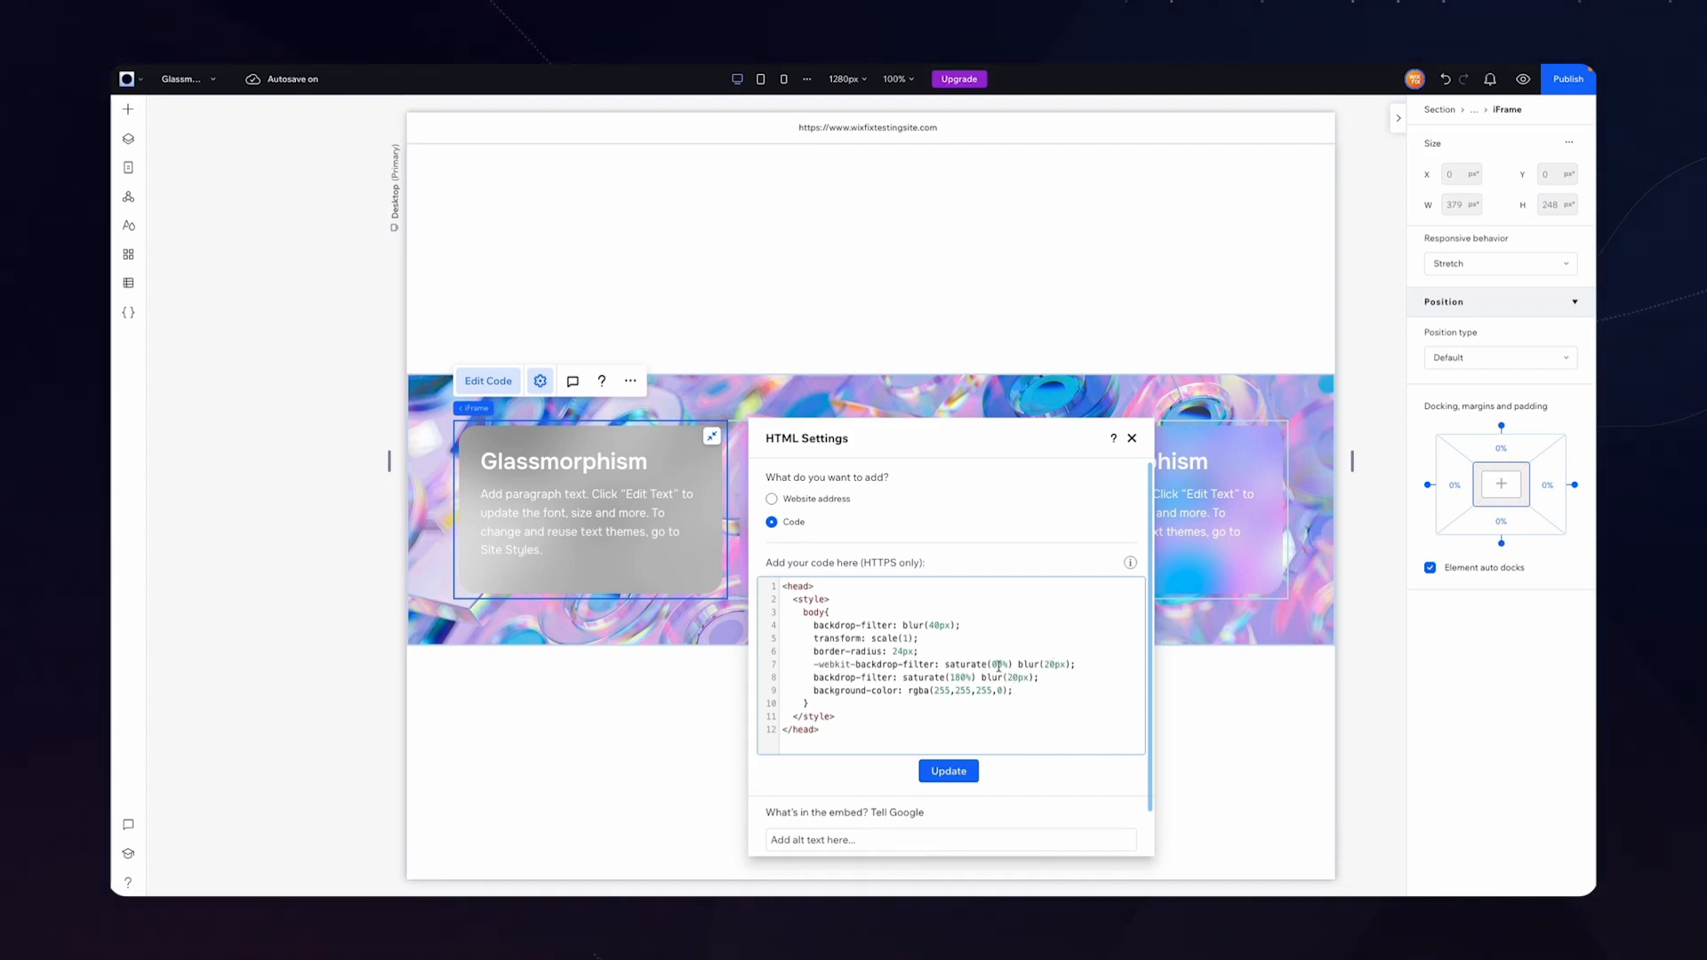
click(946, 770)
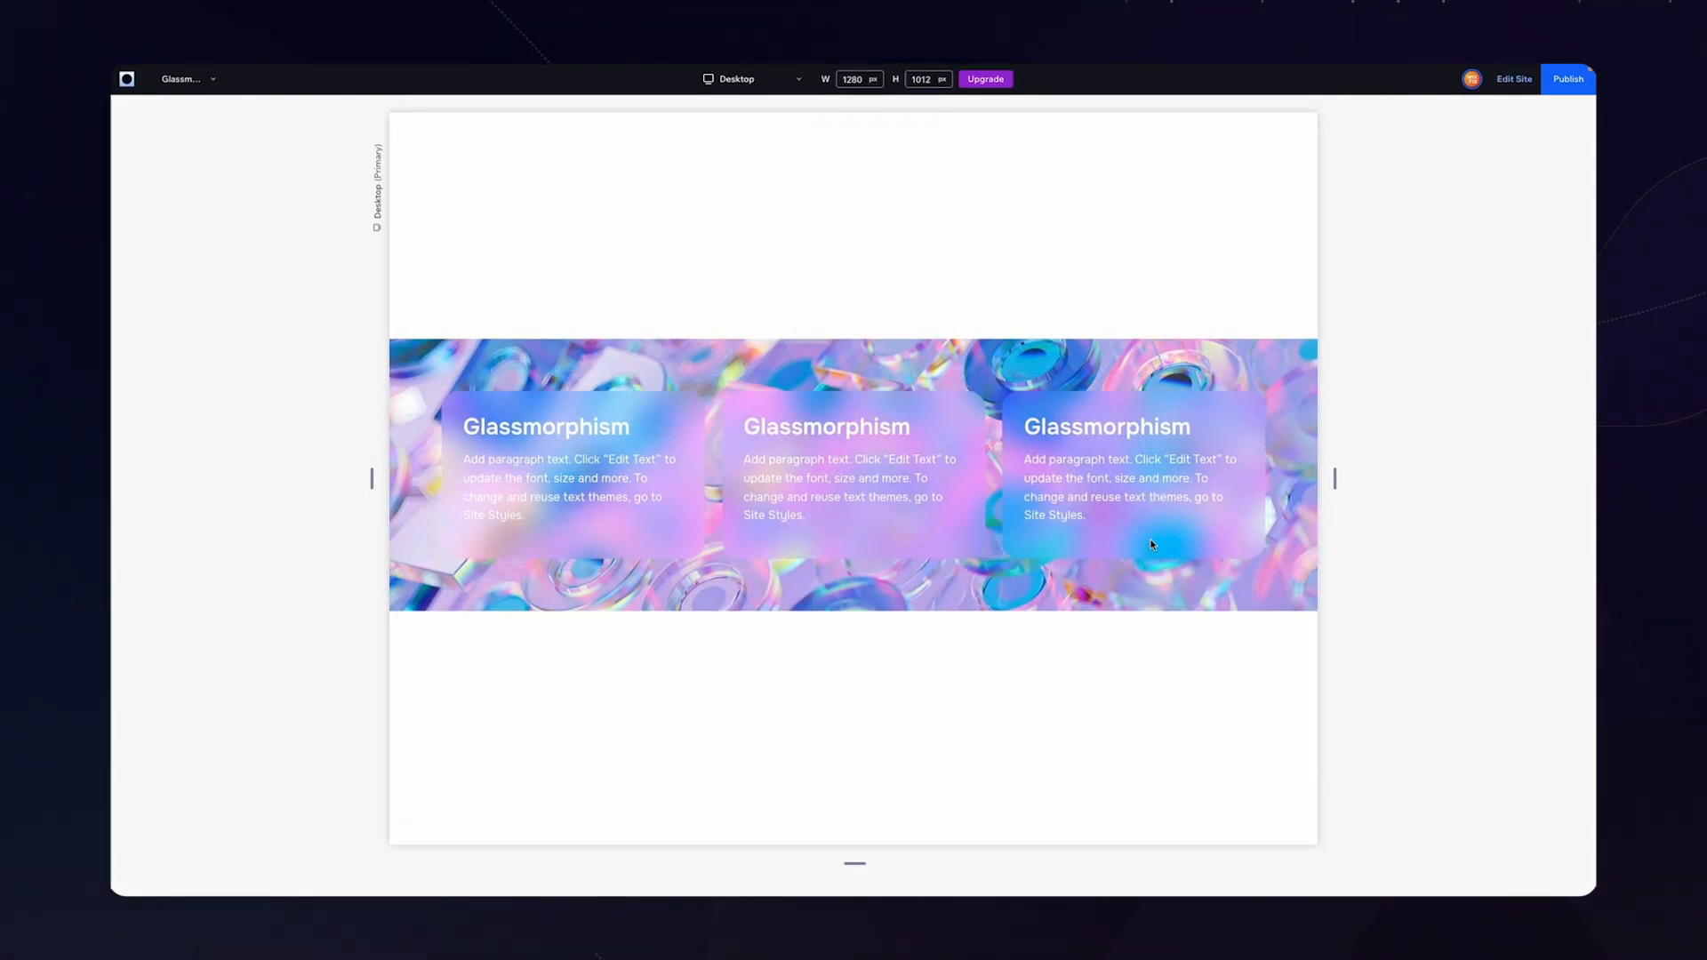
mouse_move(1151, 544)
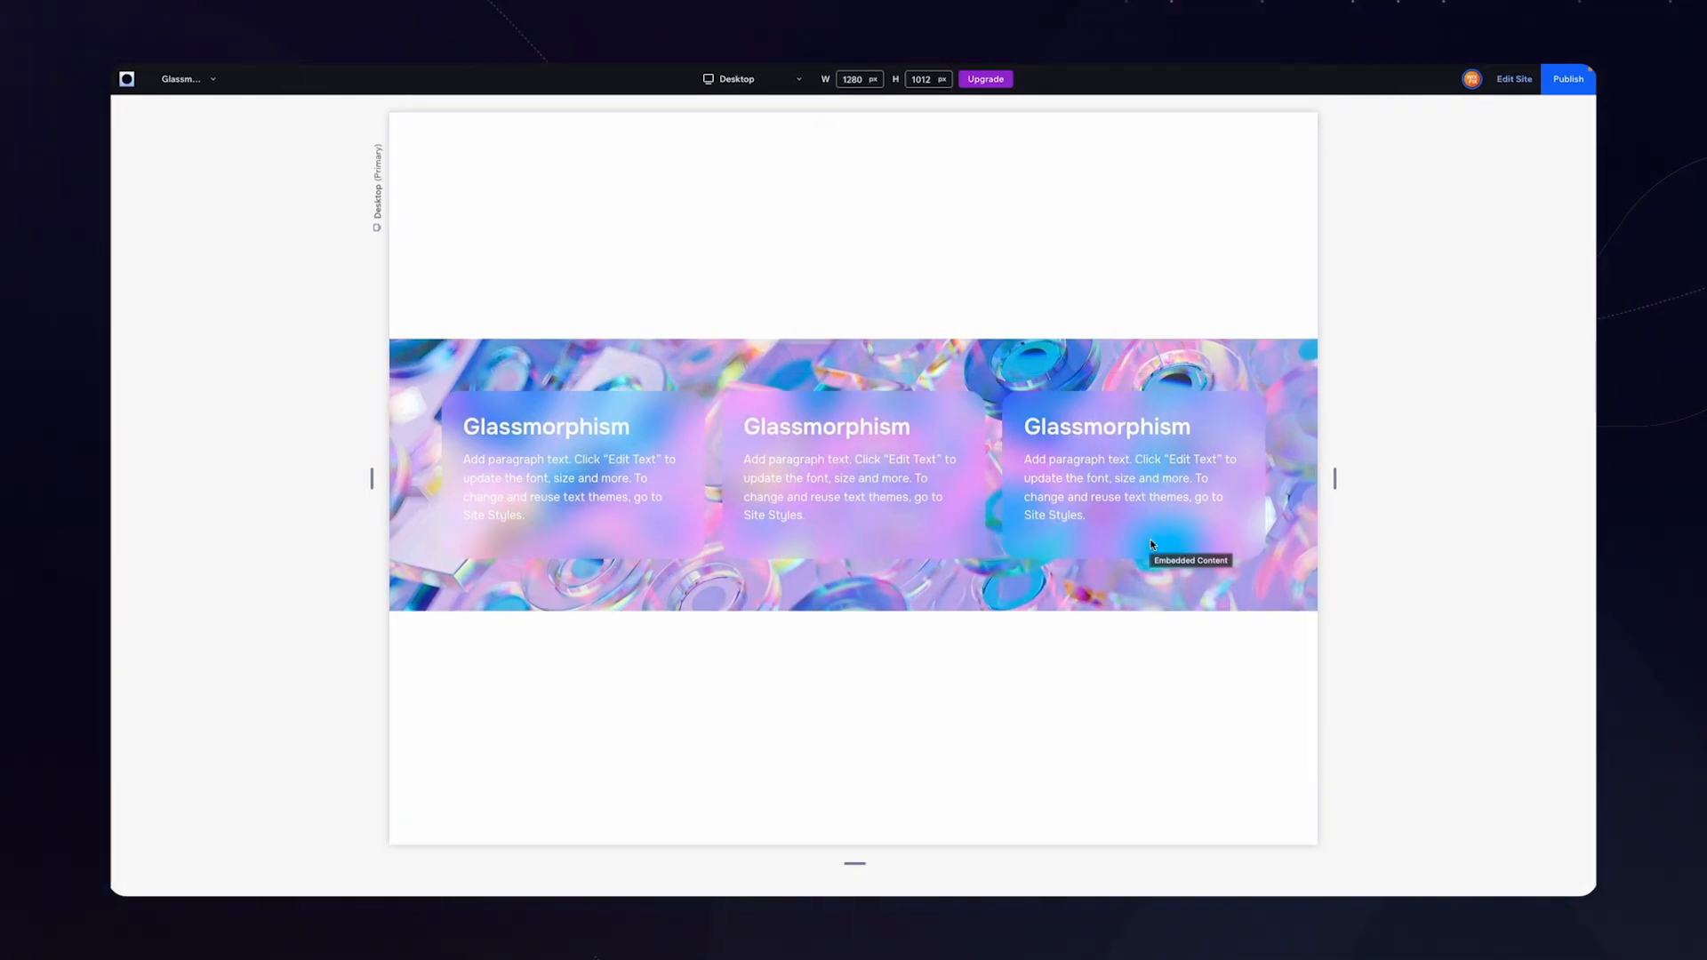
mouse_move(564, 502)
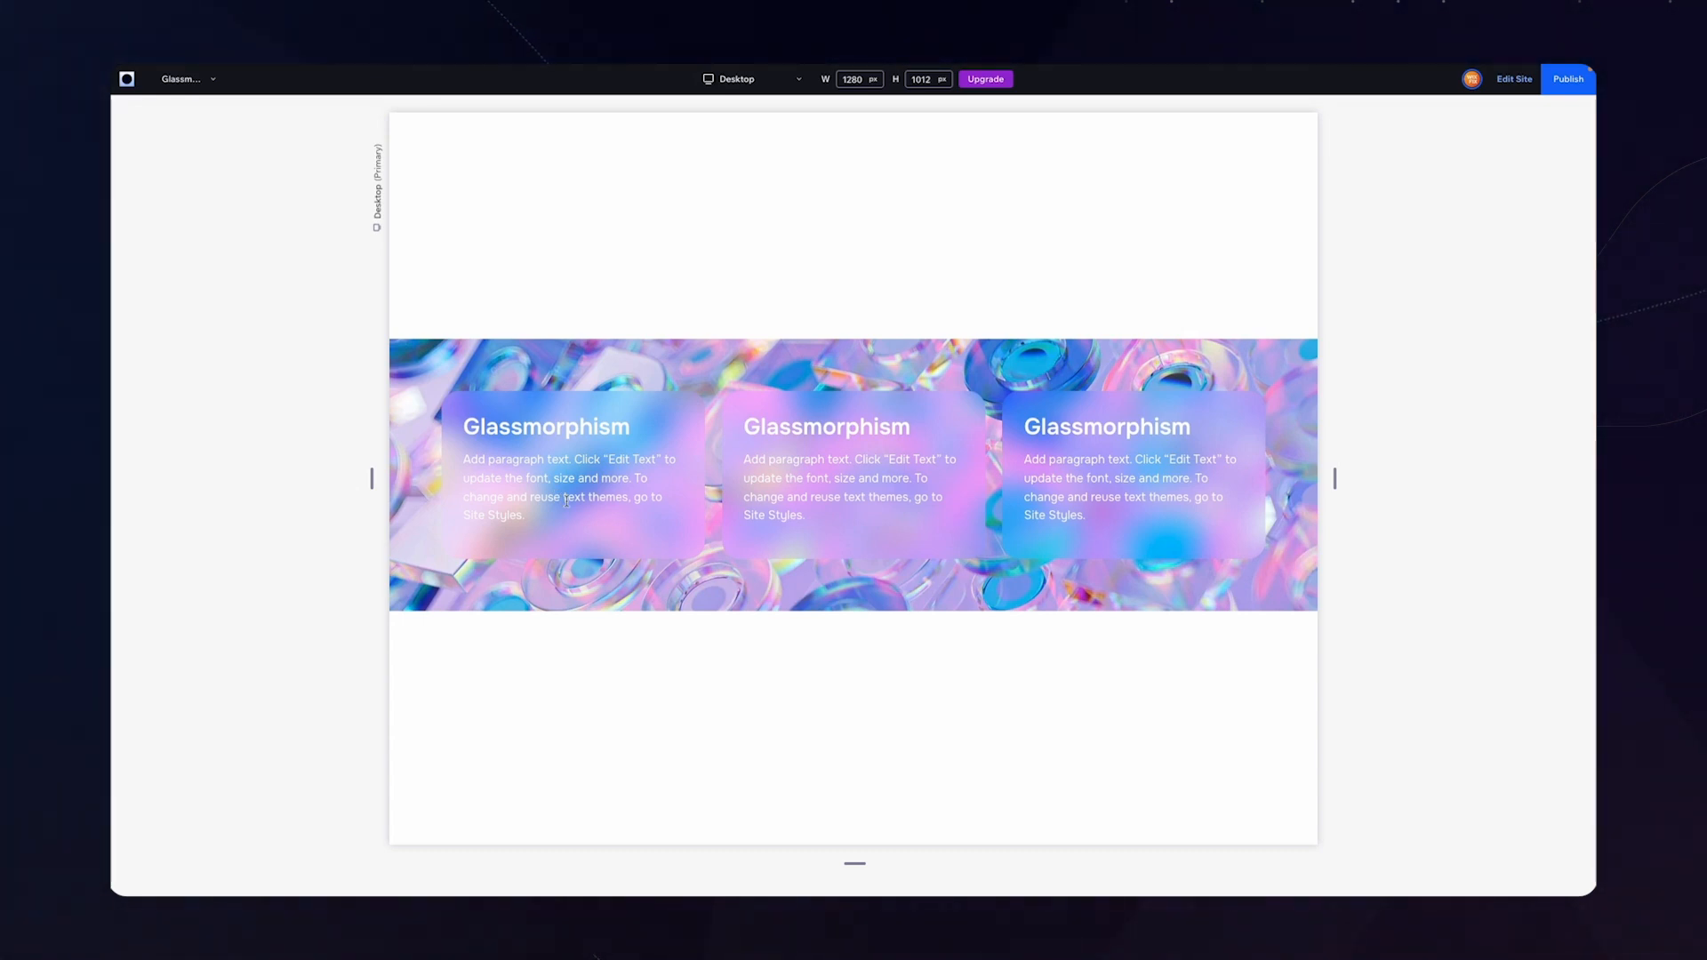
mouse_move(344, 447)
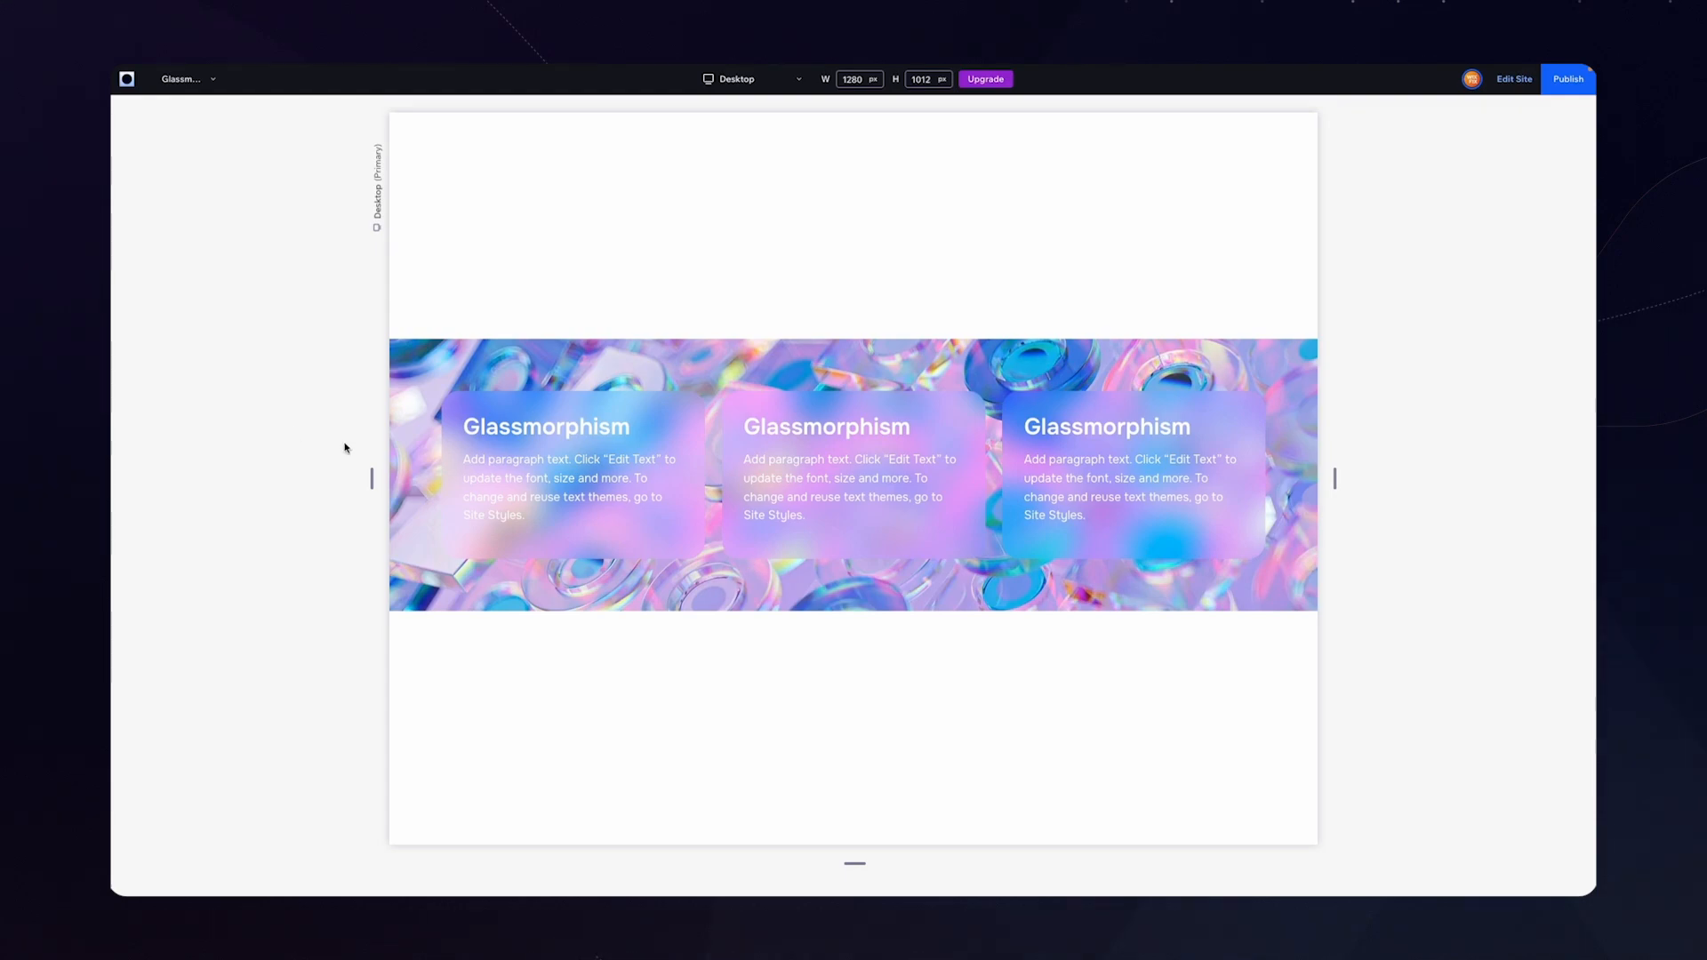